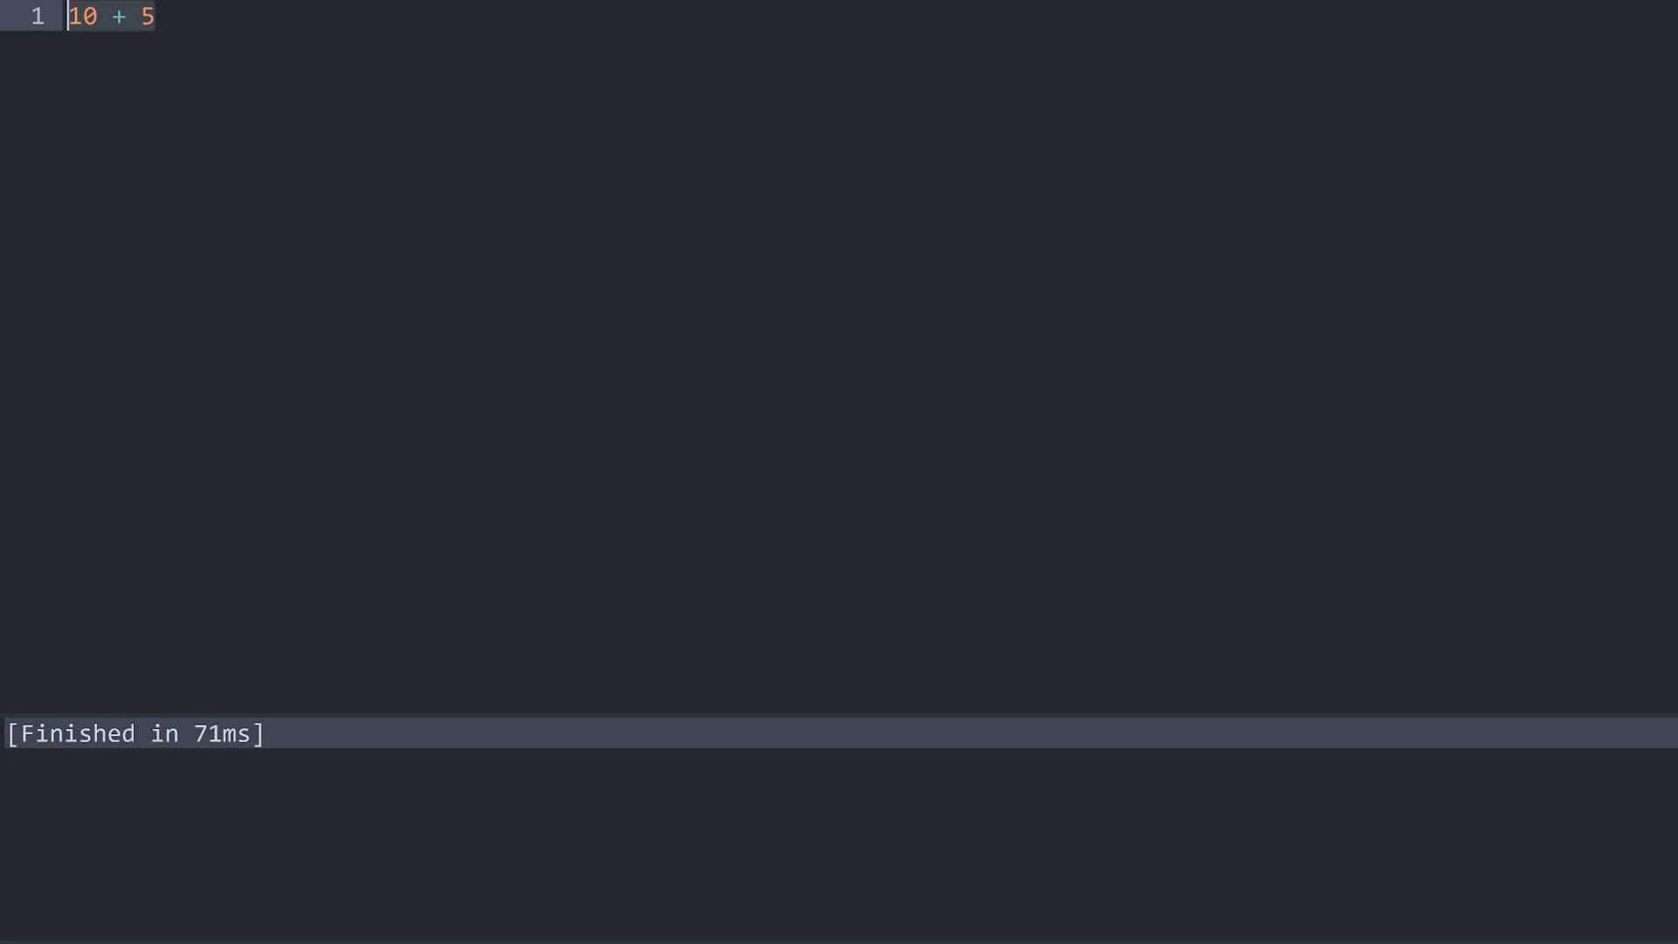
# Step: Turn line 1 into result = 10 + 5
pyautogui.write('result')
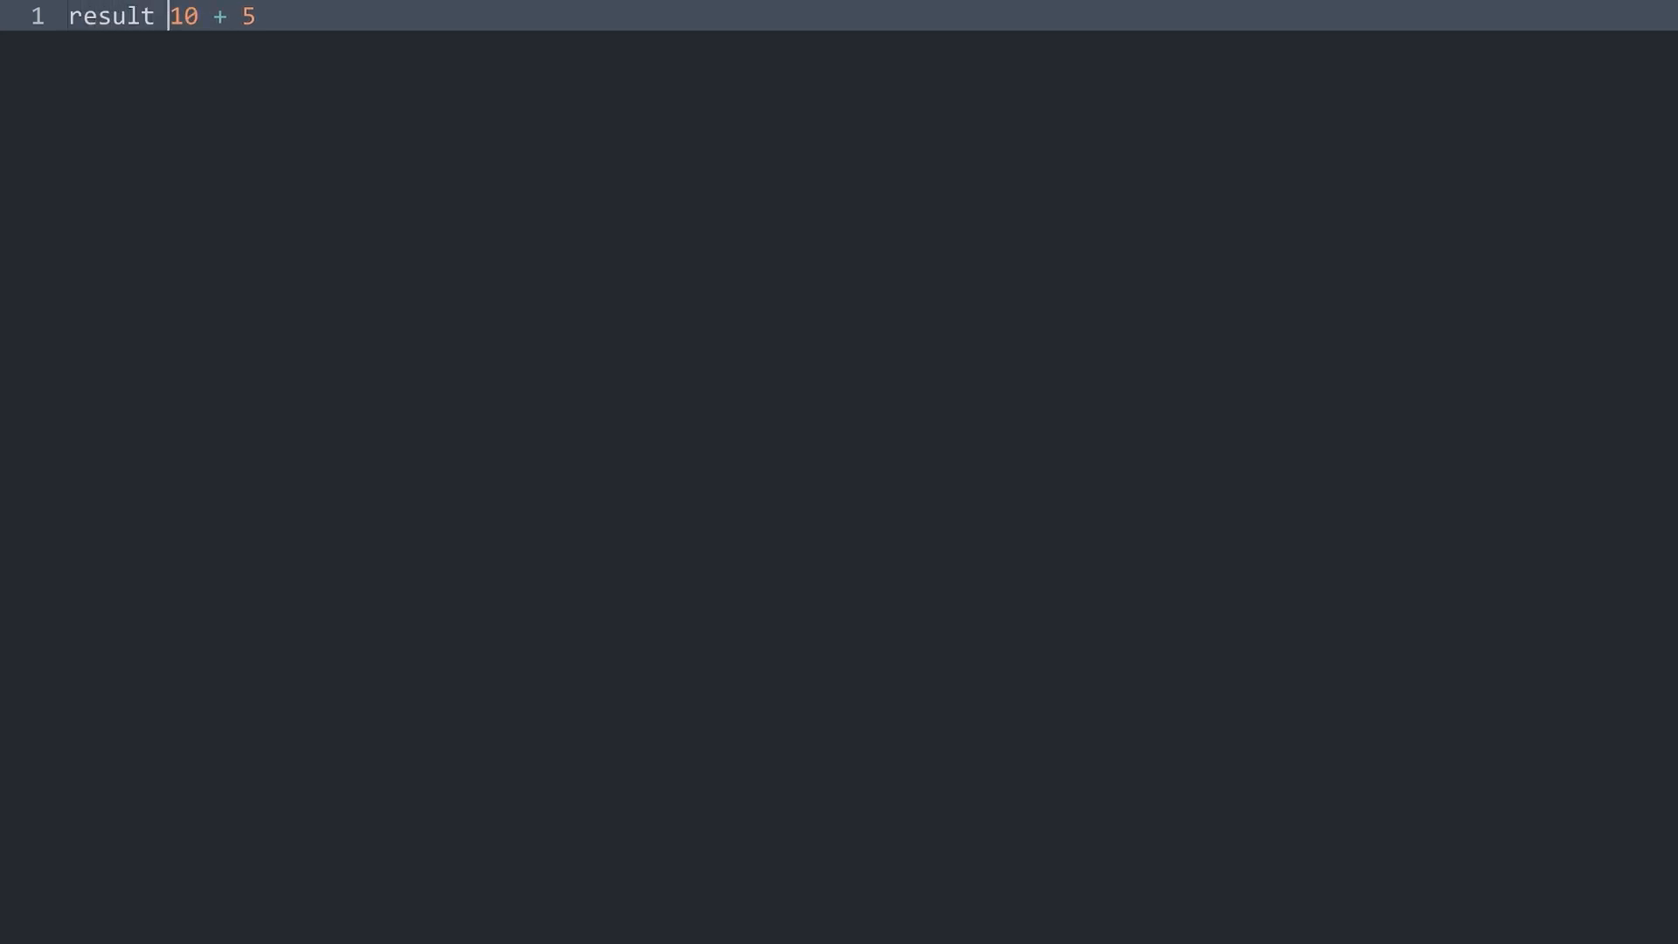
pyautogui.write('=')
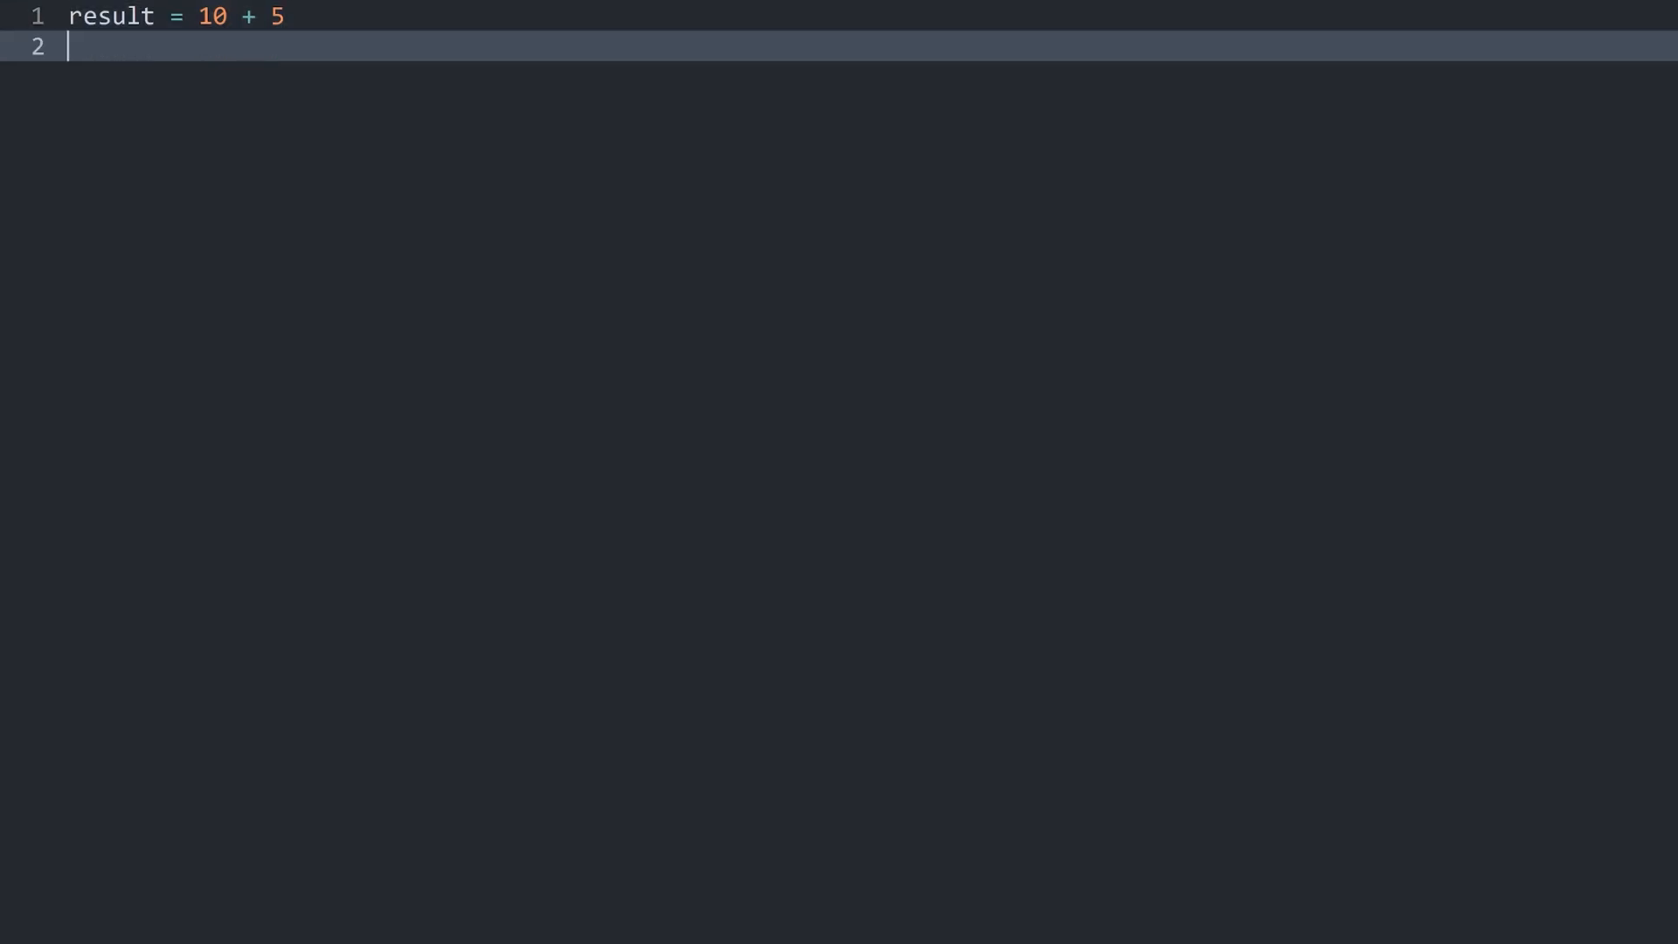
# Step: Add print(result) on line 2 and build the script, which outputs 15
pyautogui.write('print(')
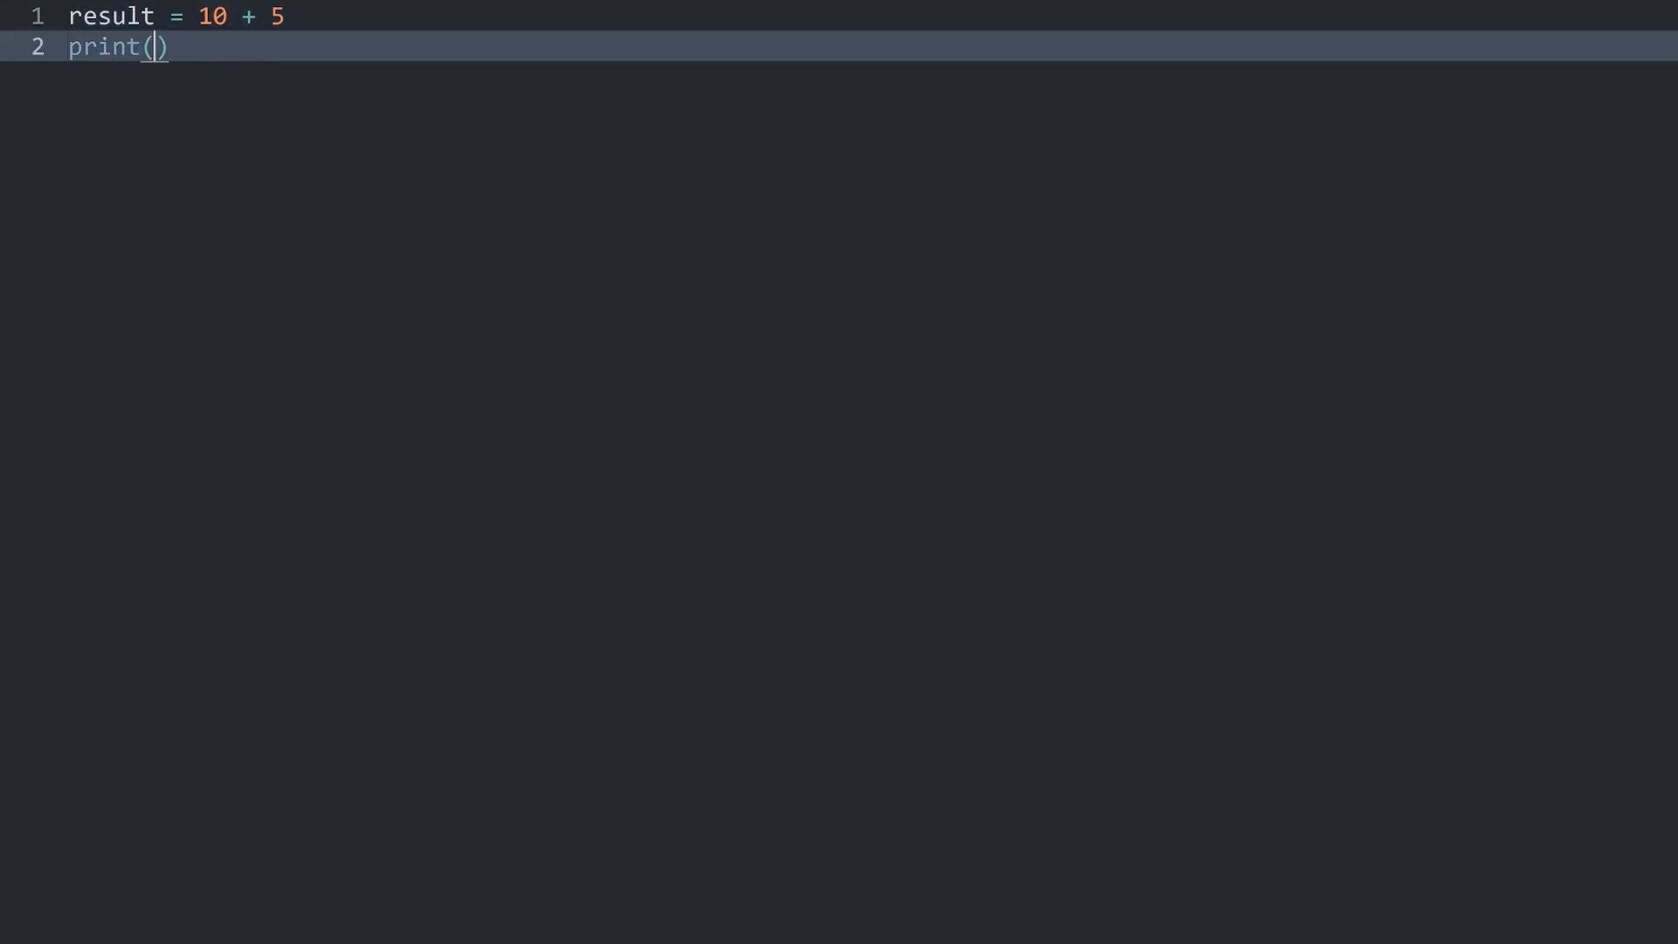
pyautogui.write('result')
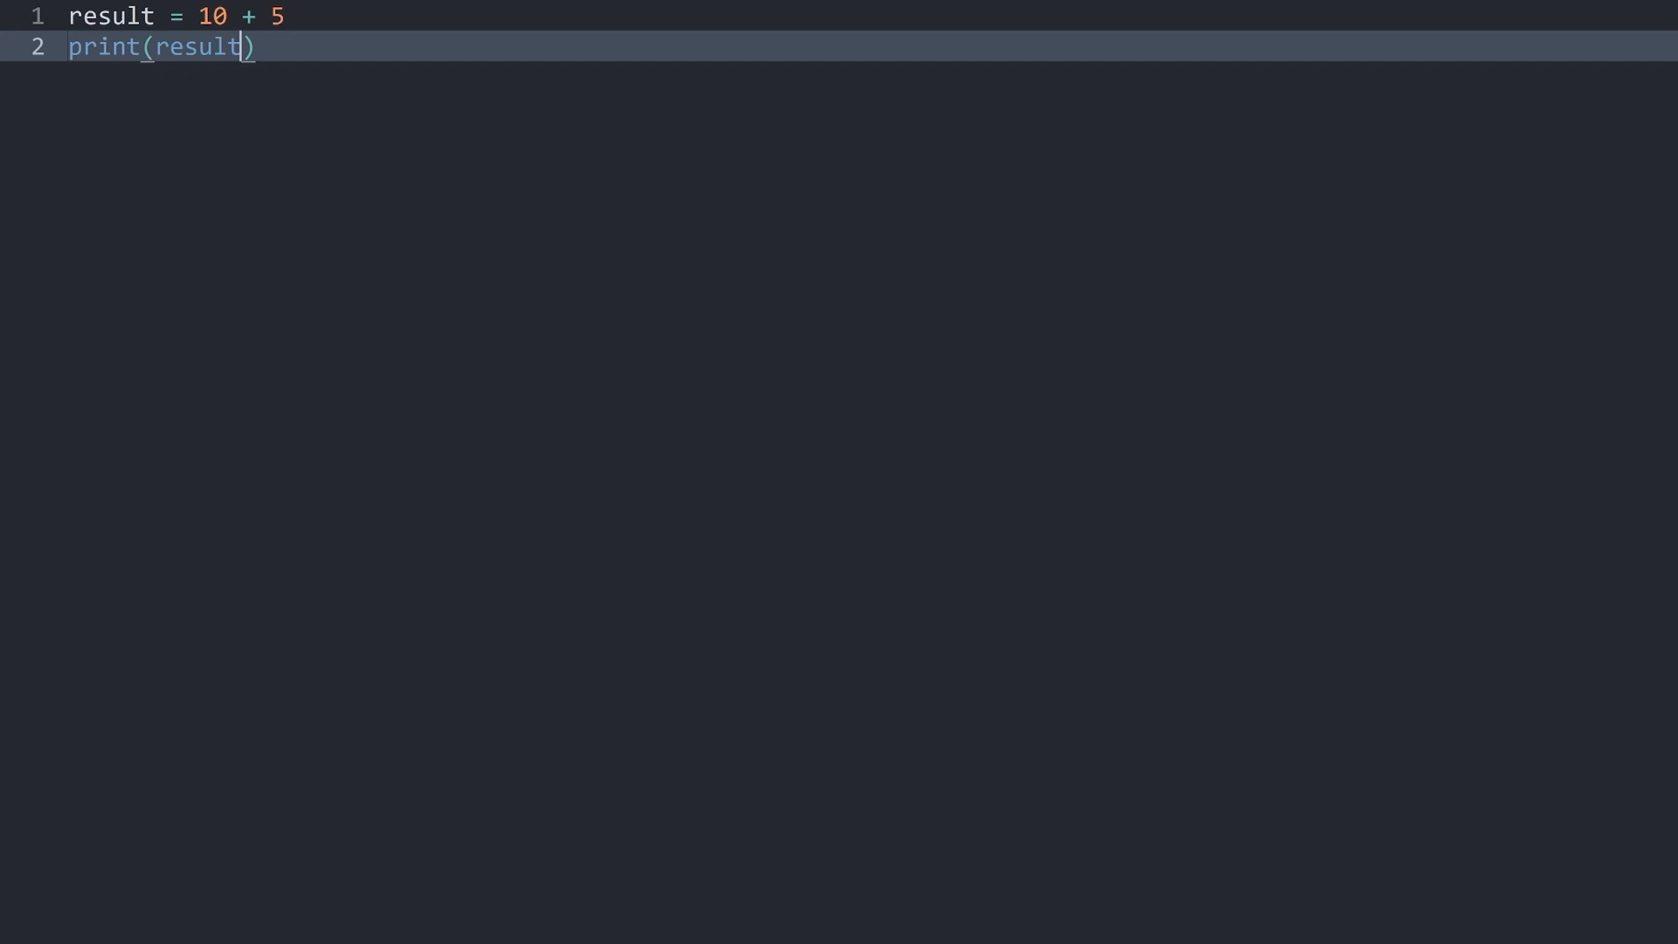
pyautogui.press('ctrl+b')
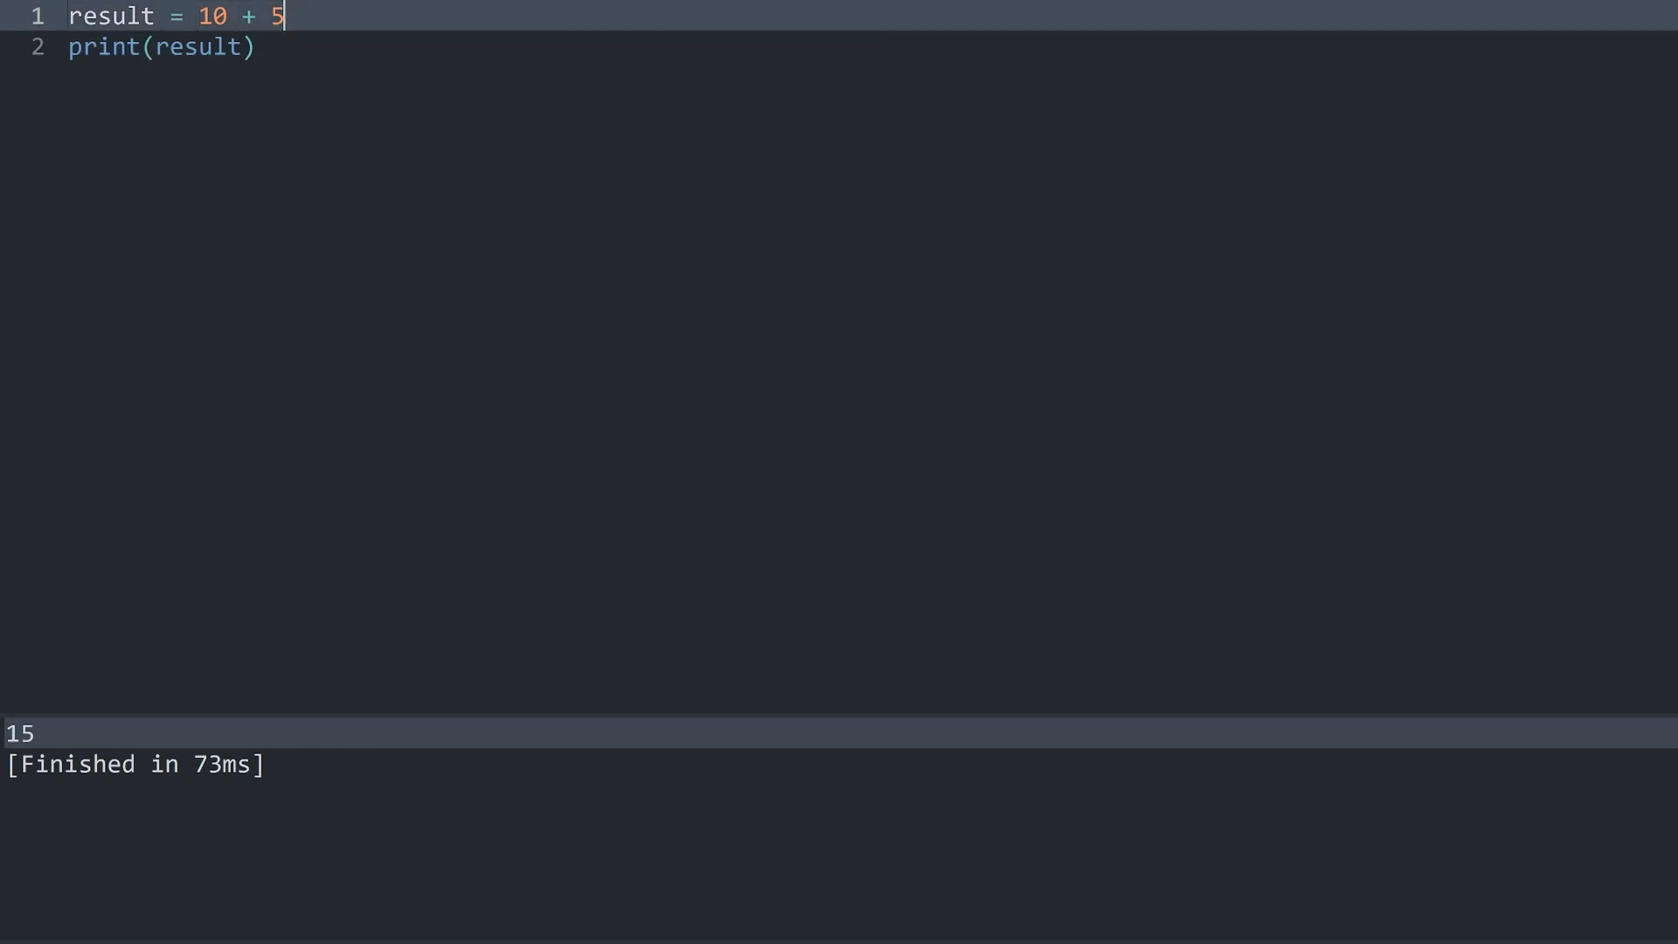
pyautogui.doubleClick(110, 15)
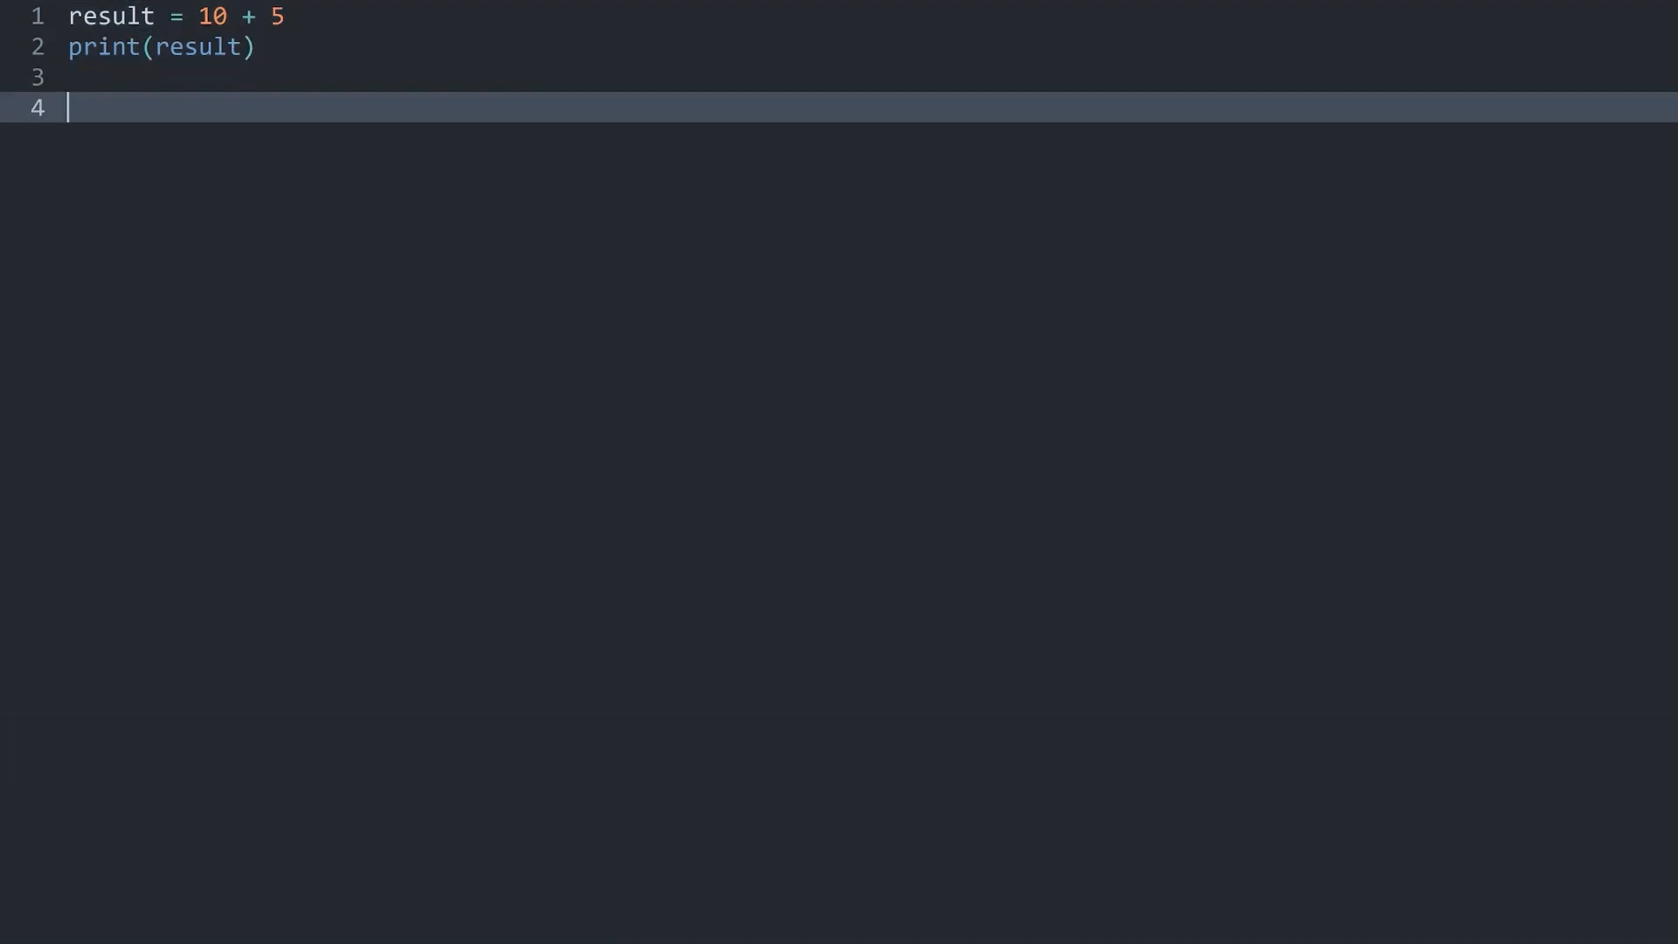
# Step: Write result2 = result / 2, then print(result2) using autocomplete
pyautogui.write('result2')
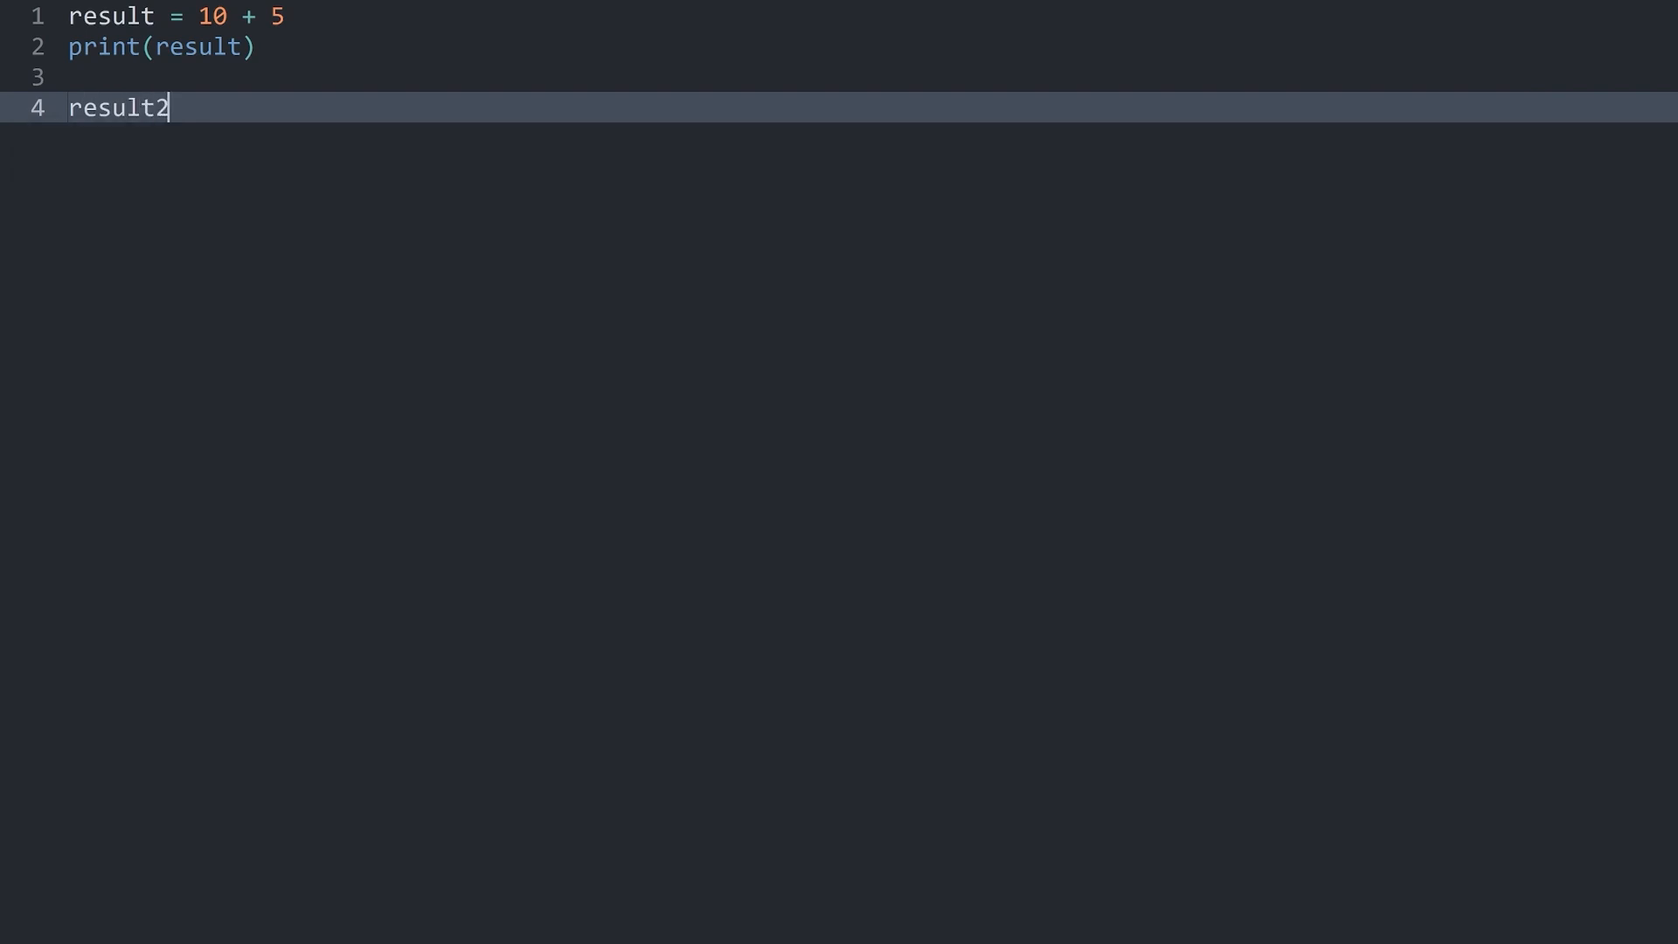
pyautogui.write('=')
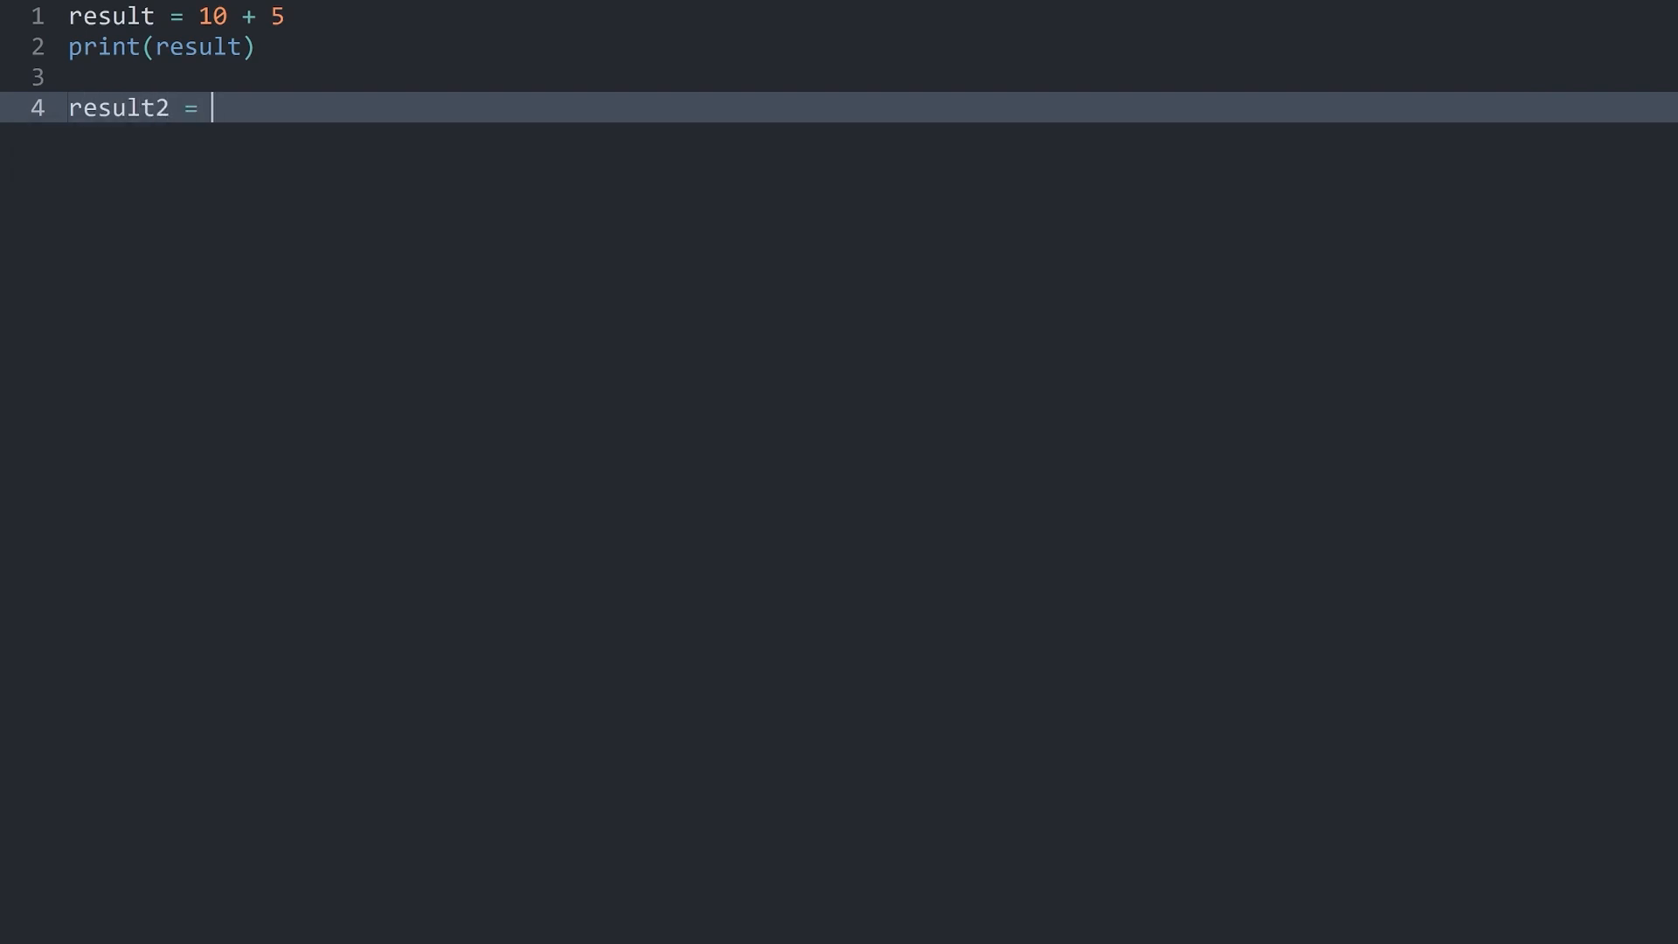
pyautogui.write('result')
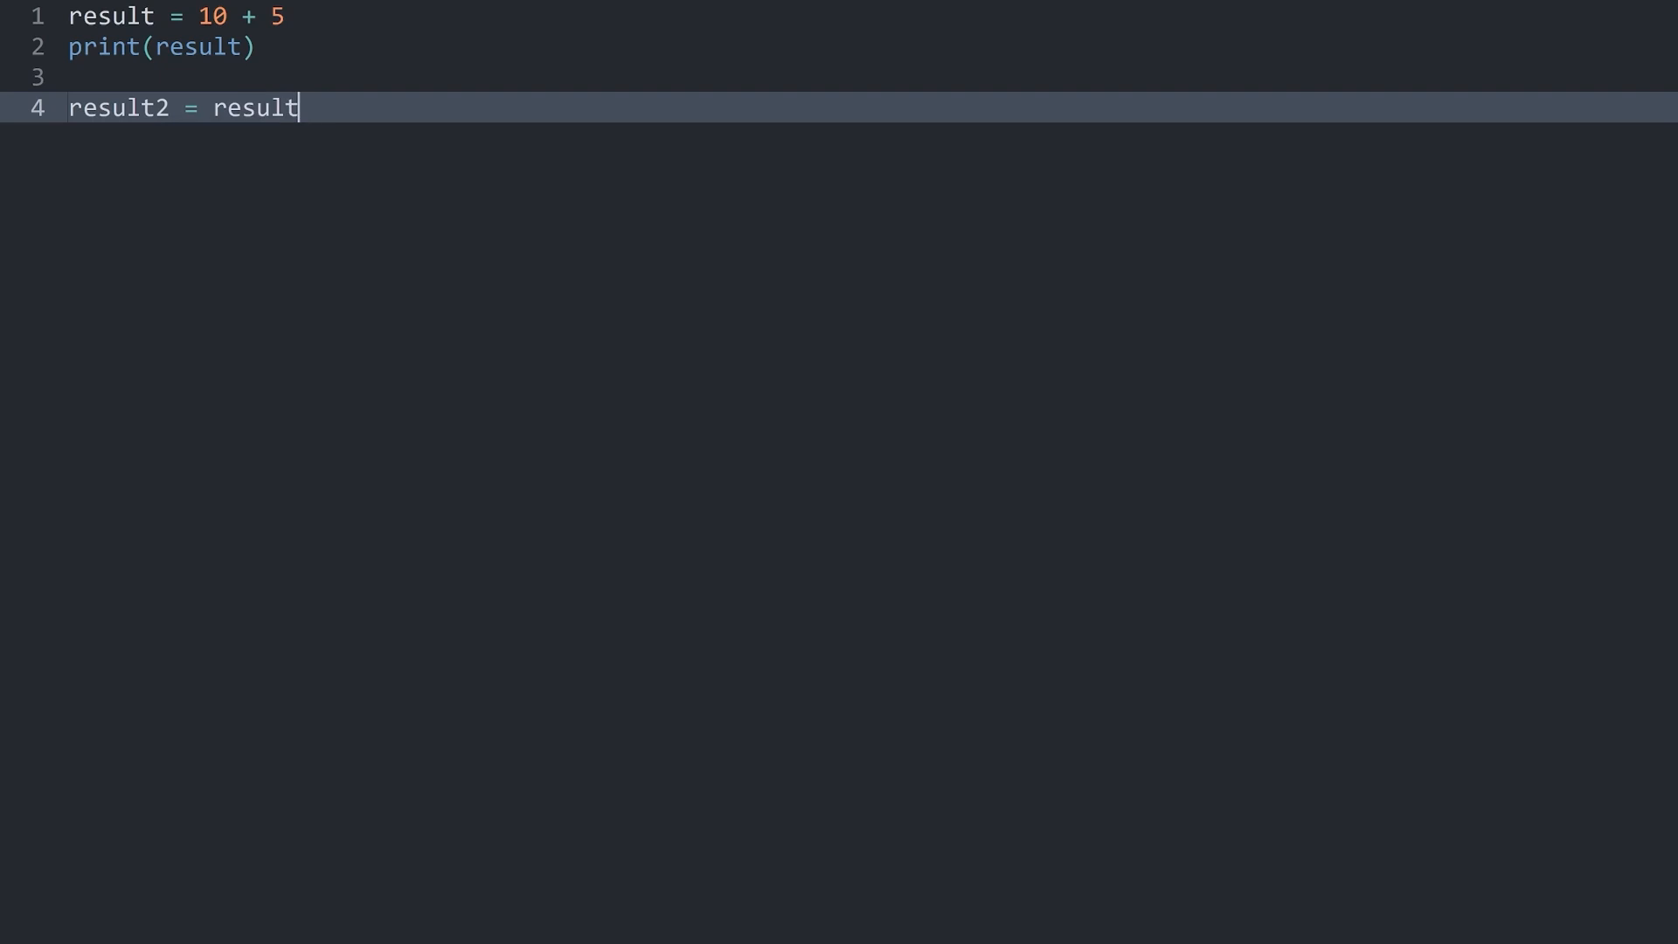
pyautogui.write('/ 2')
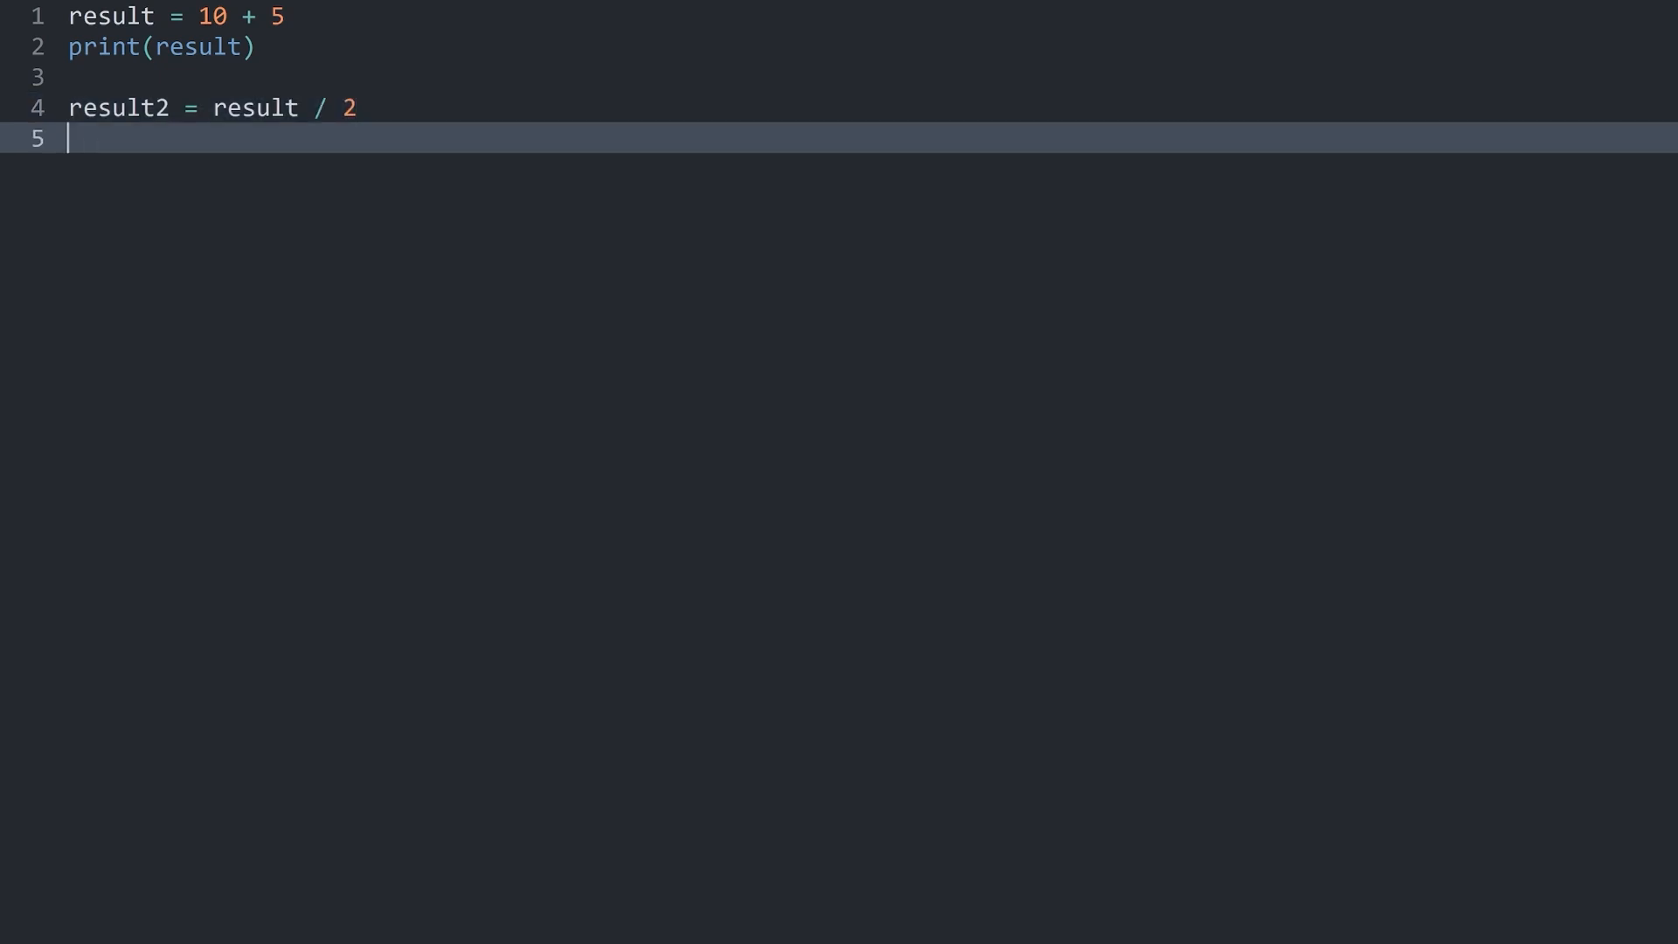
pyautogui.write('print(re')
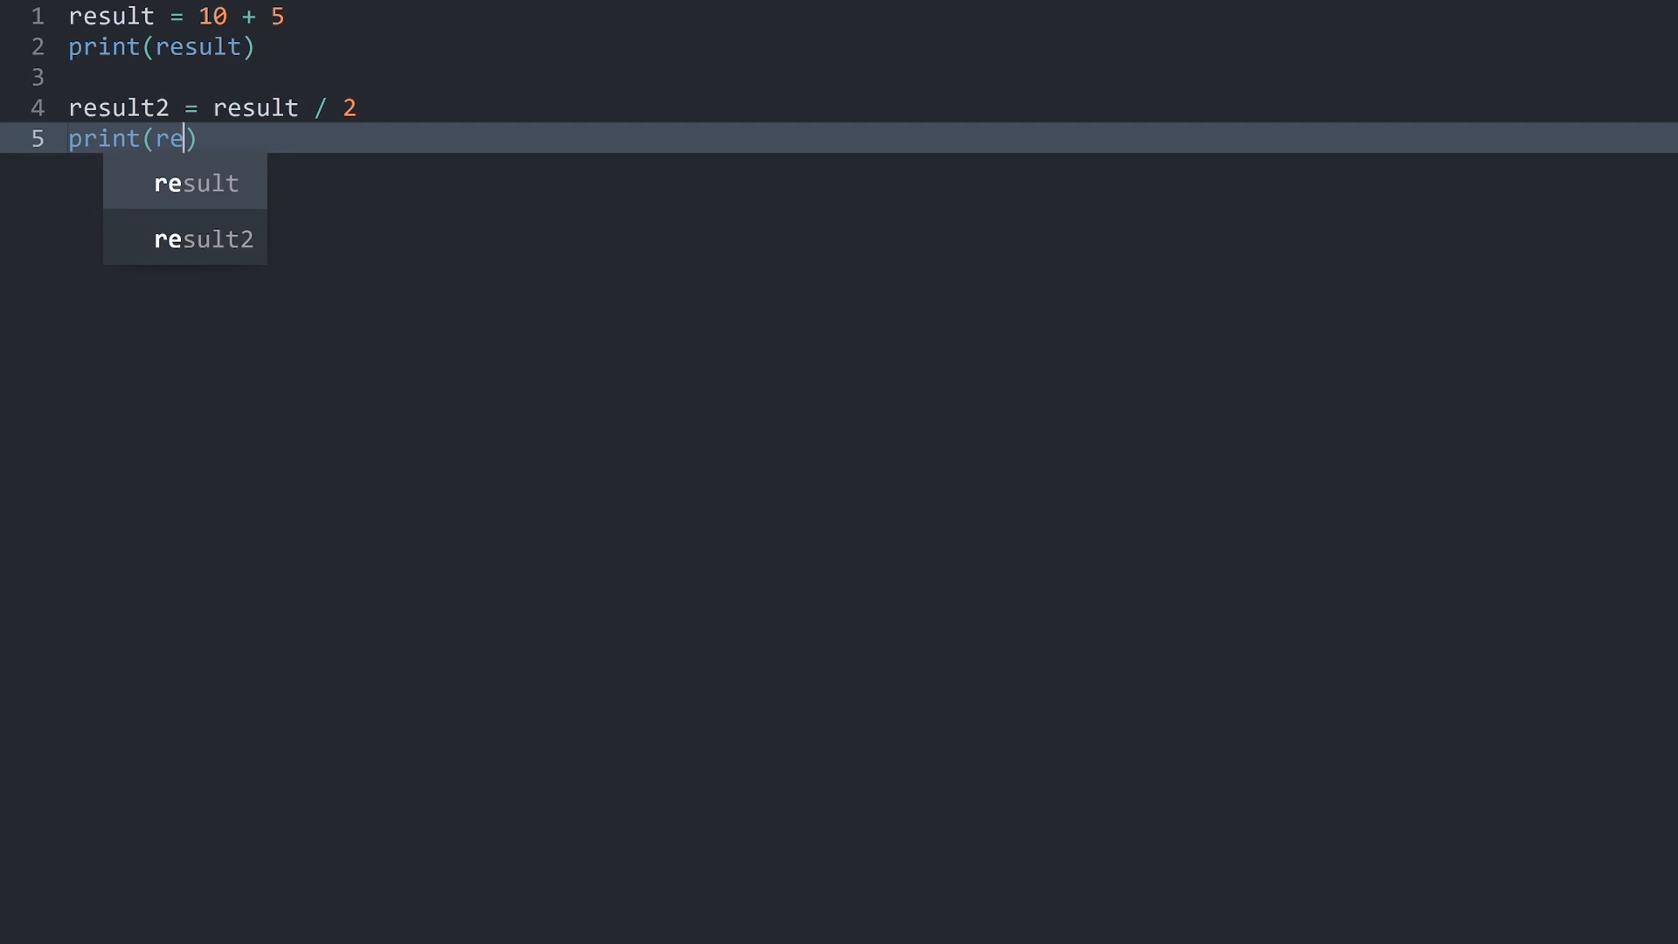
pyautogui.click(202, 239)
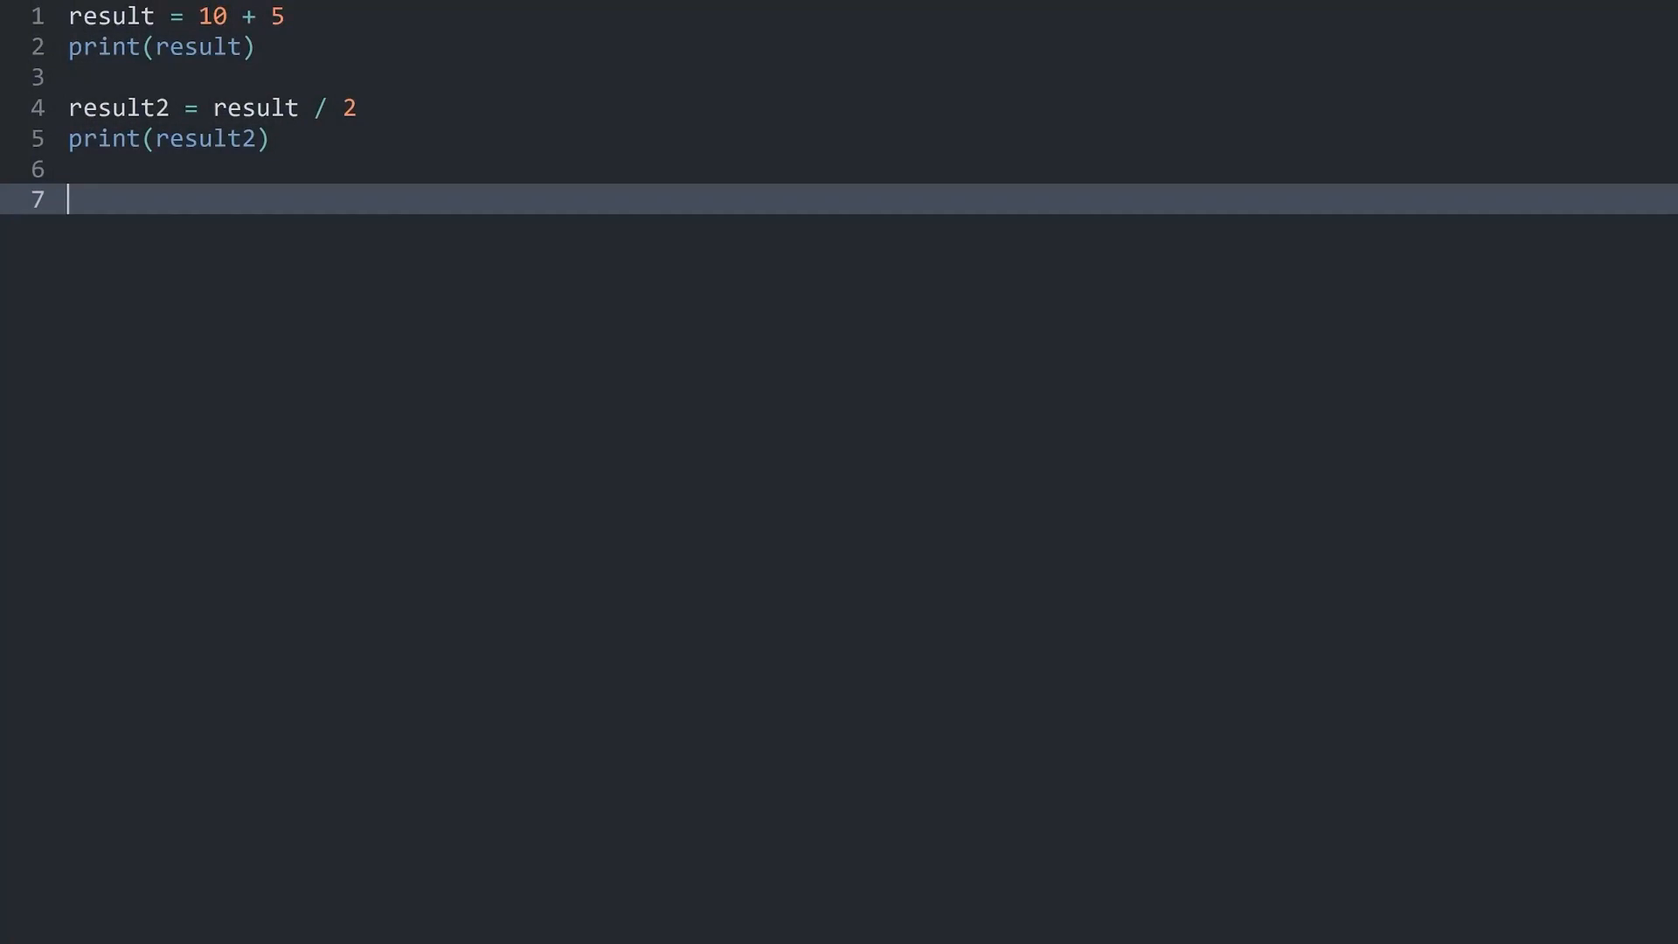
# Step: Add test = 'test' on line 7 and build the script
pyautogui.write('test')
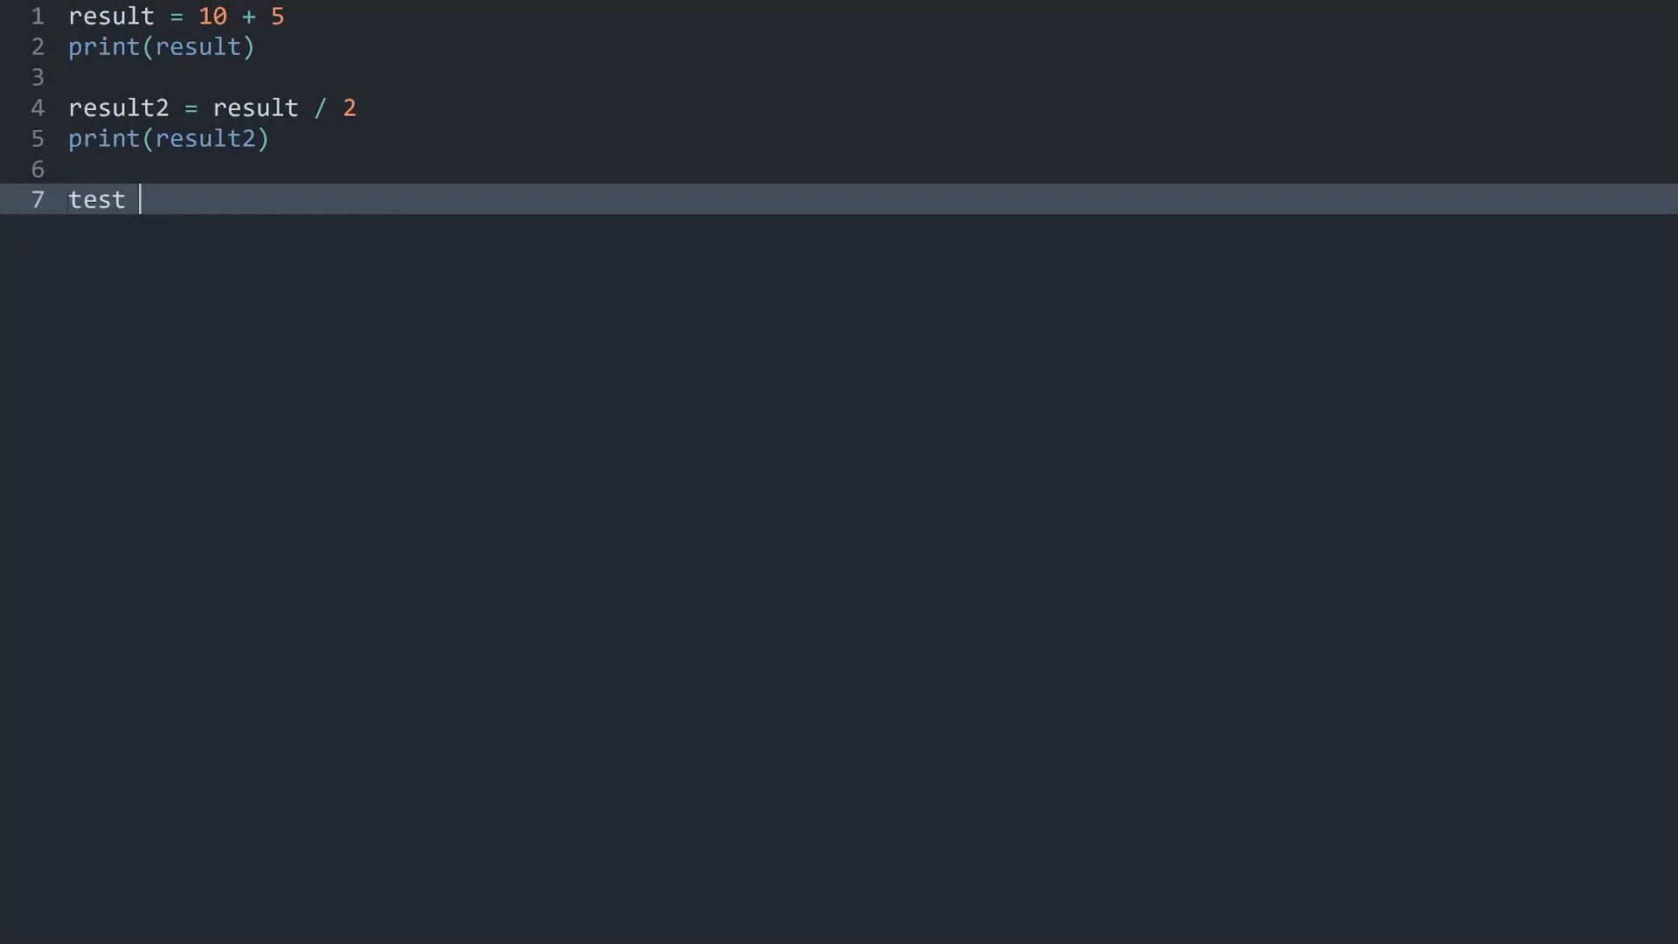
pyautogui.write('=')
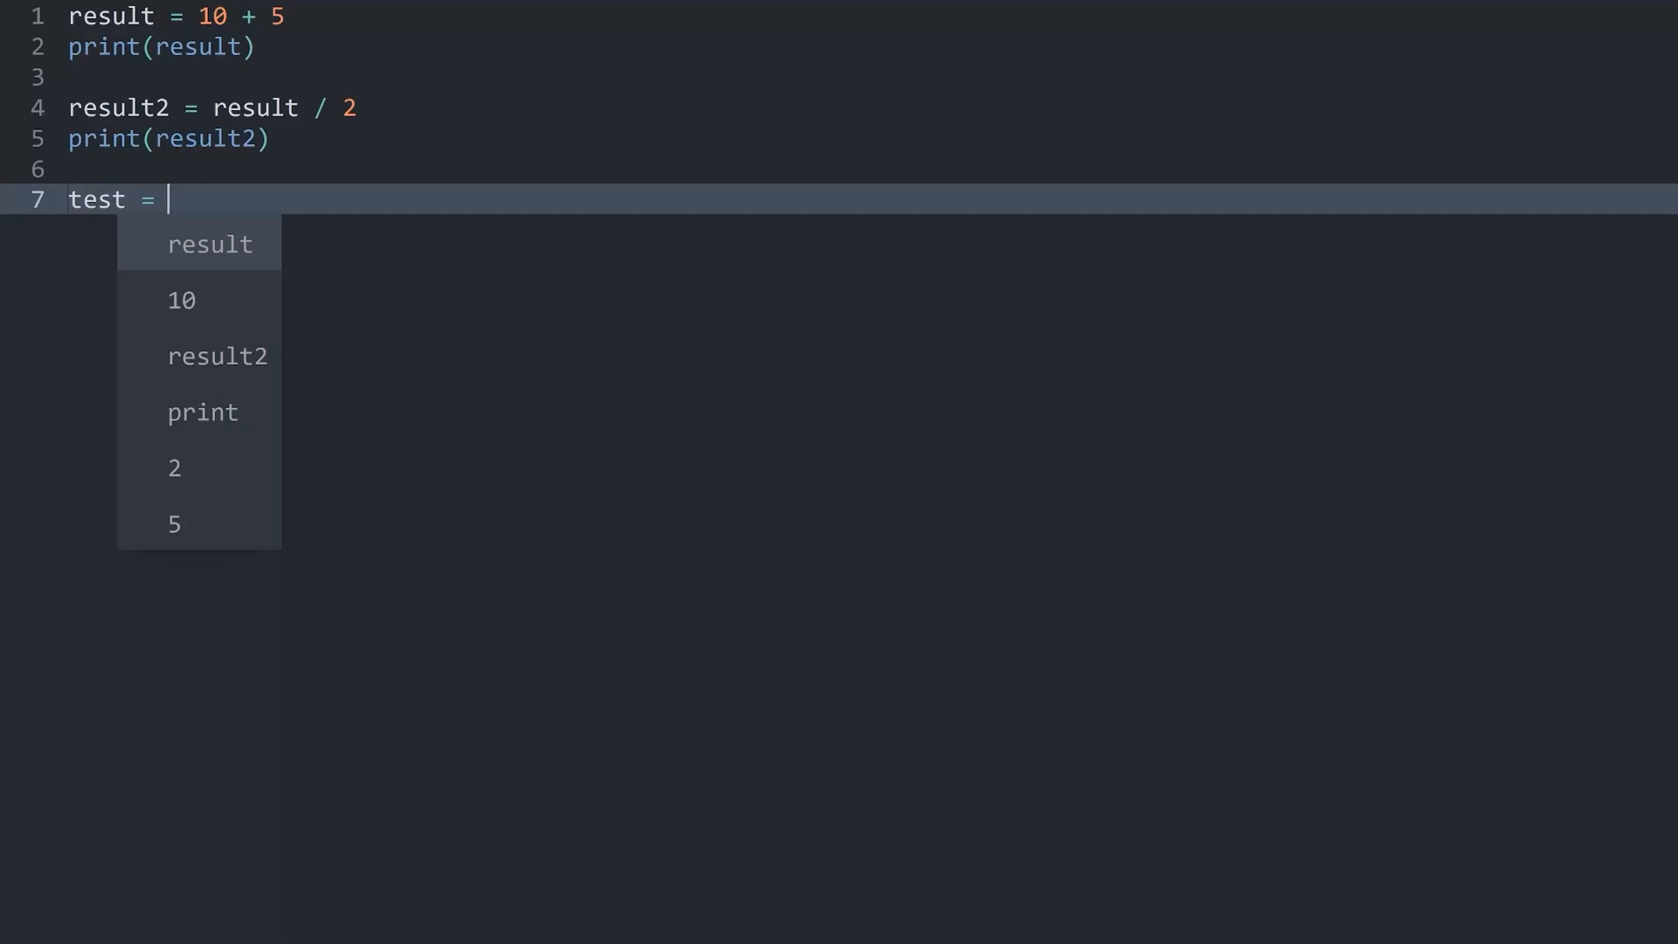
pyautogui.write("'test'")
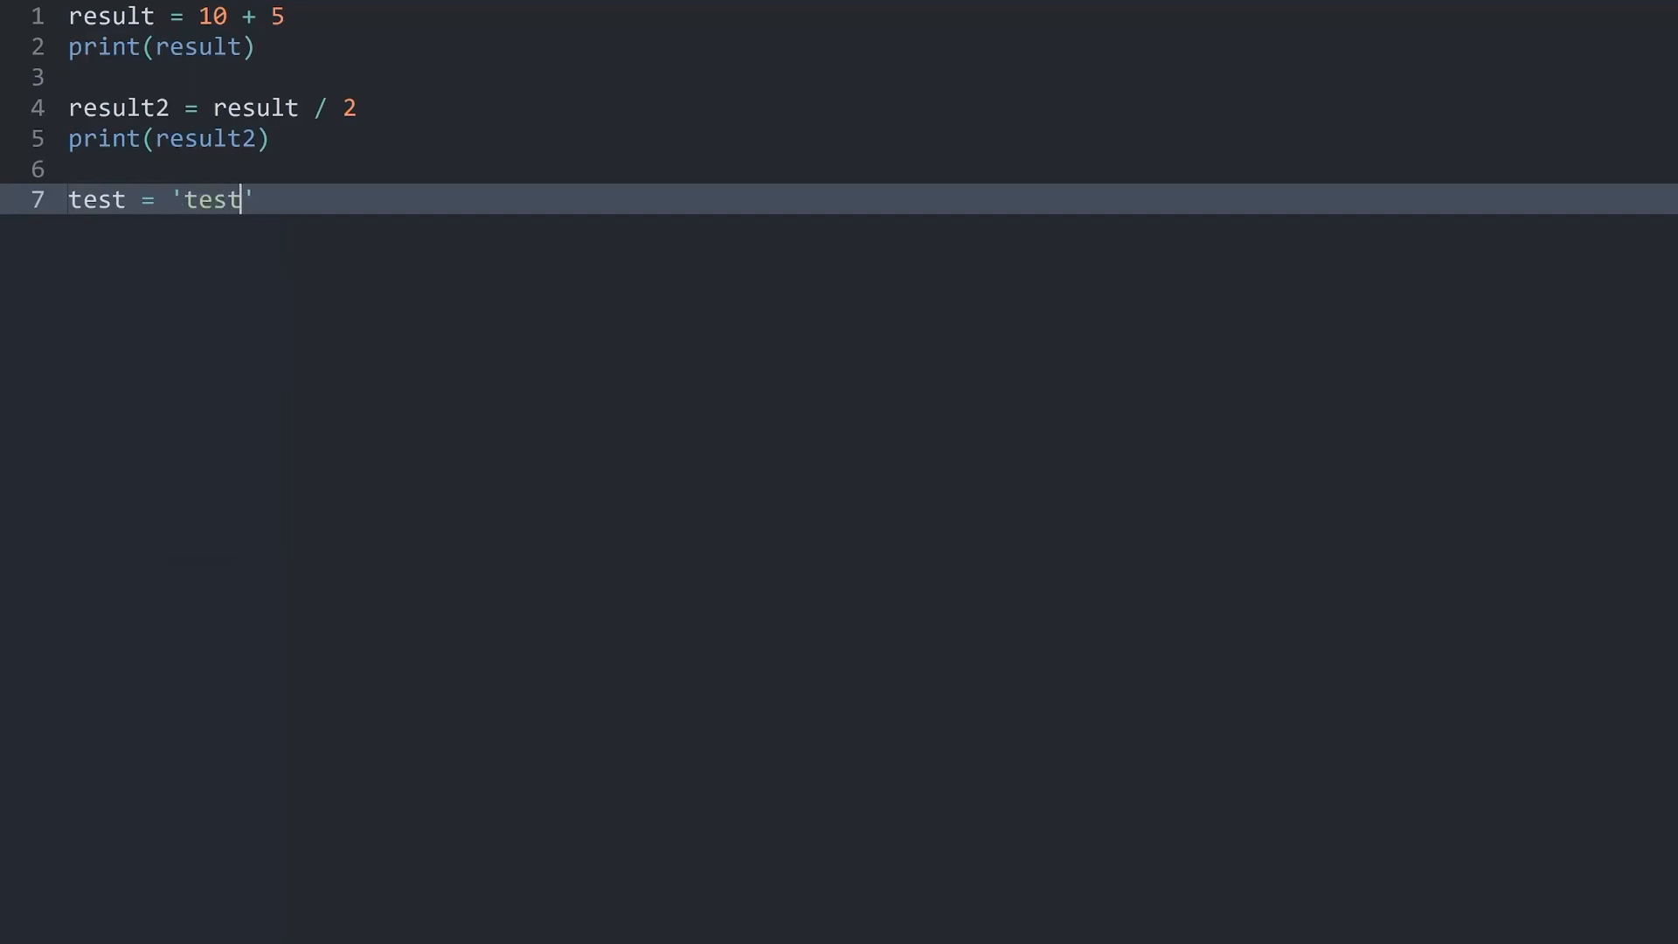
pyautogui.press('ctrl+b')
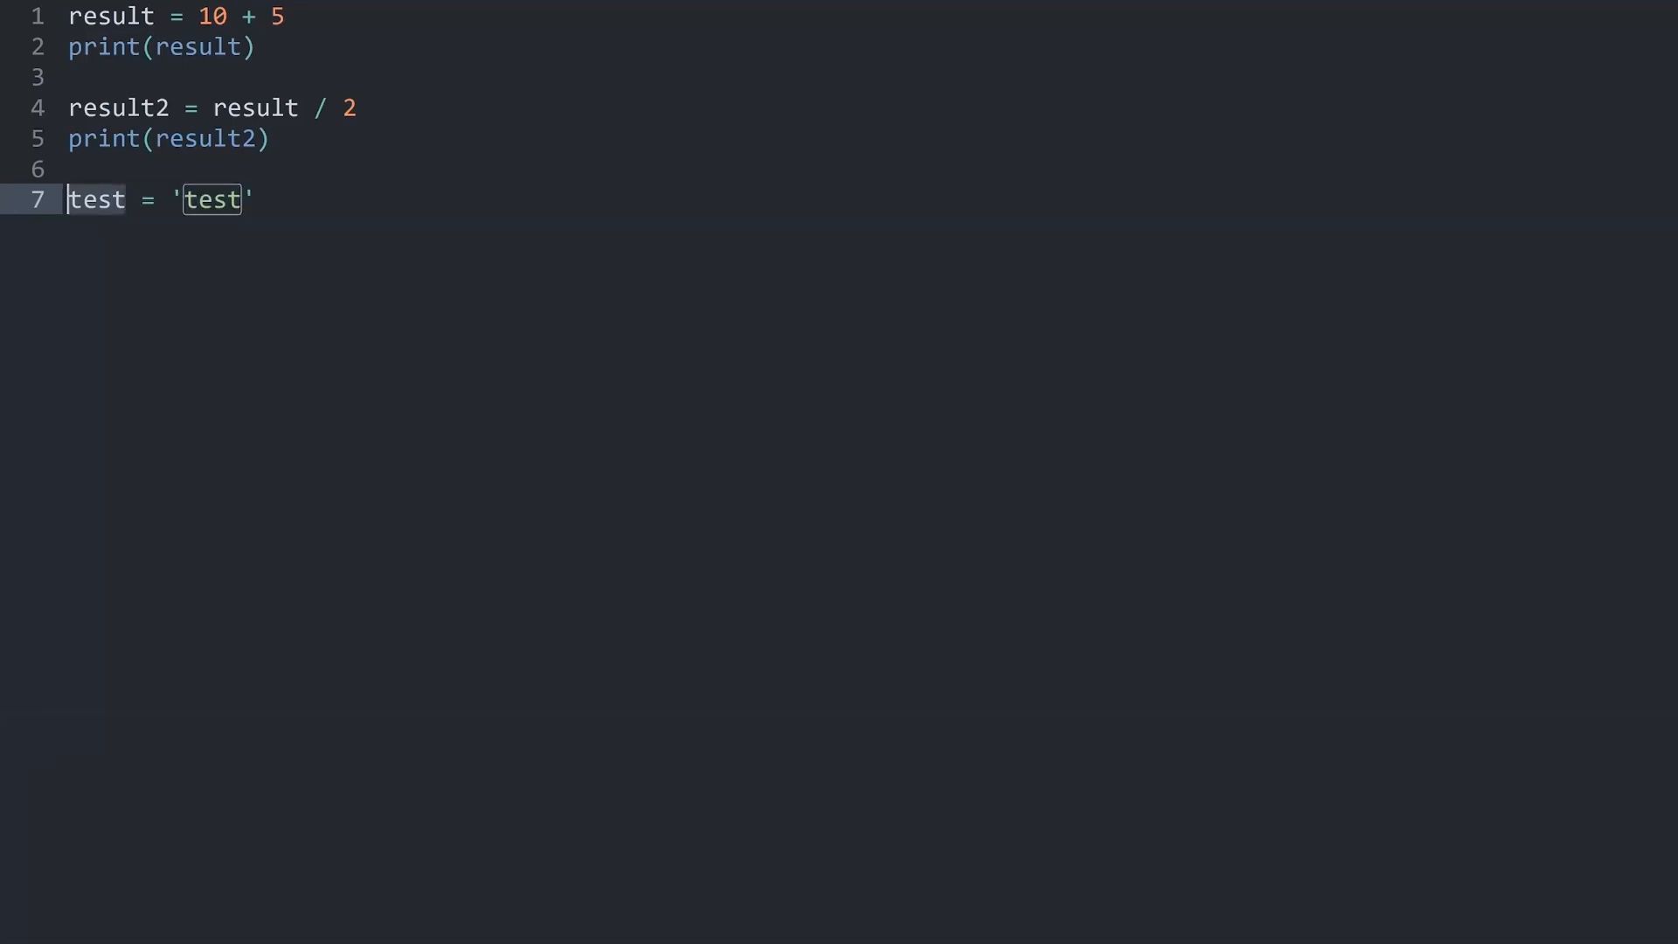
# Step: Lengthen the name to test_123123123_CAPITALLETTERS and rerun, printing 15 and 7.5
pyautogui.click(123, 200)
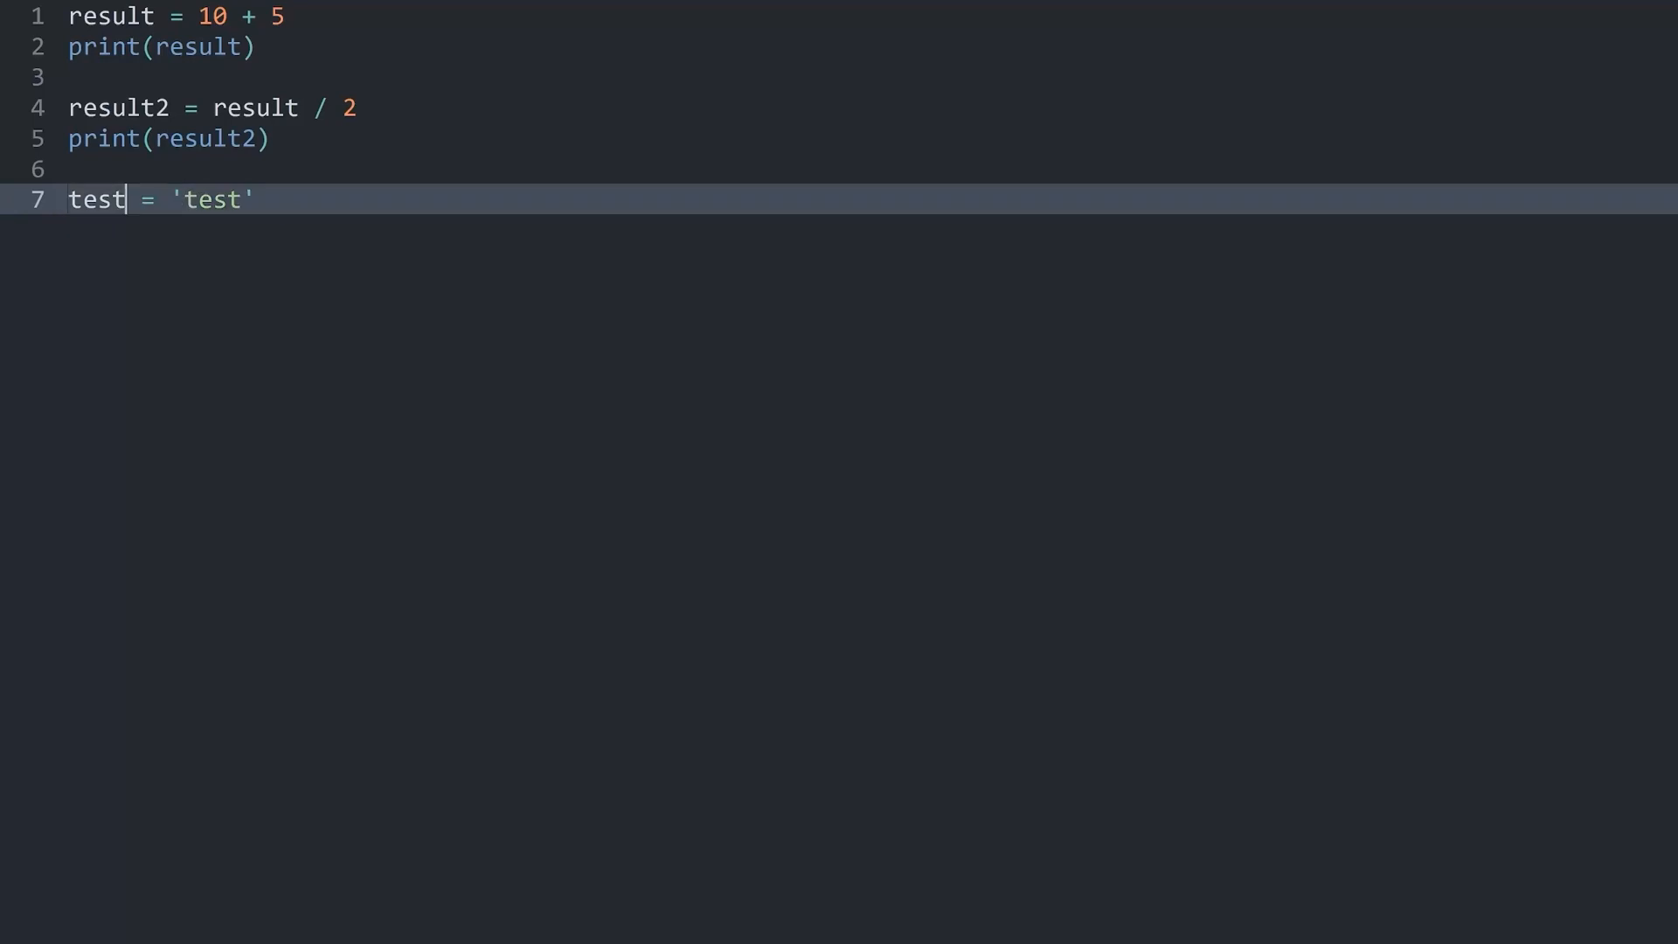
pyautogui.write('_')
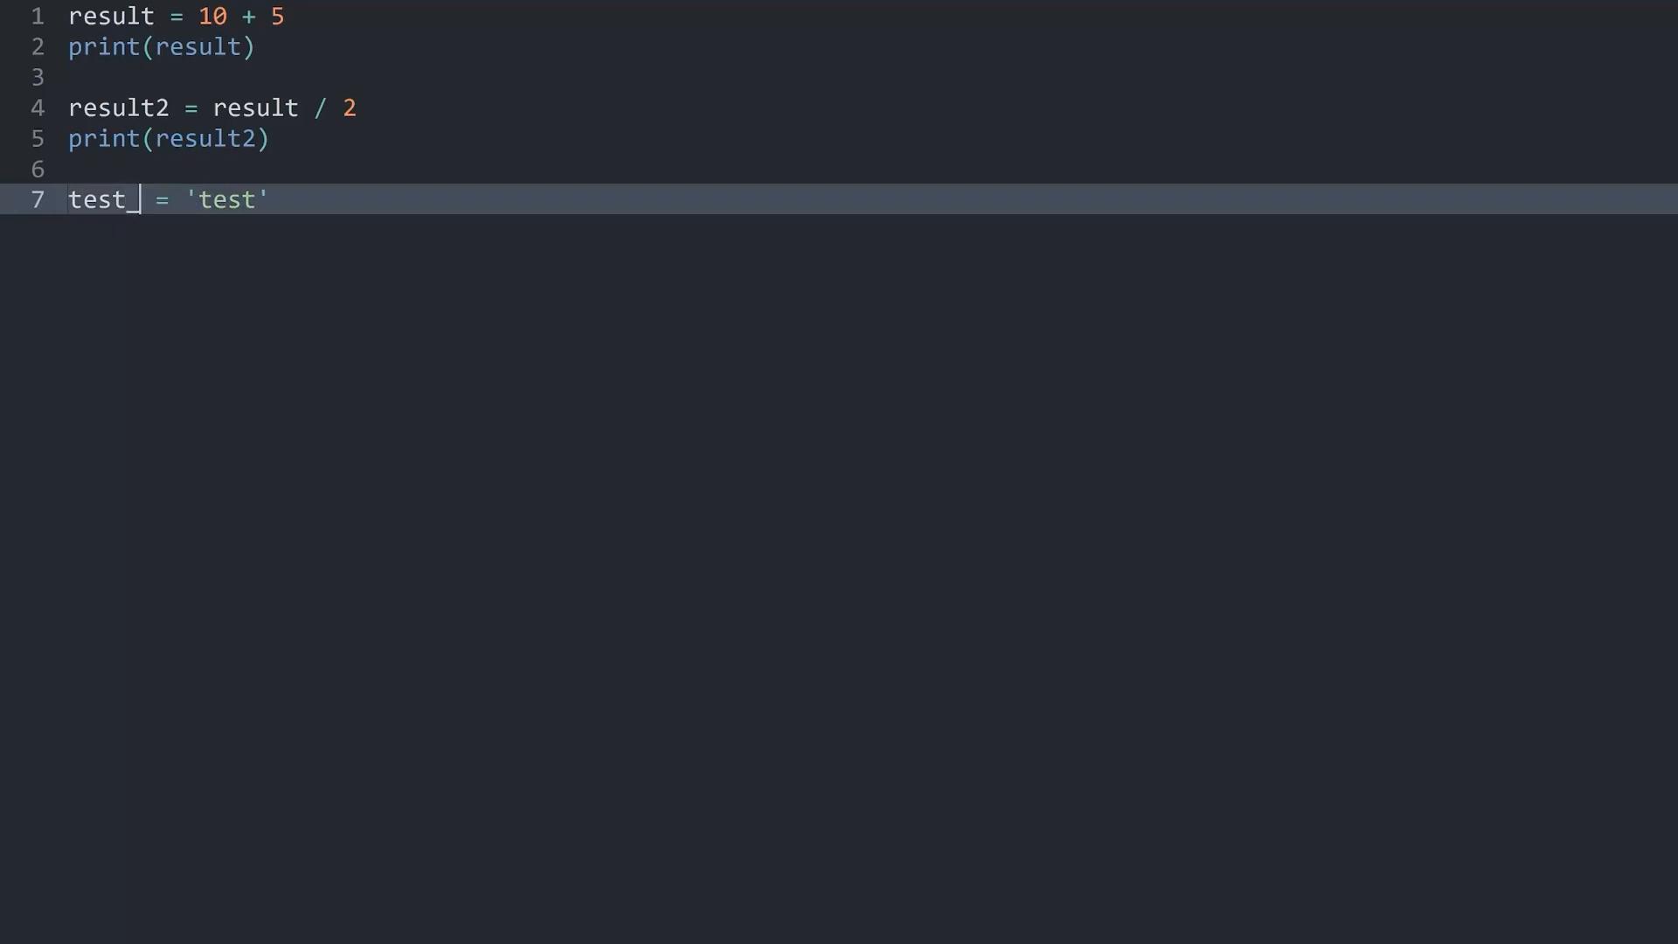
pyautogui.write('123123123')
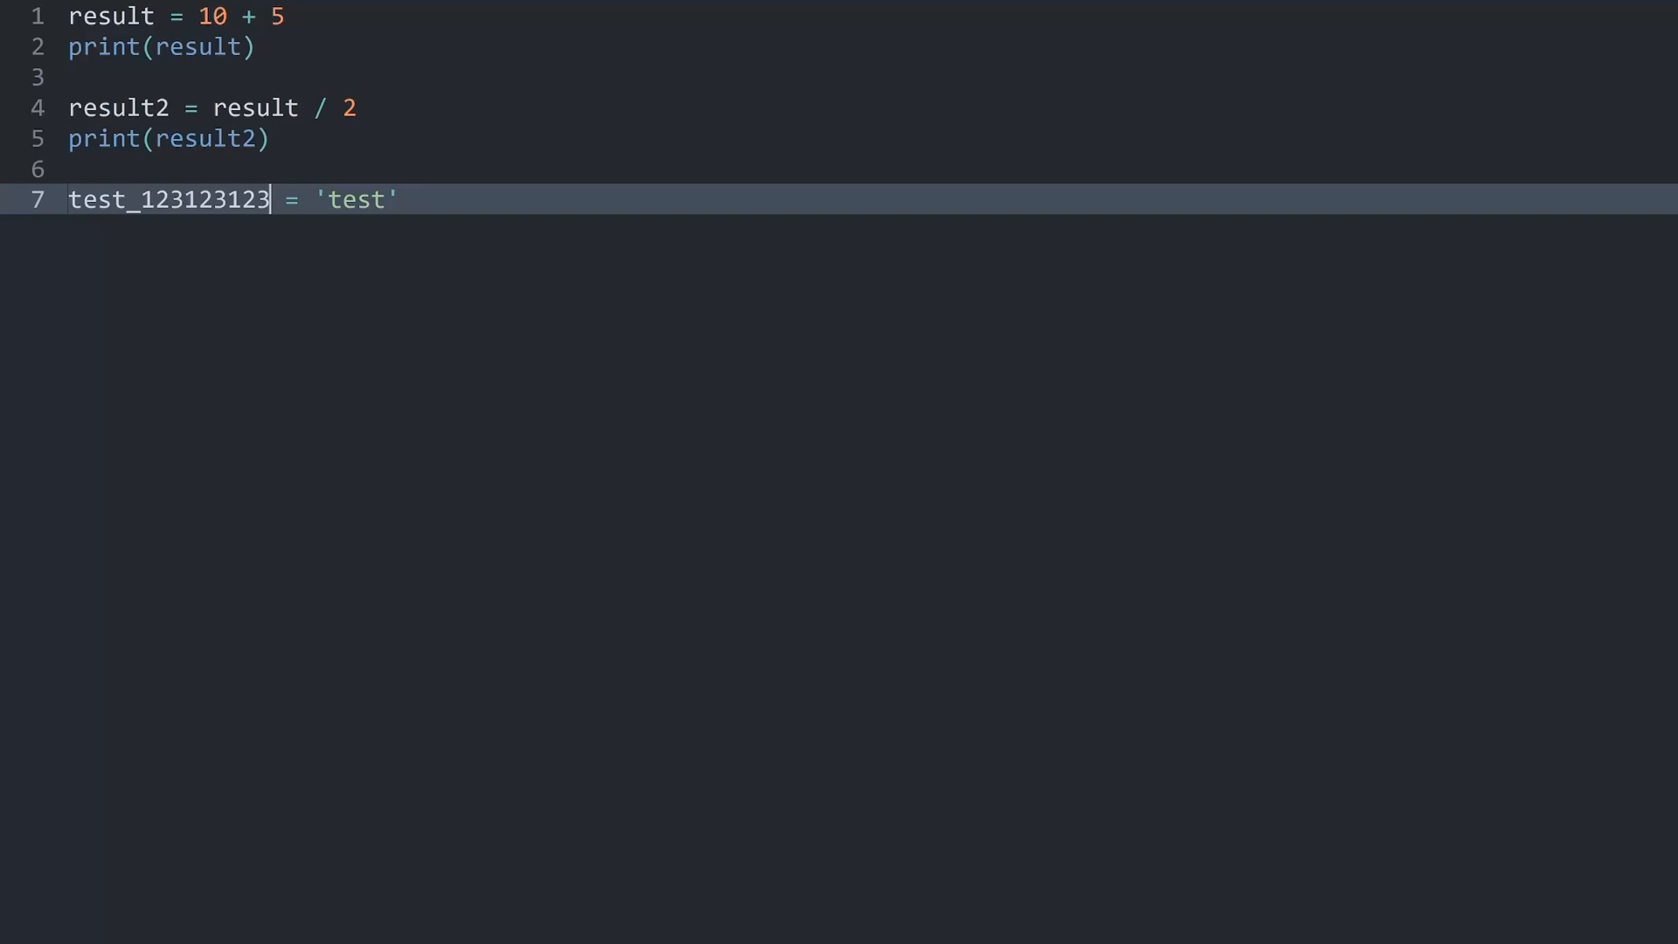
pyautogui.write('_')
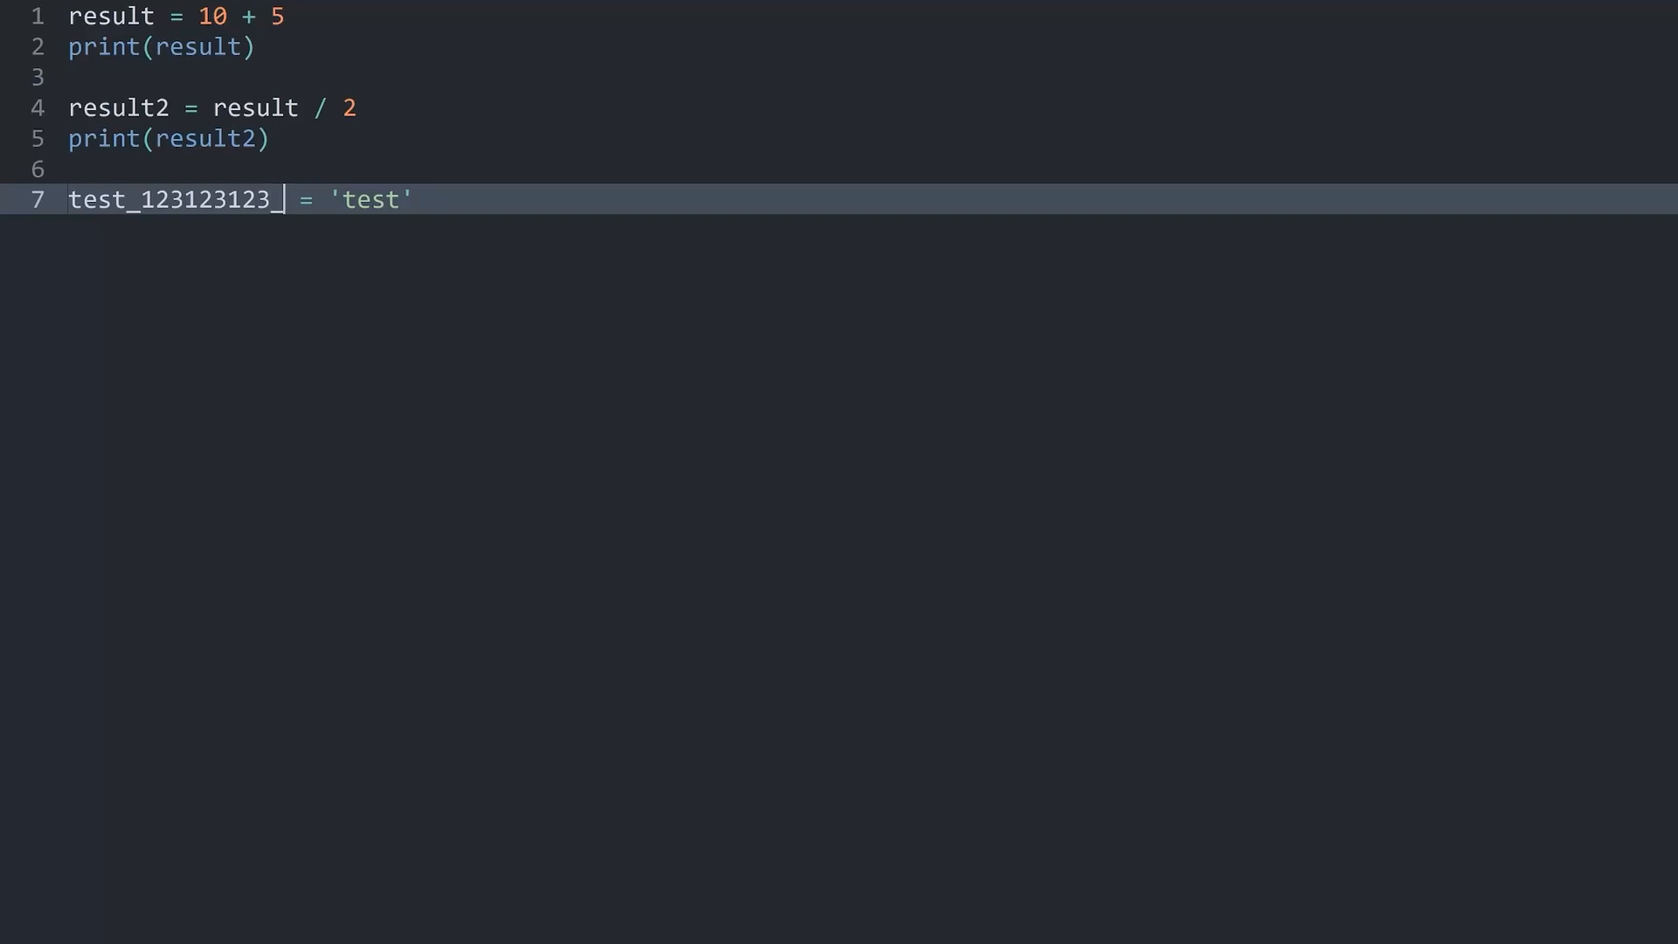
pyautogui.write('CAPITAL')
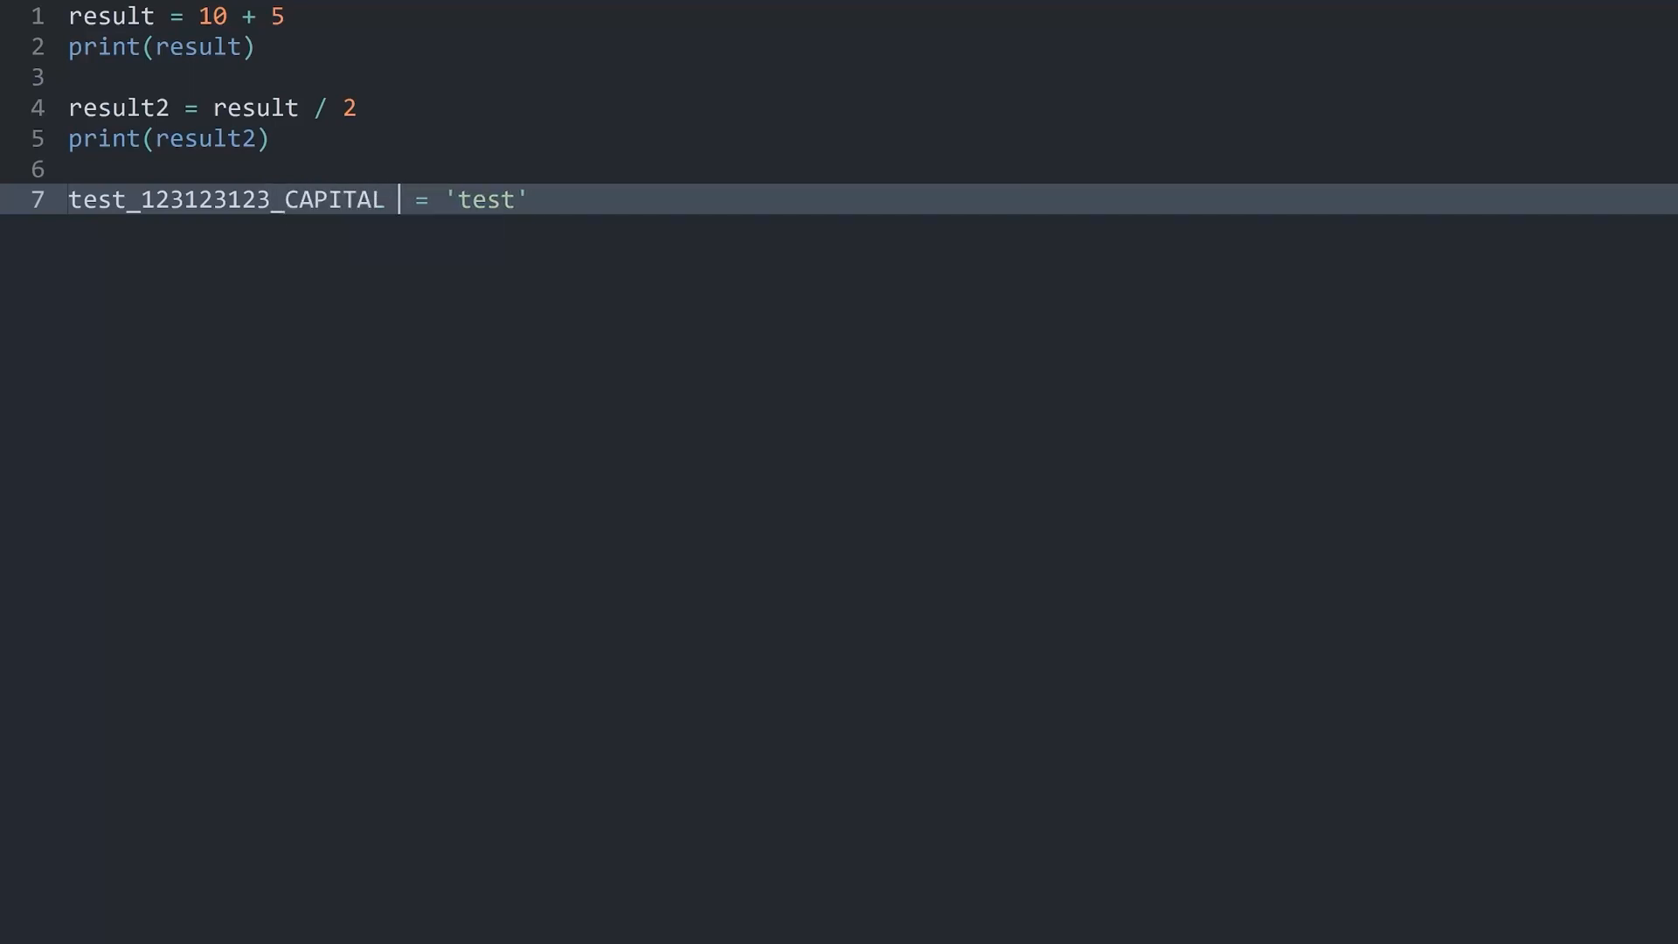
pyautogui.write('LETT')
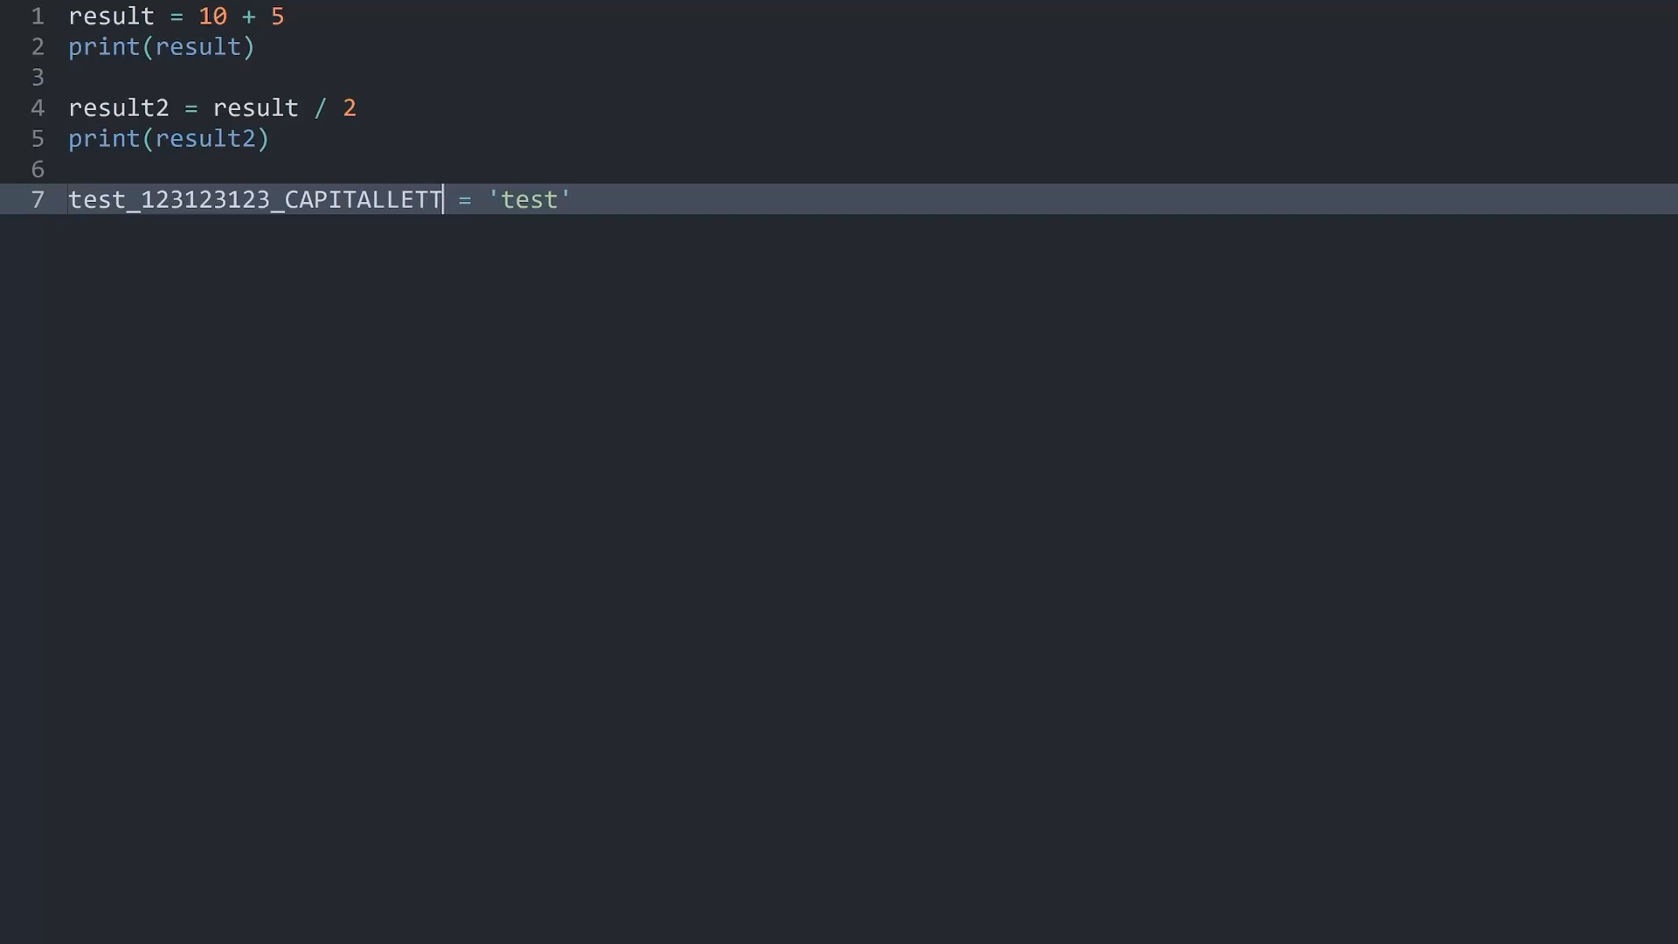
pyautogui.write('ERS')
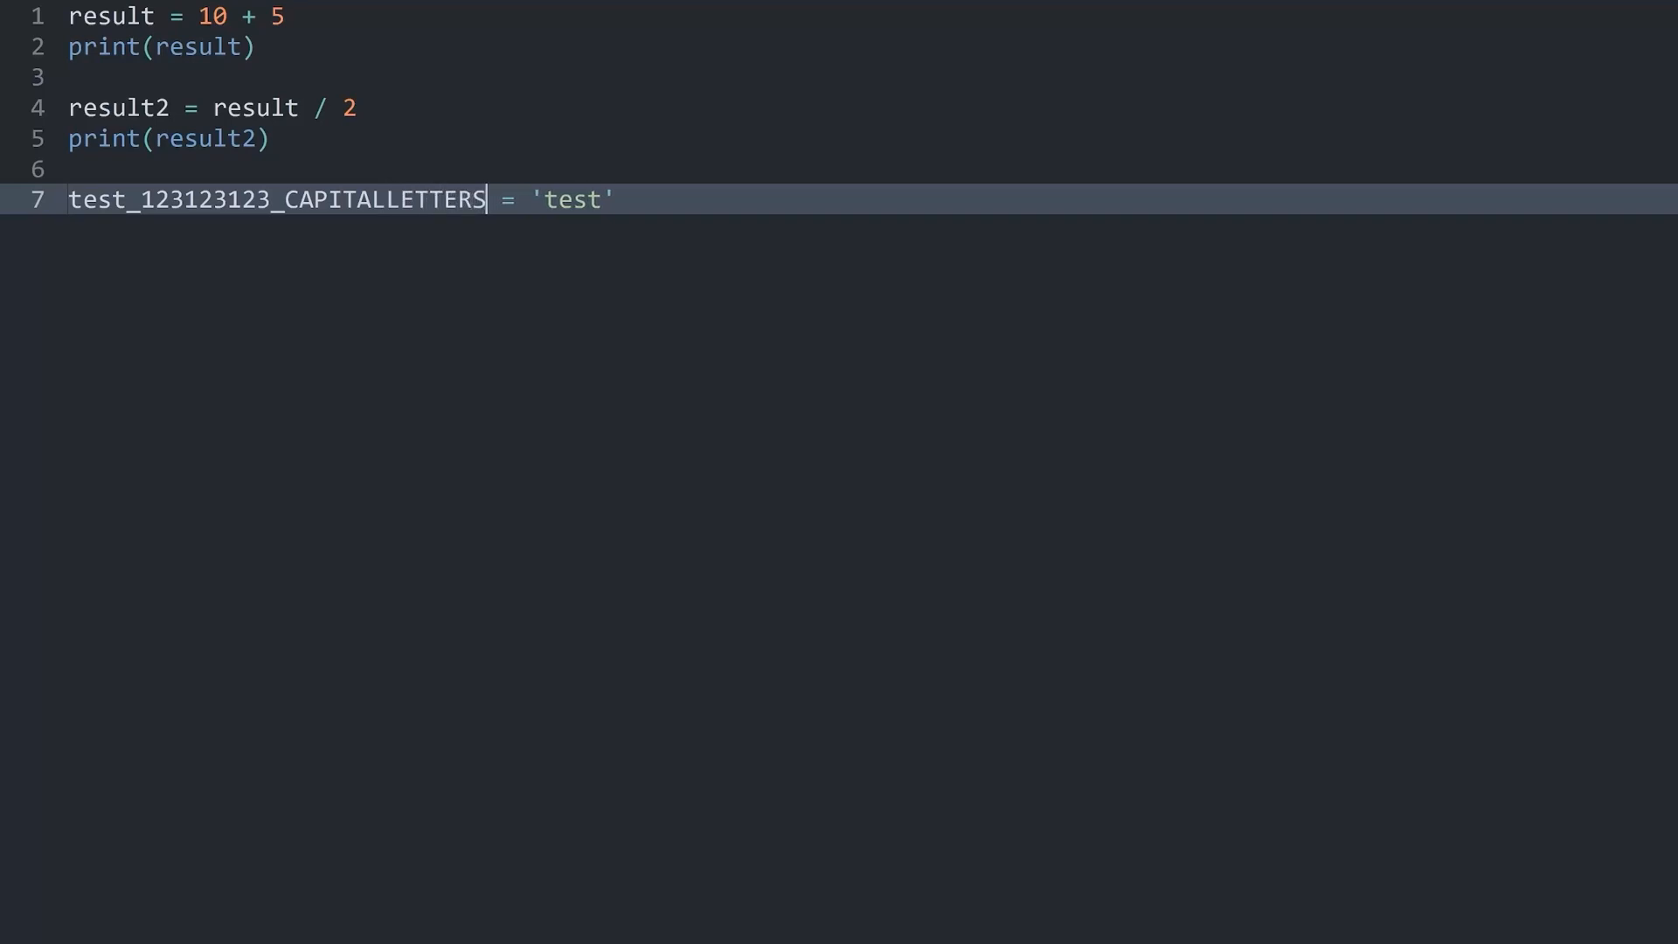
pyautogui.press('ctrl+b')
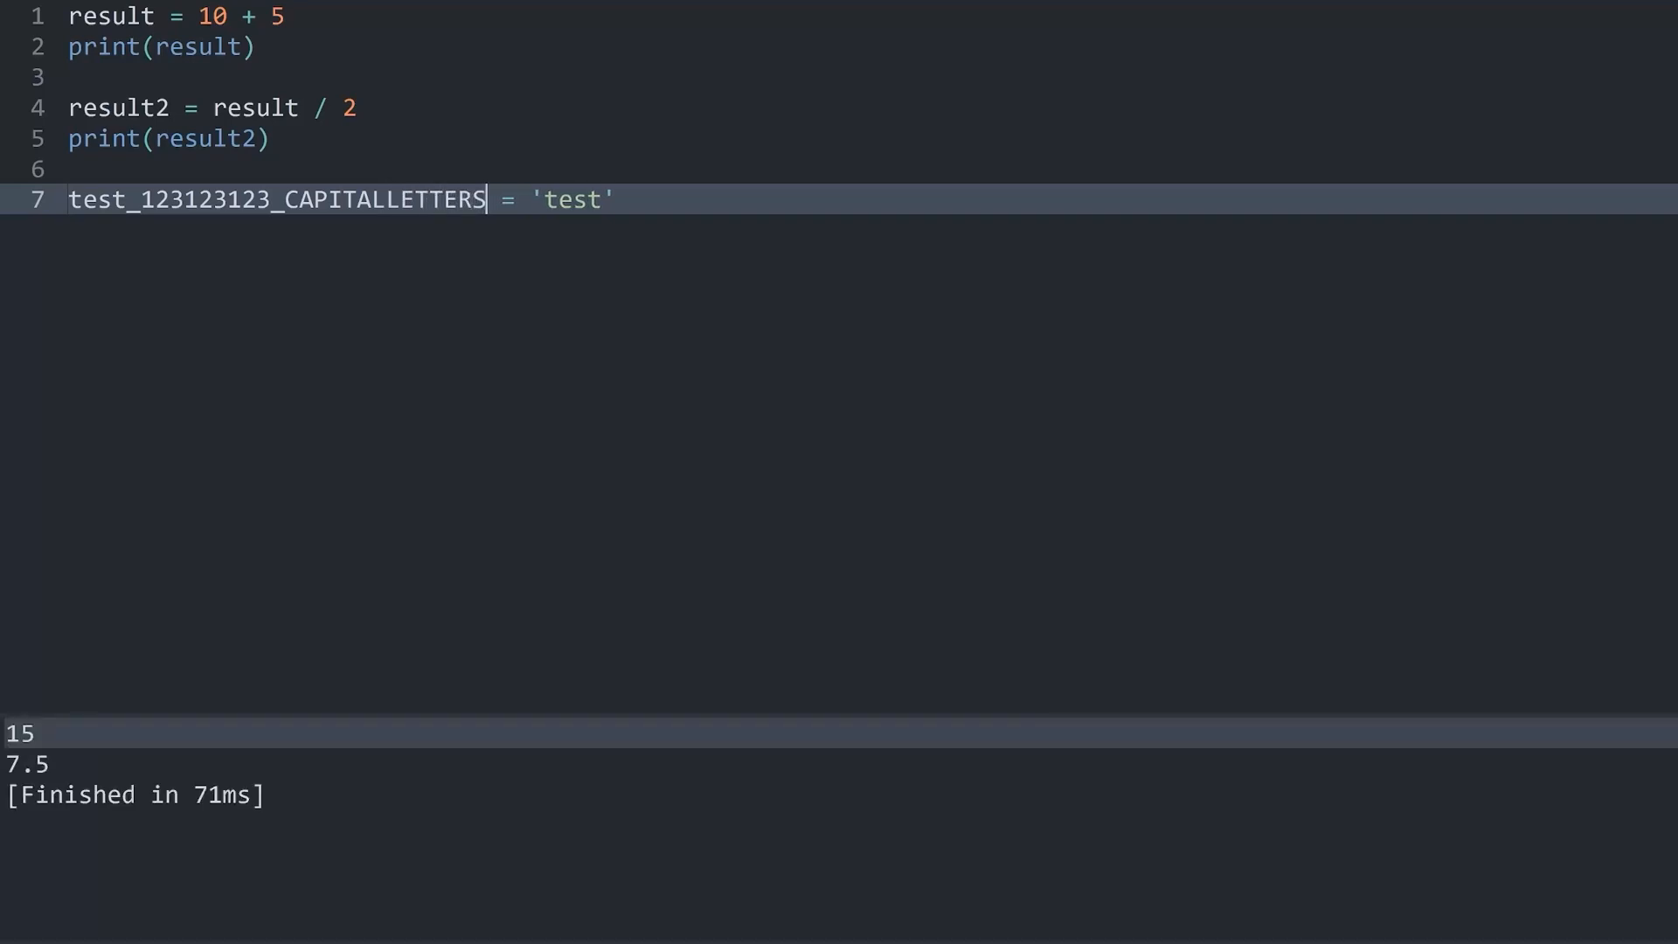
pyautogui.doubleClick(274, 199)
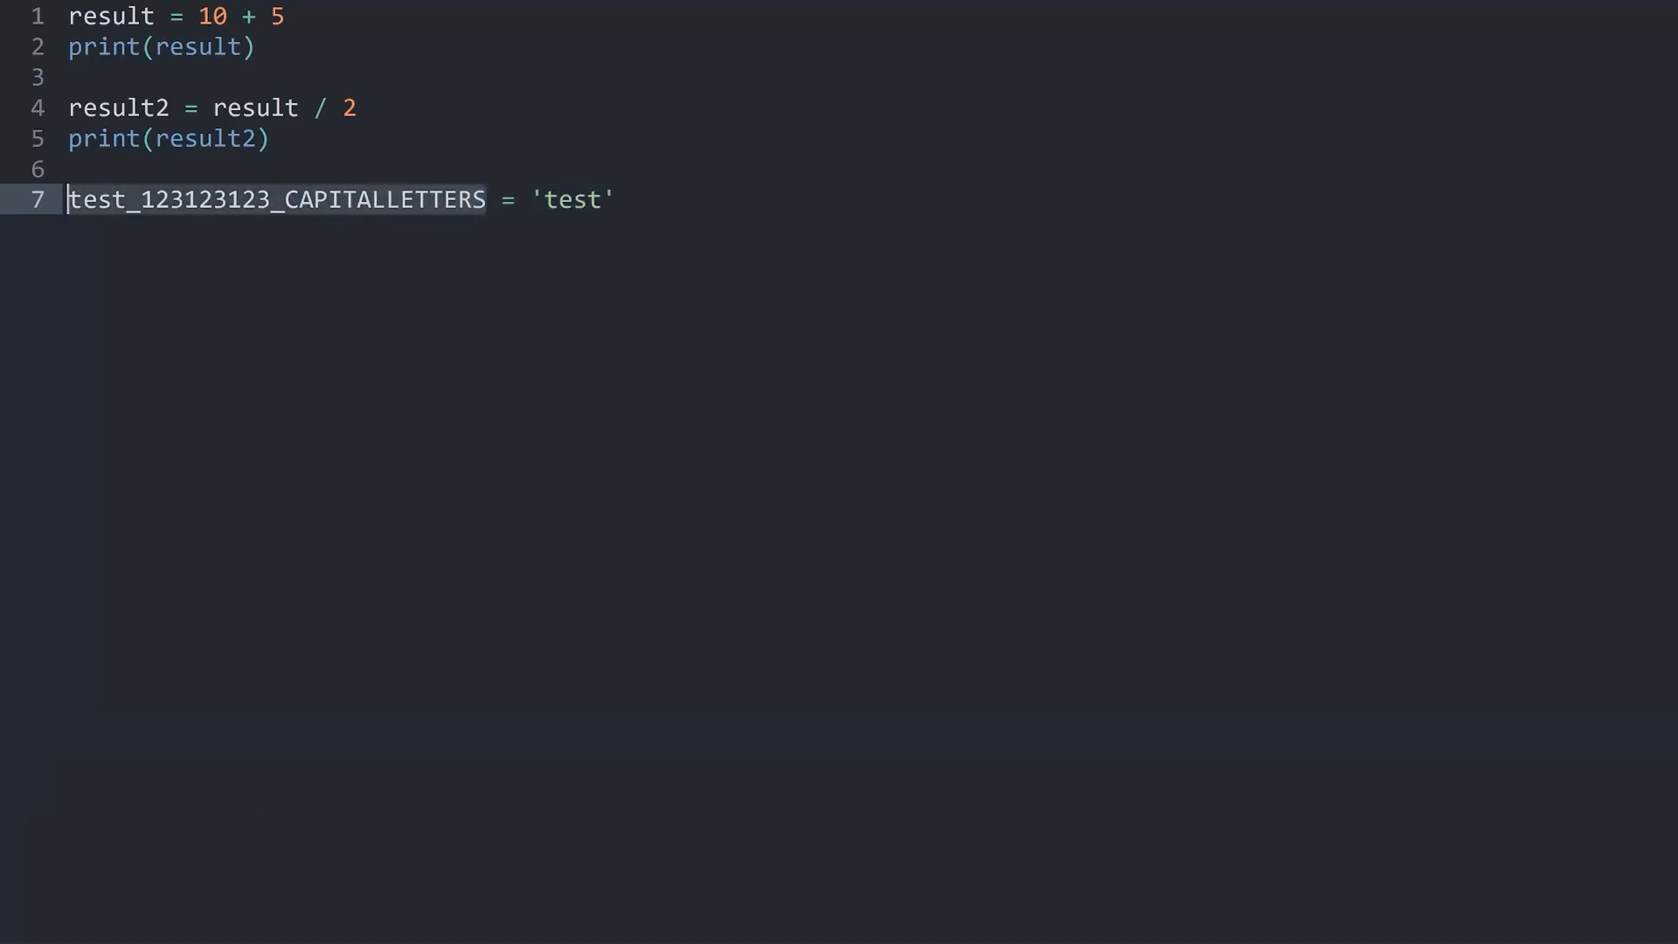
# Step: Add line 8 with 2test = 'test'
pyautogui.press('Enter')
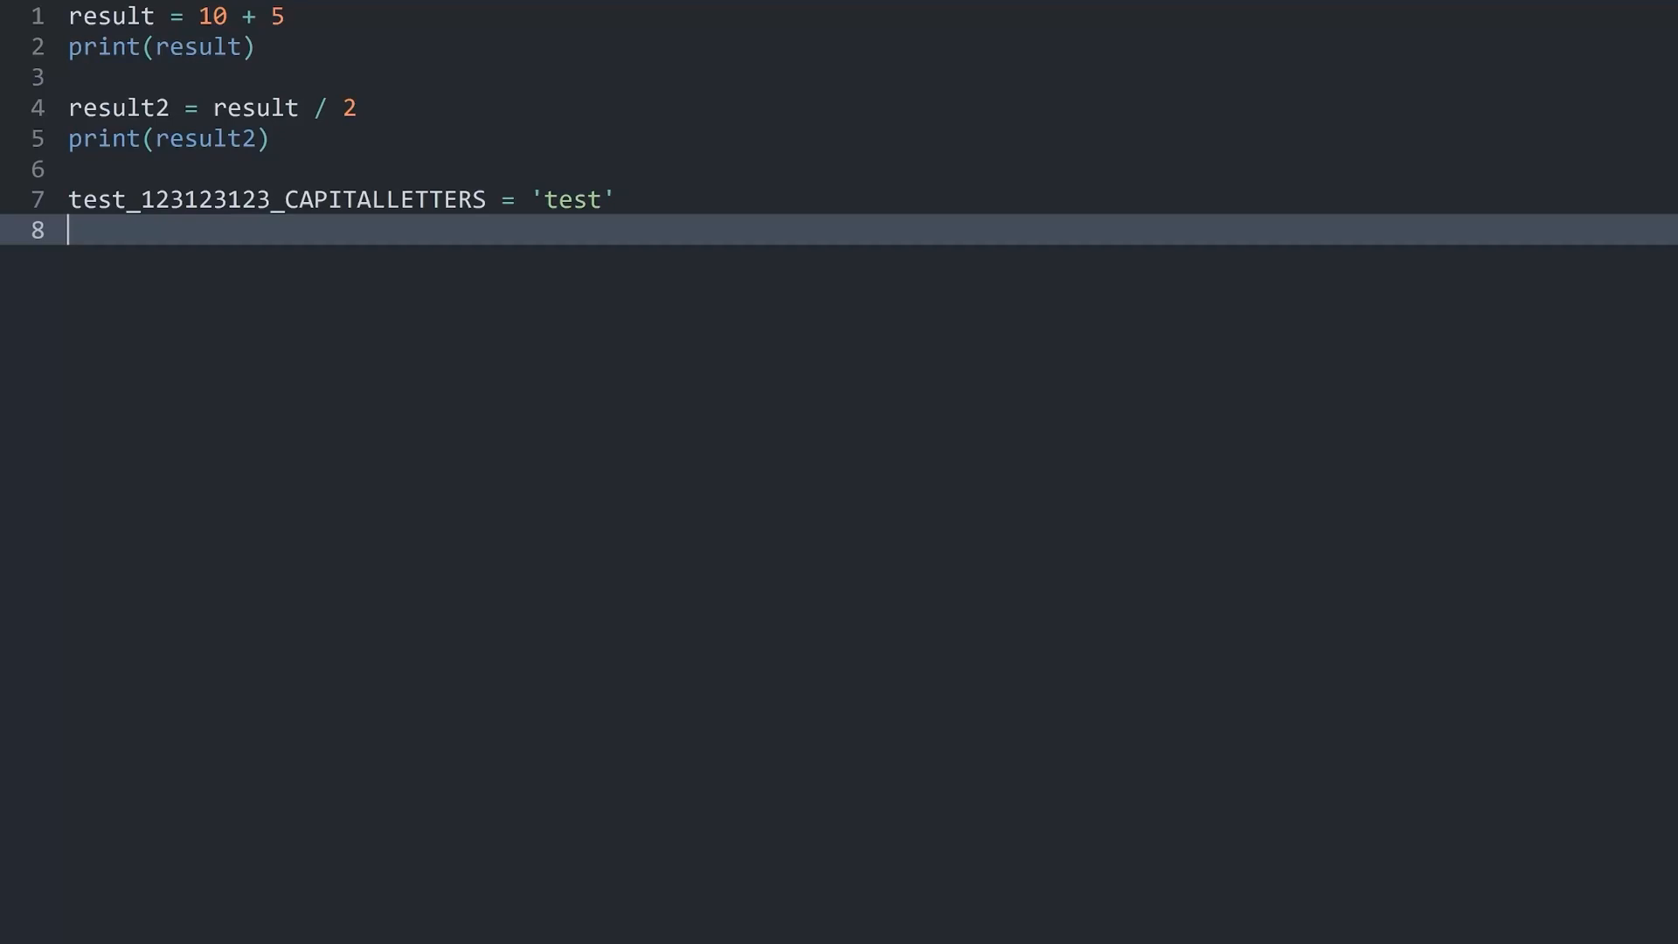
pyautogui.write('2test')
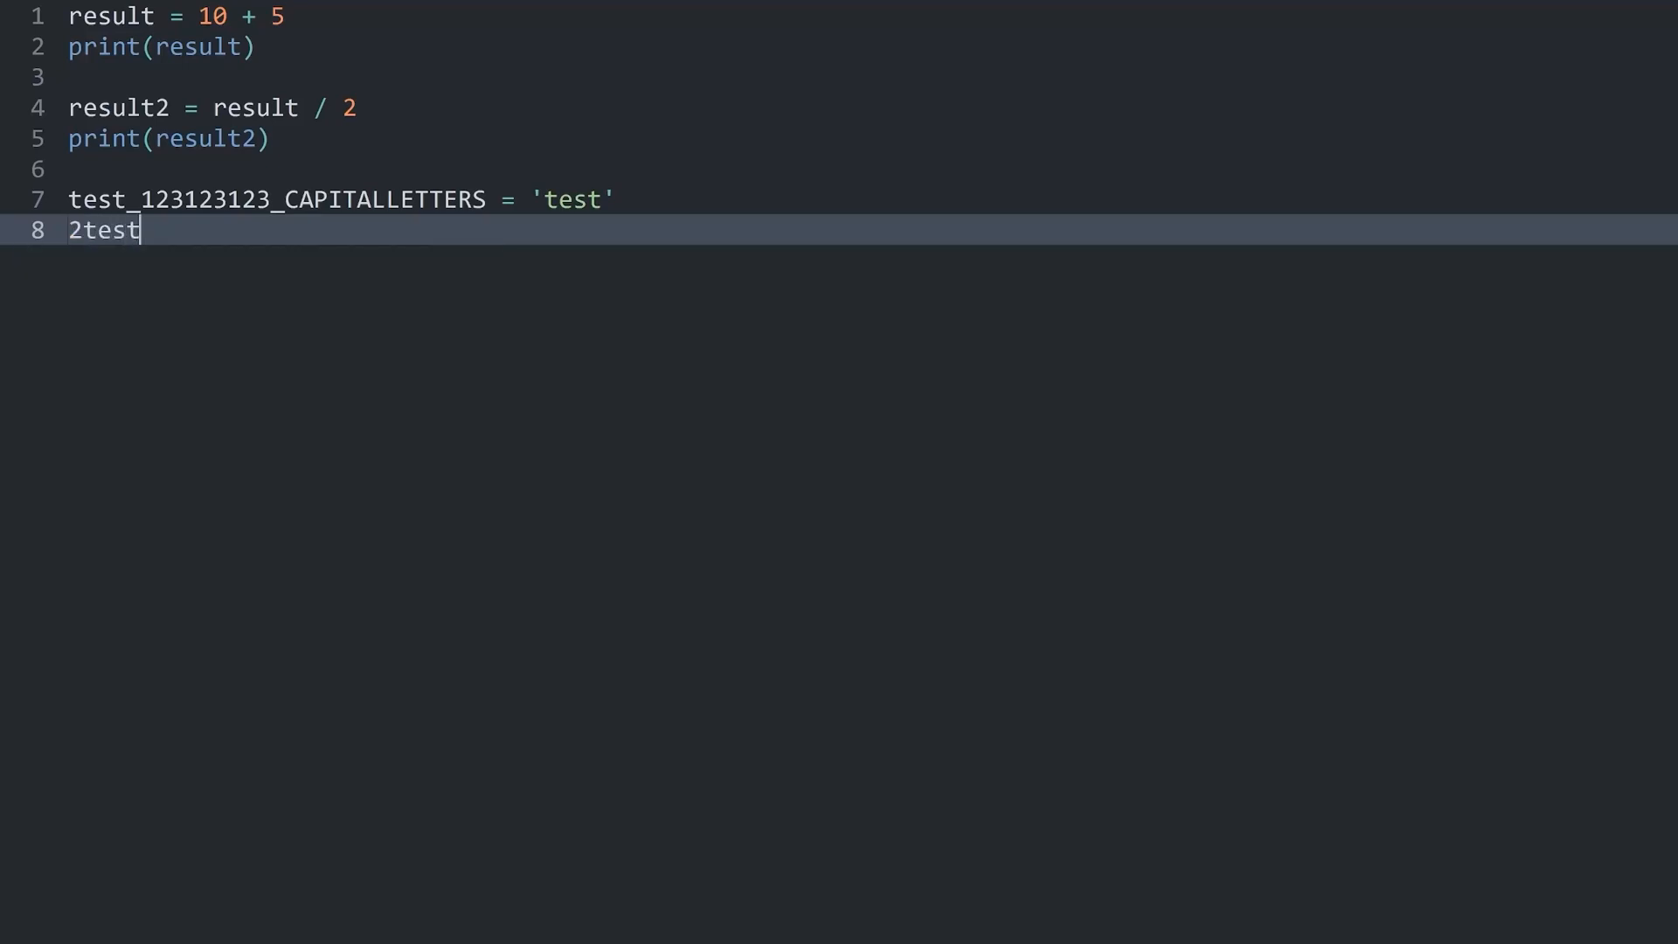
pyautogui.write("= ''")
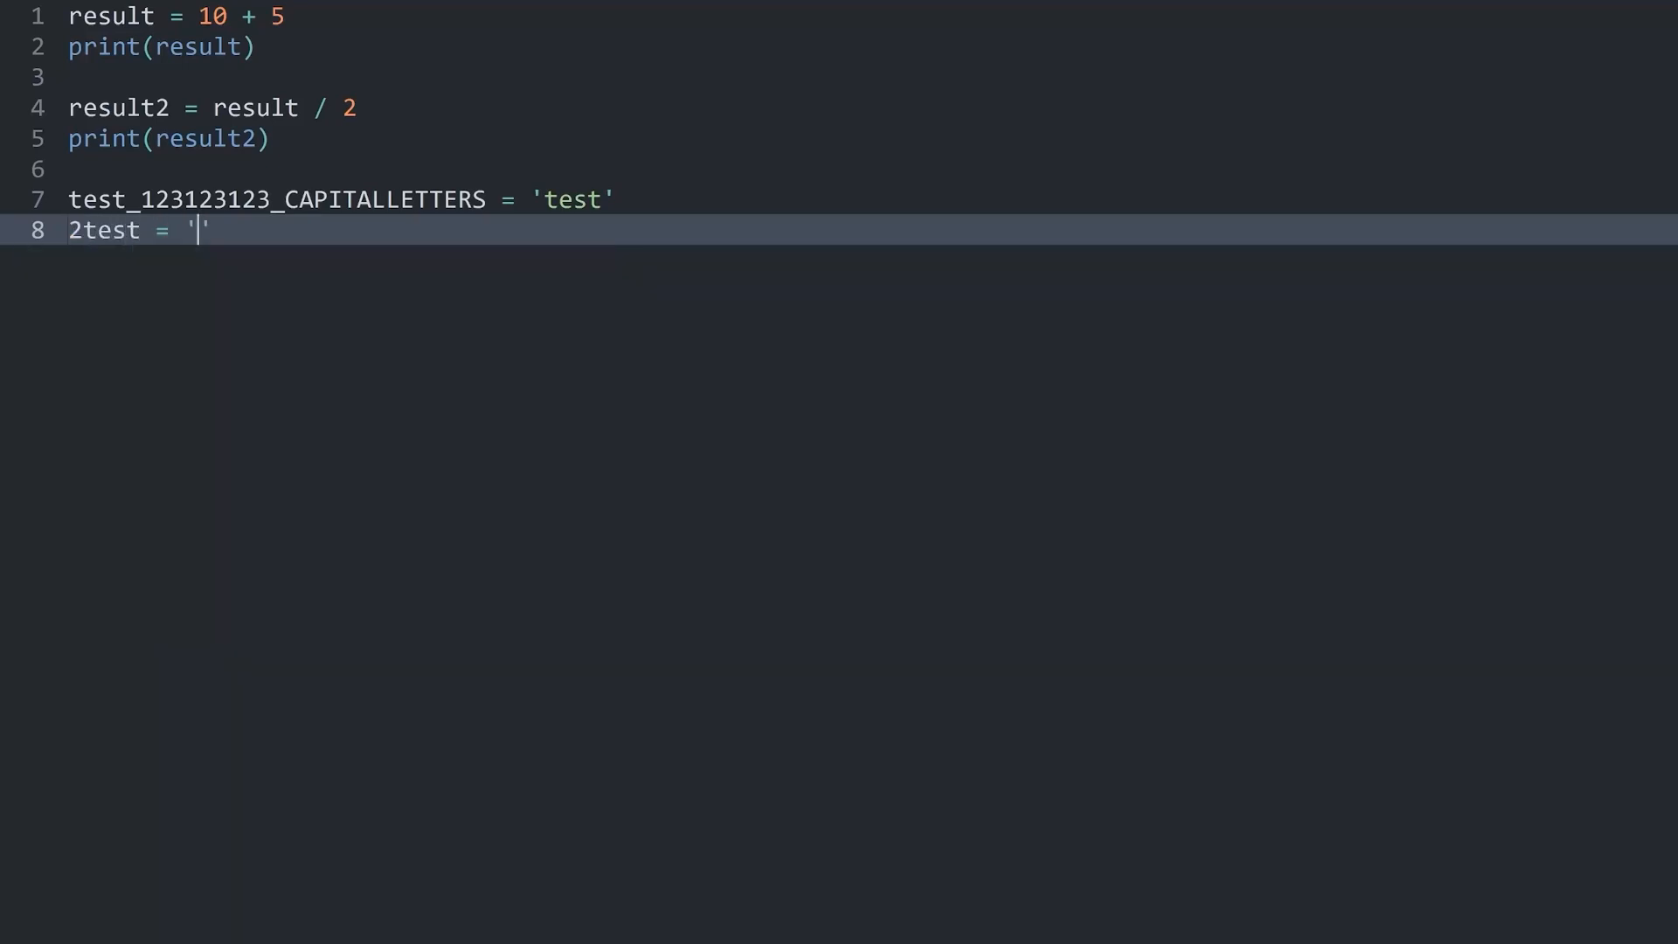
pyautogui.write('test')
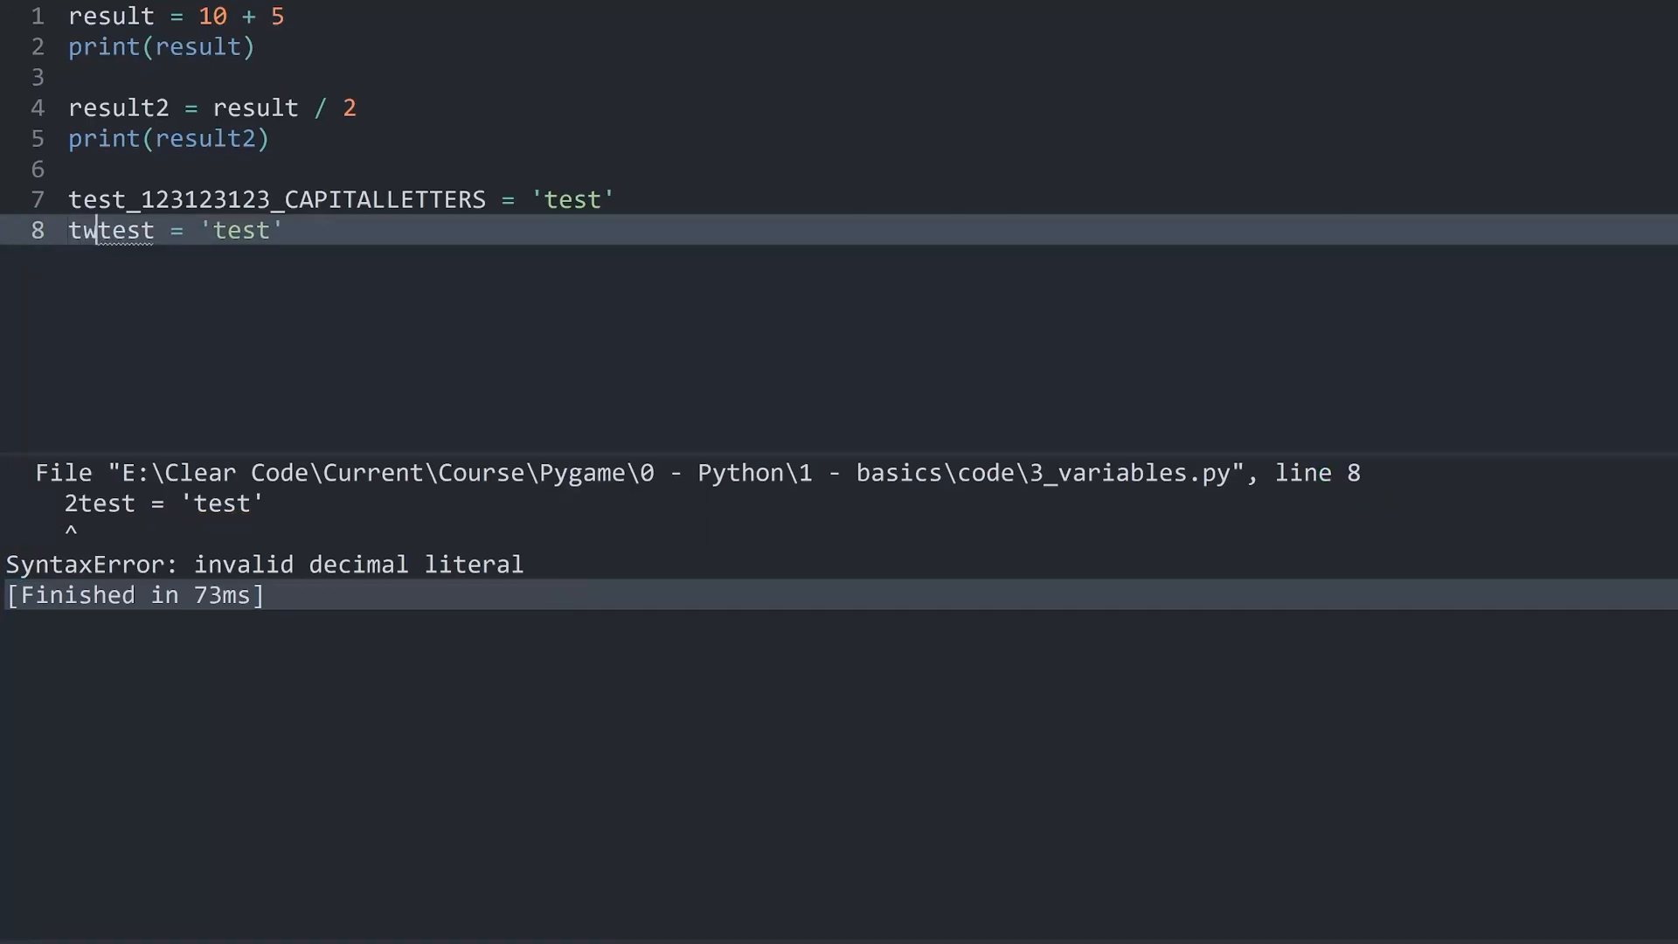
# Step: Rename the line 8 variable to two_test_2 and rebuild the script
pyautogui.write('o_')
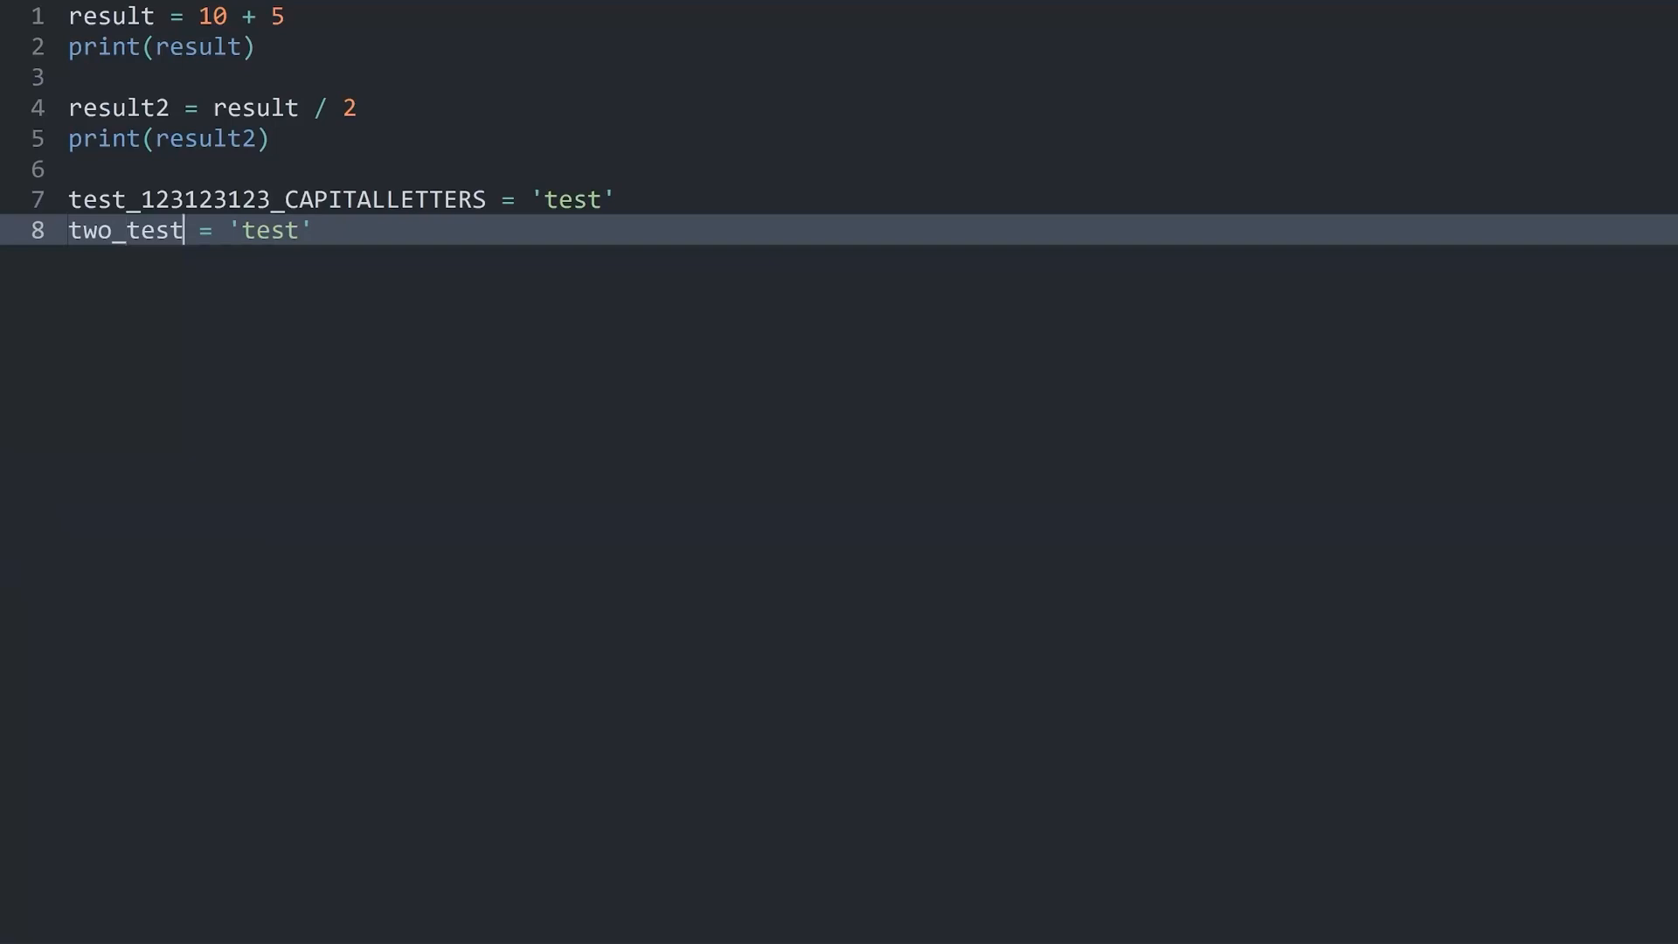
pyautogui.write('_')
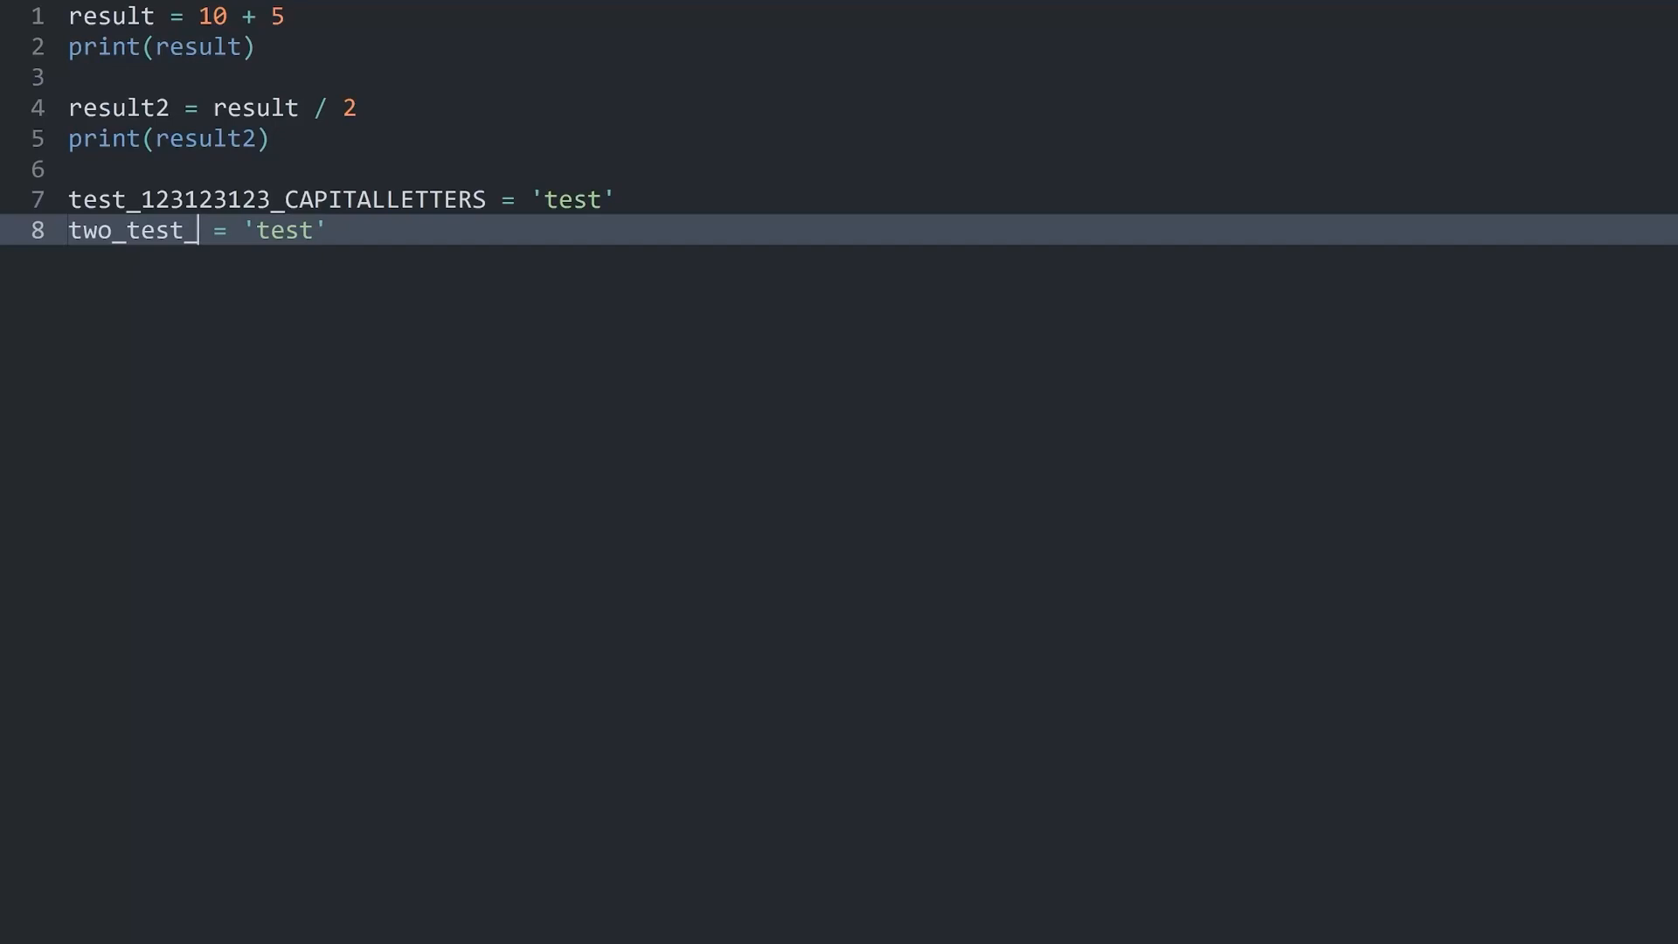
pyautogui.write('2')
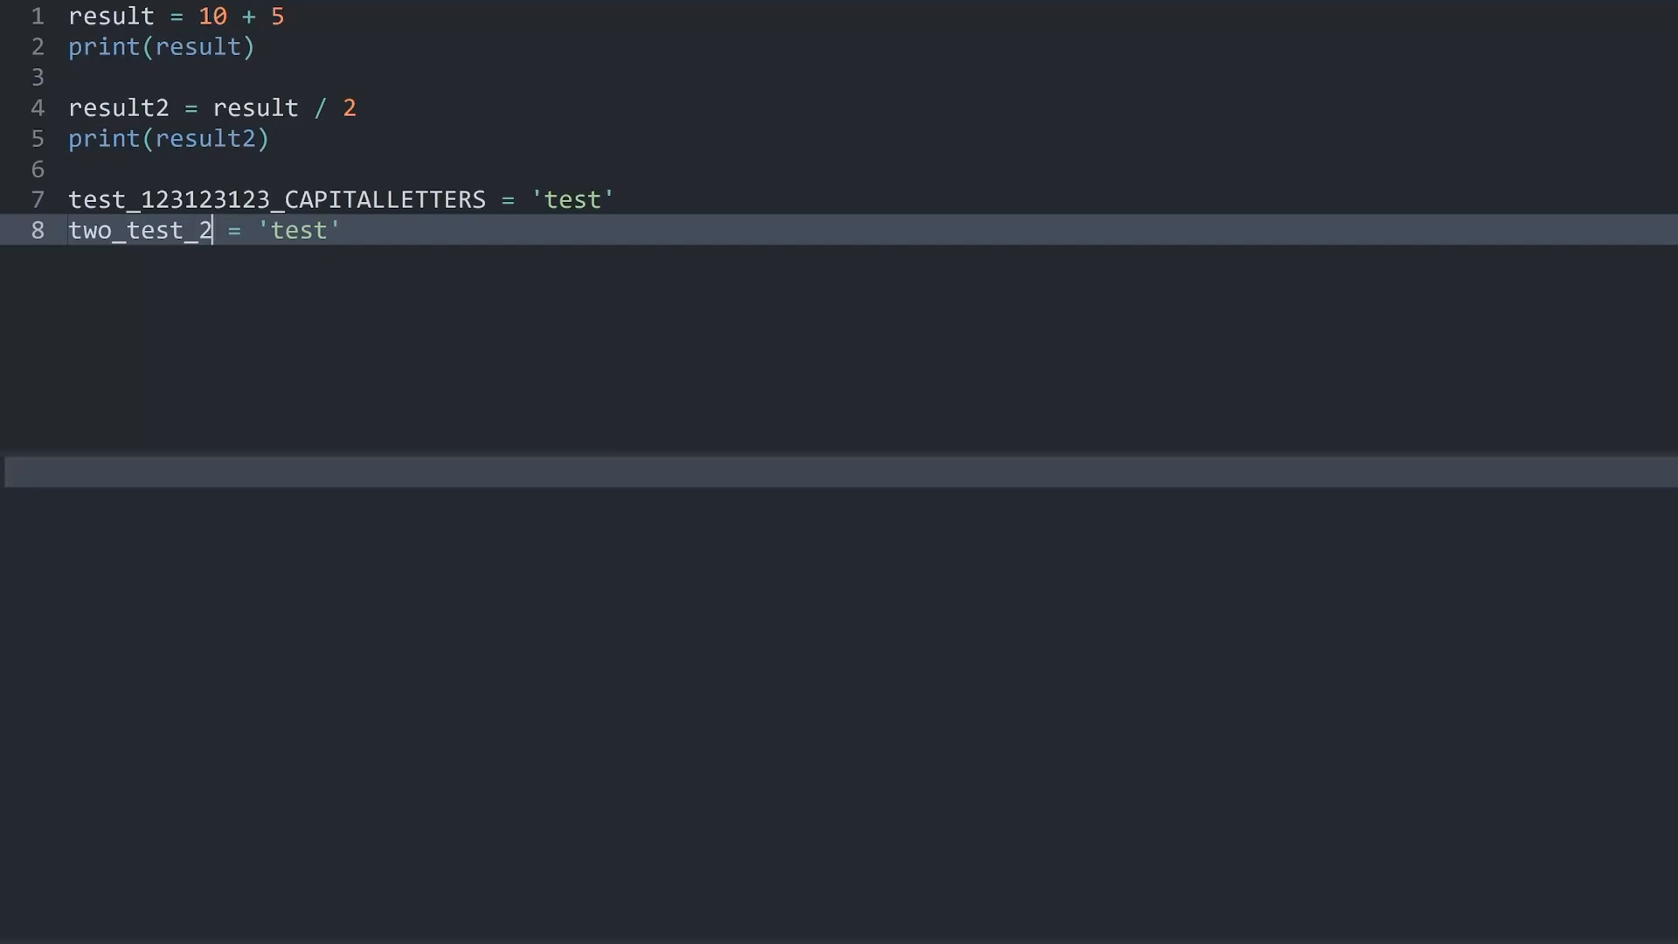
pyautogui.press('ctrl+b')
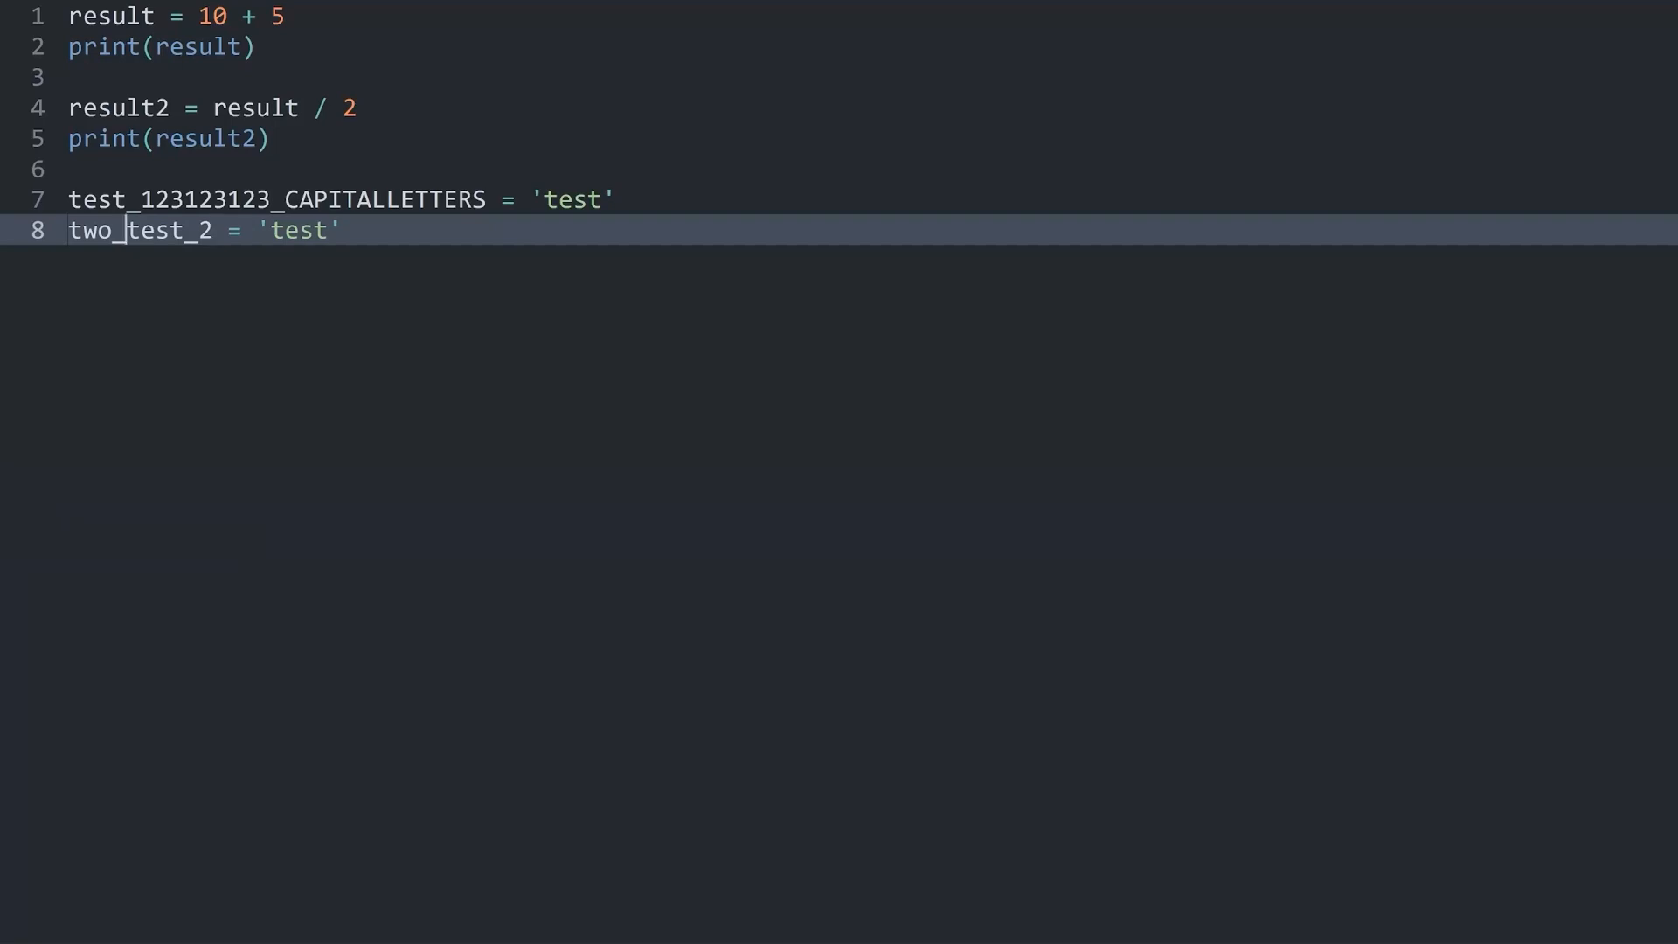
pyautogui.press('Backspace')
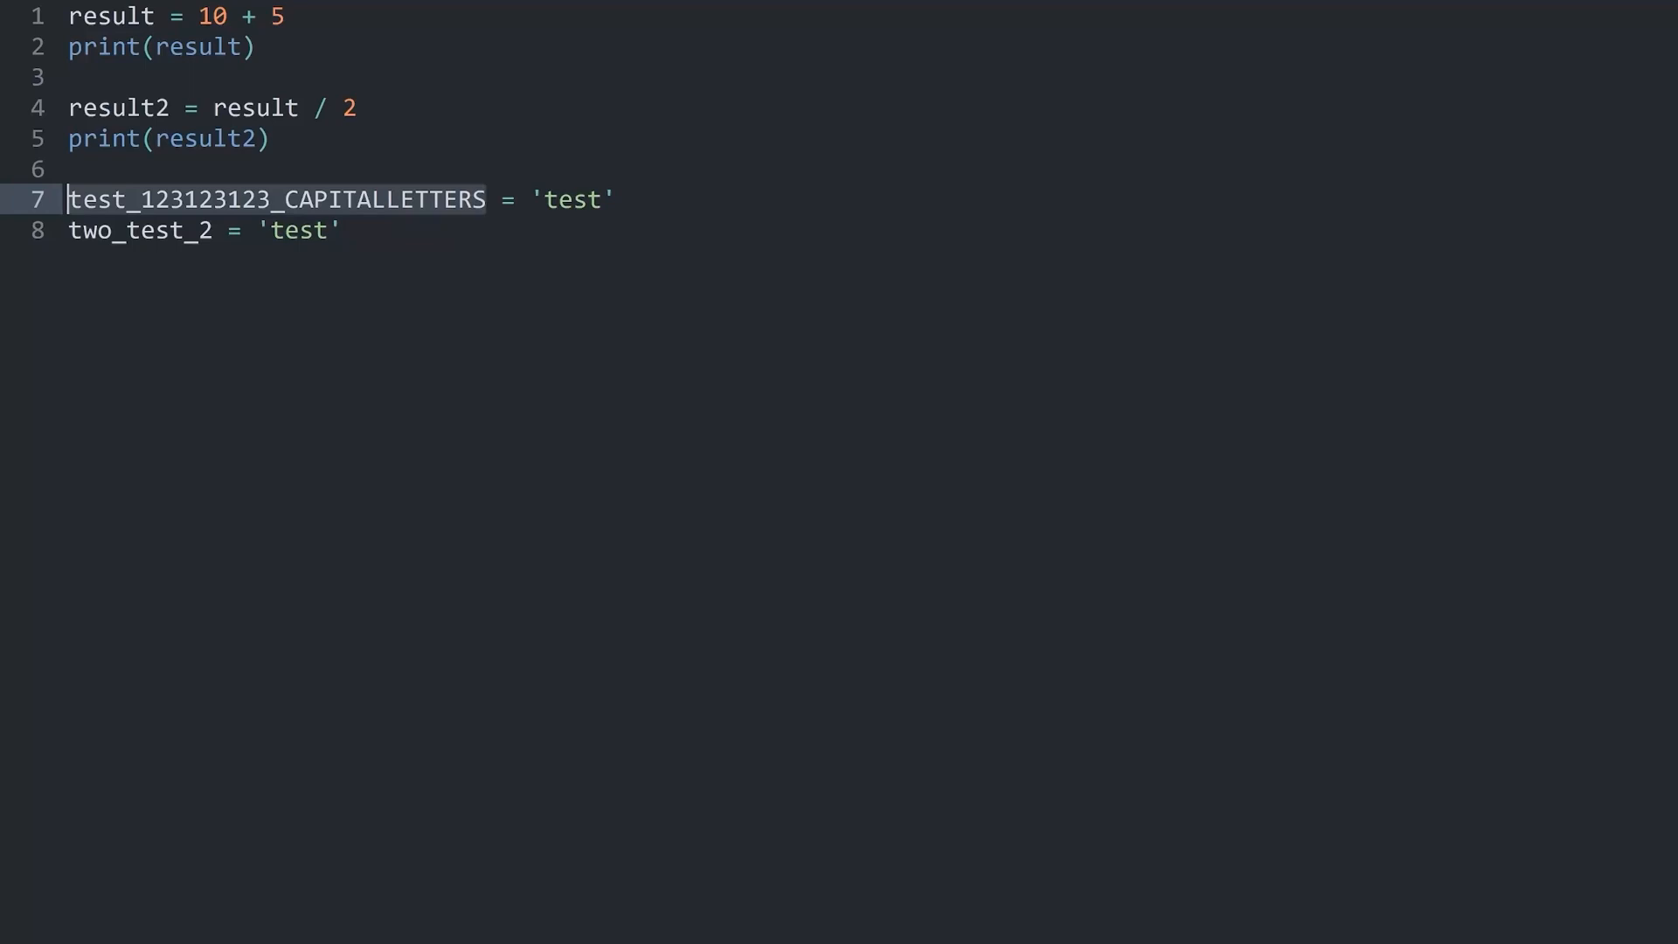
# Step: Replace _123123123_CAPITALLETTERS with _variable_practice, giving test_variable_practice
pyautogui.click(486, 199)
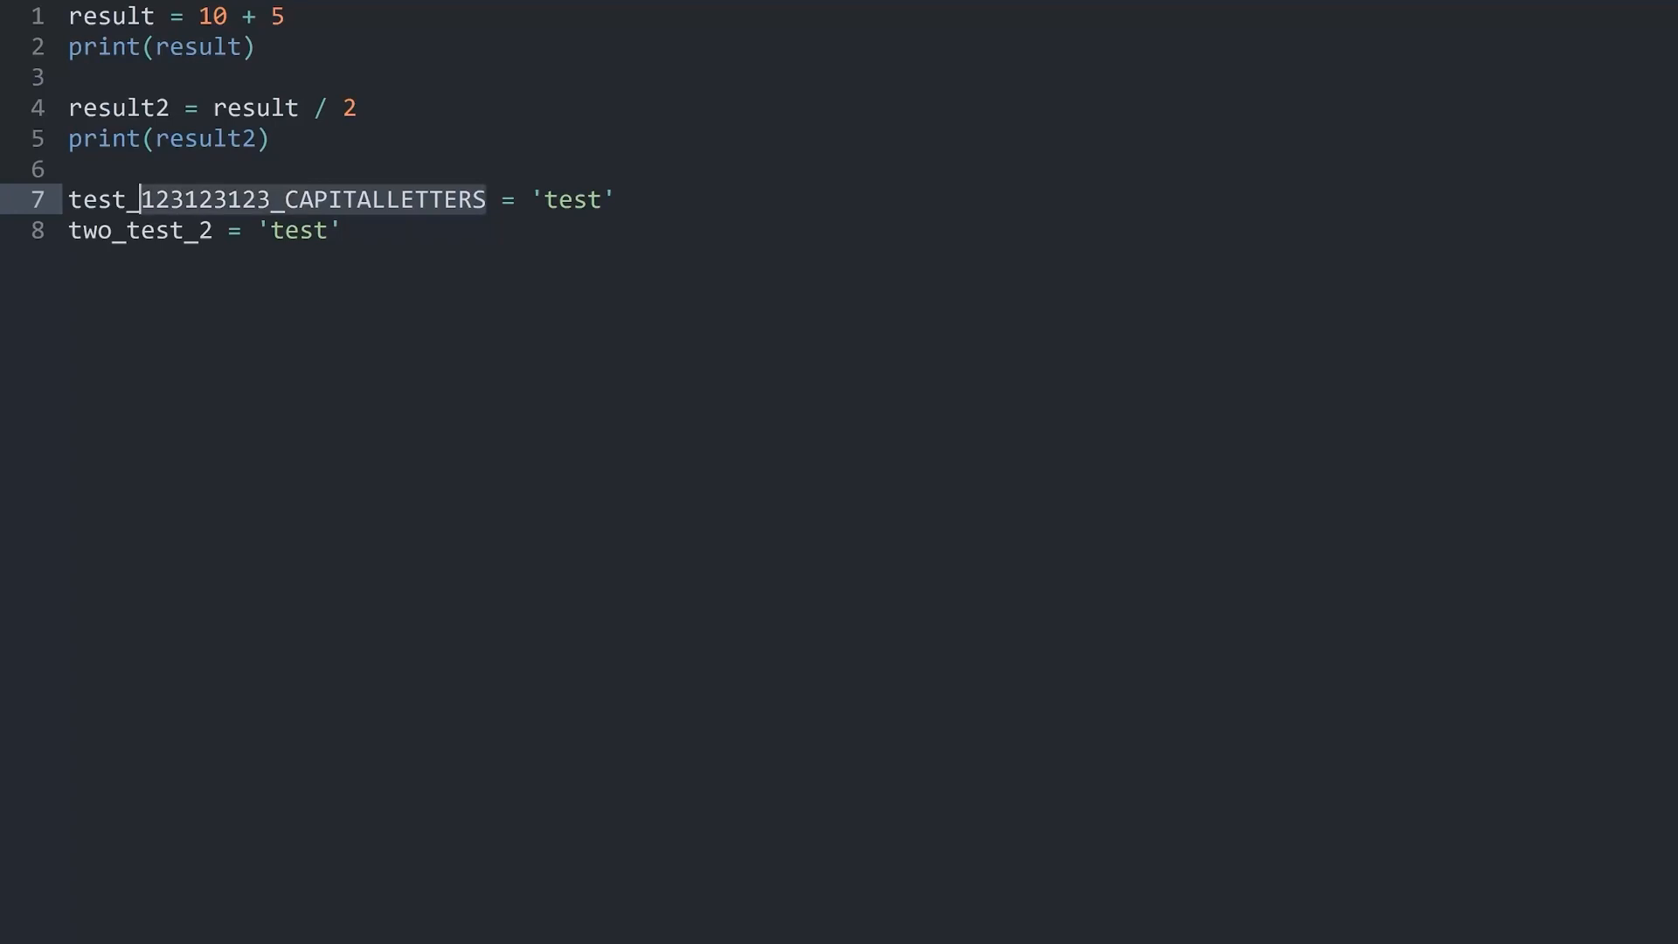
pyautogui.press('Delete')
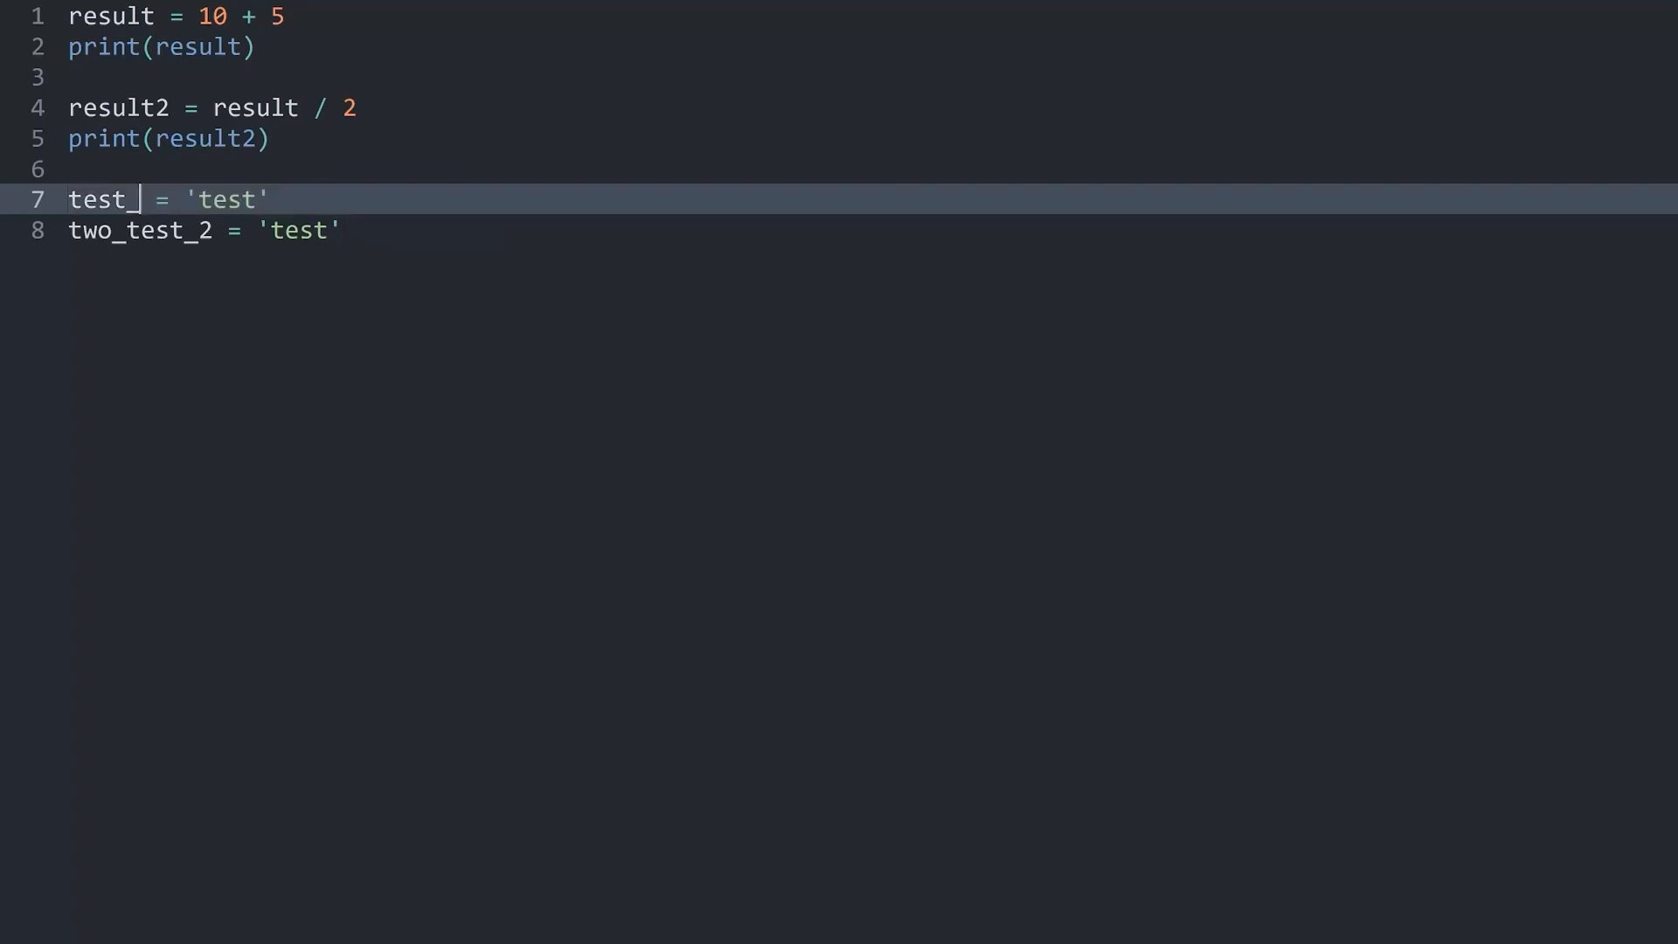
pyautogui.write('var')
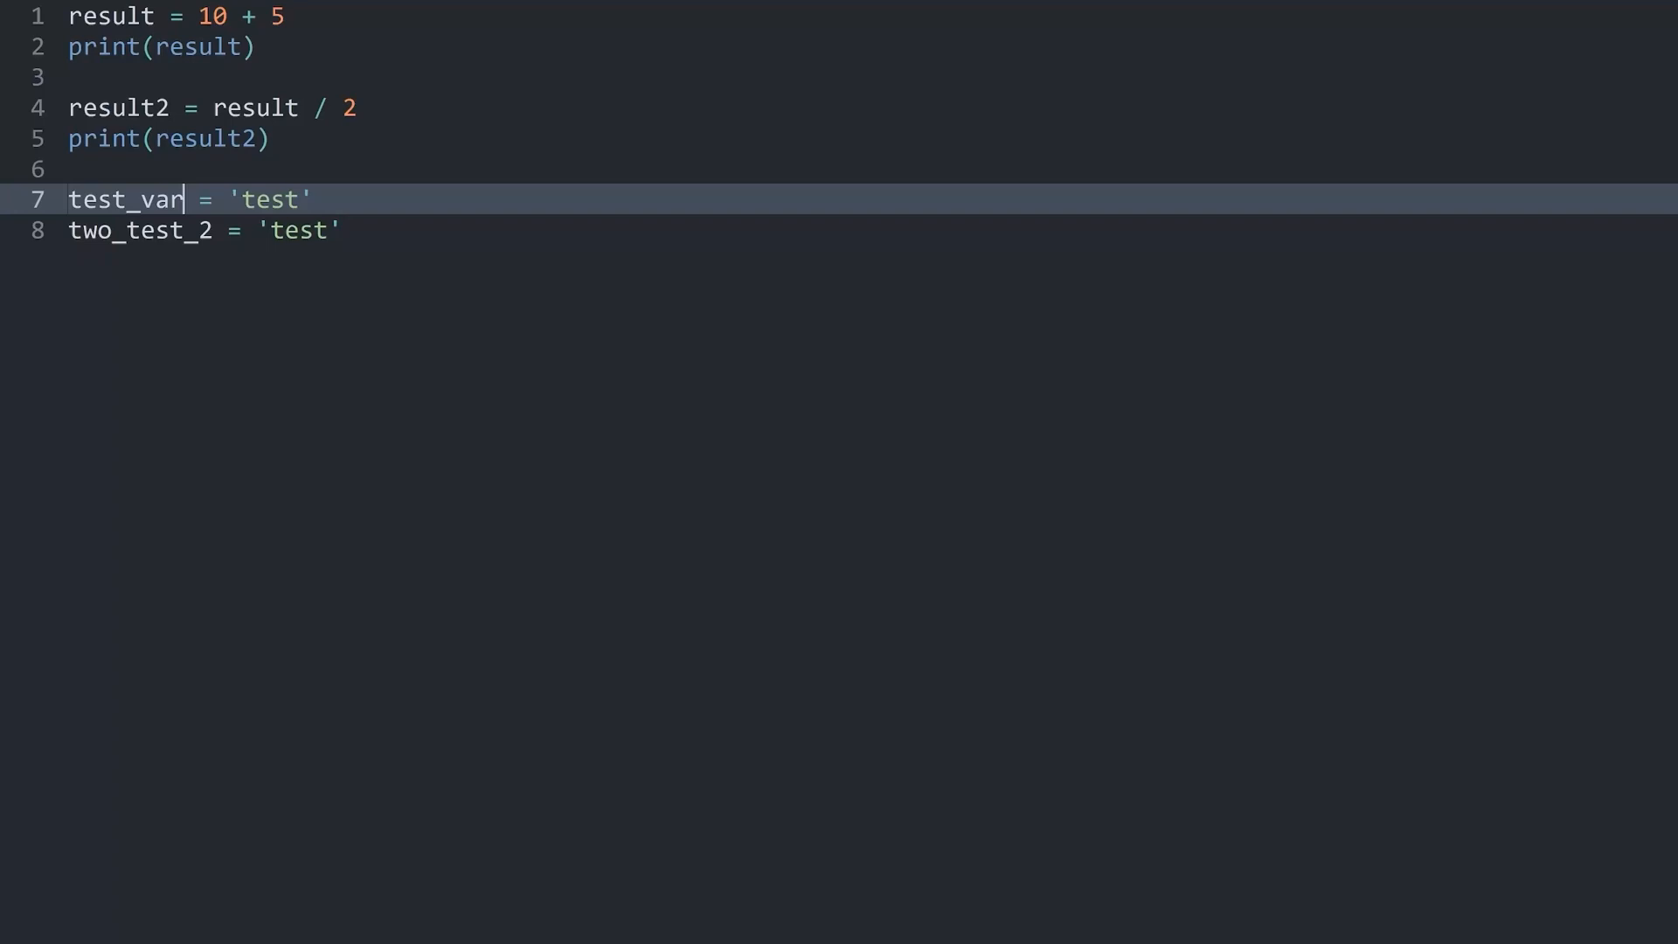
pyautogui.write('iable_')
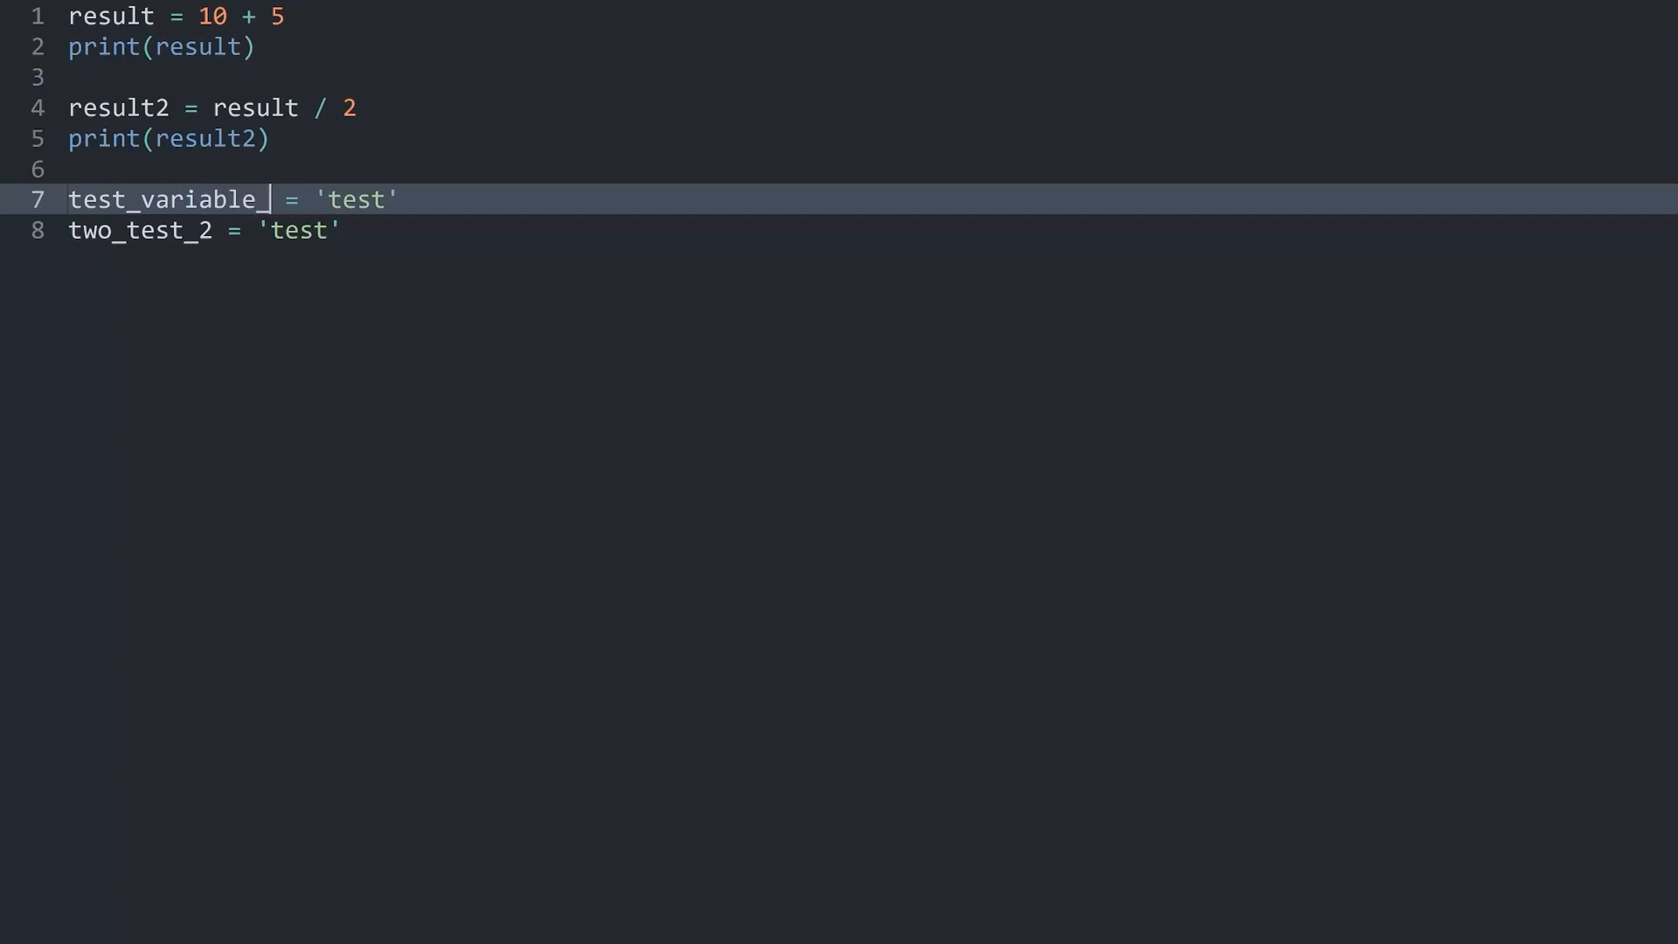
pyautogui.write('practice')
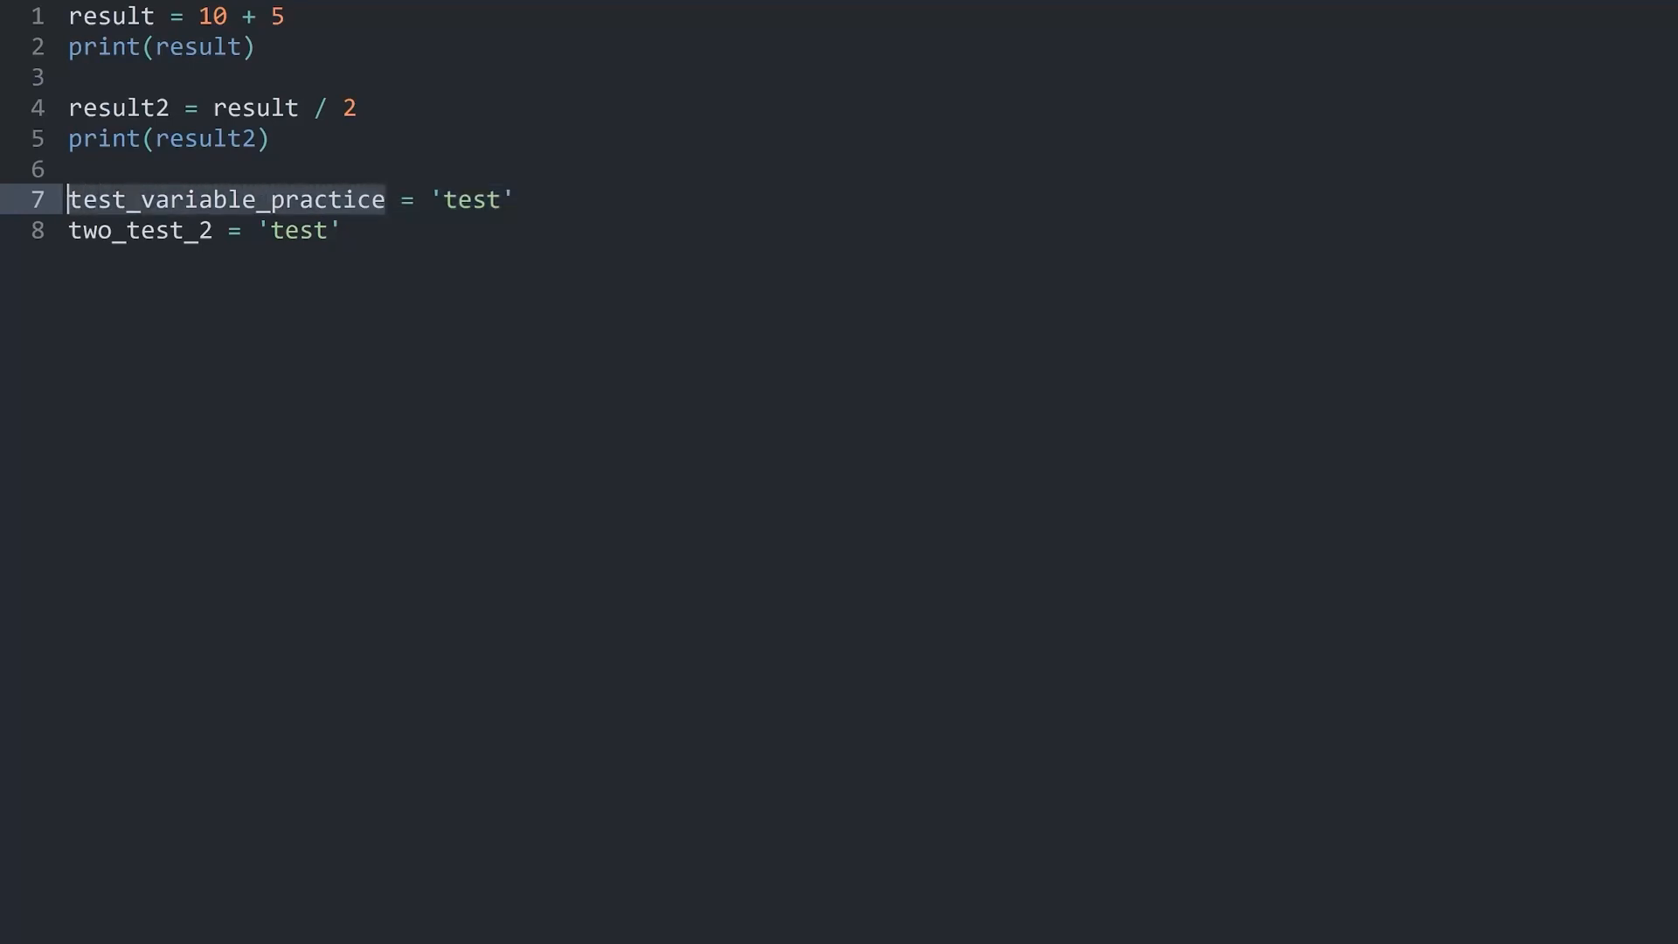
pyautogui.click(77, 199)
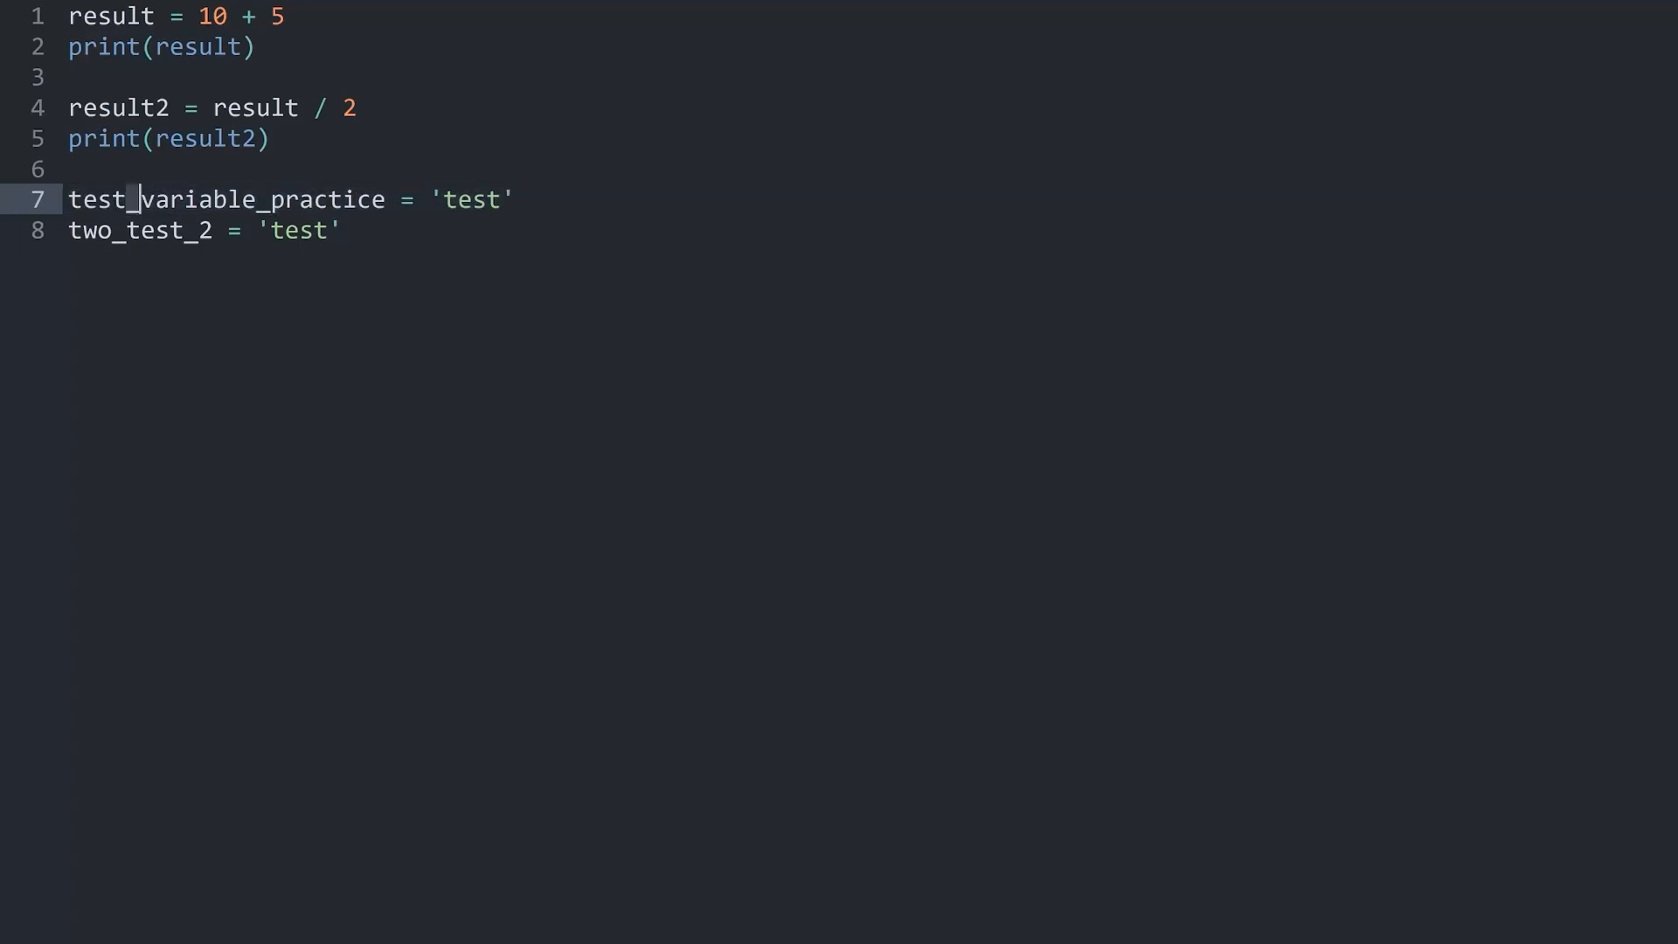
pyautogui.click(210, 229)
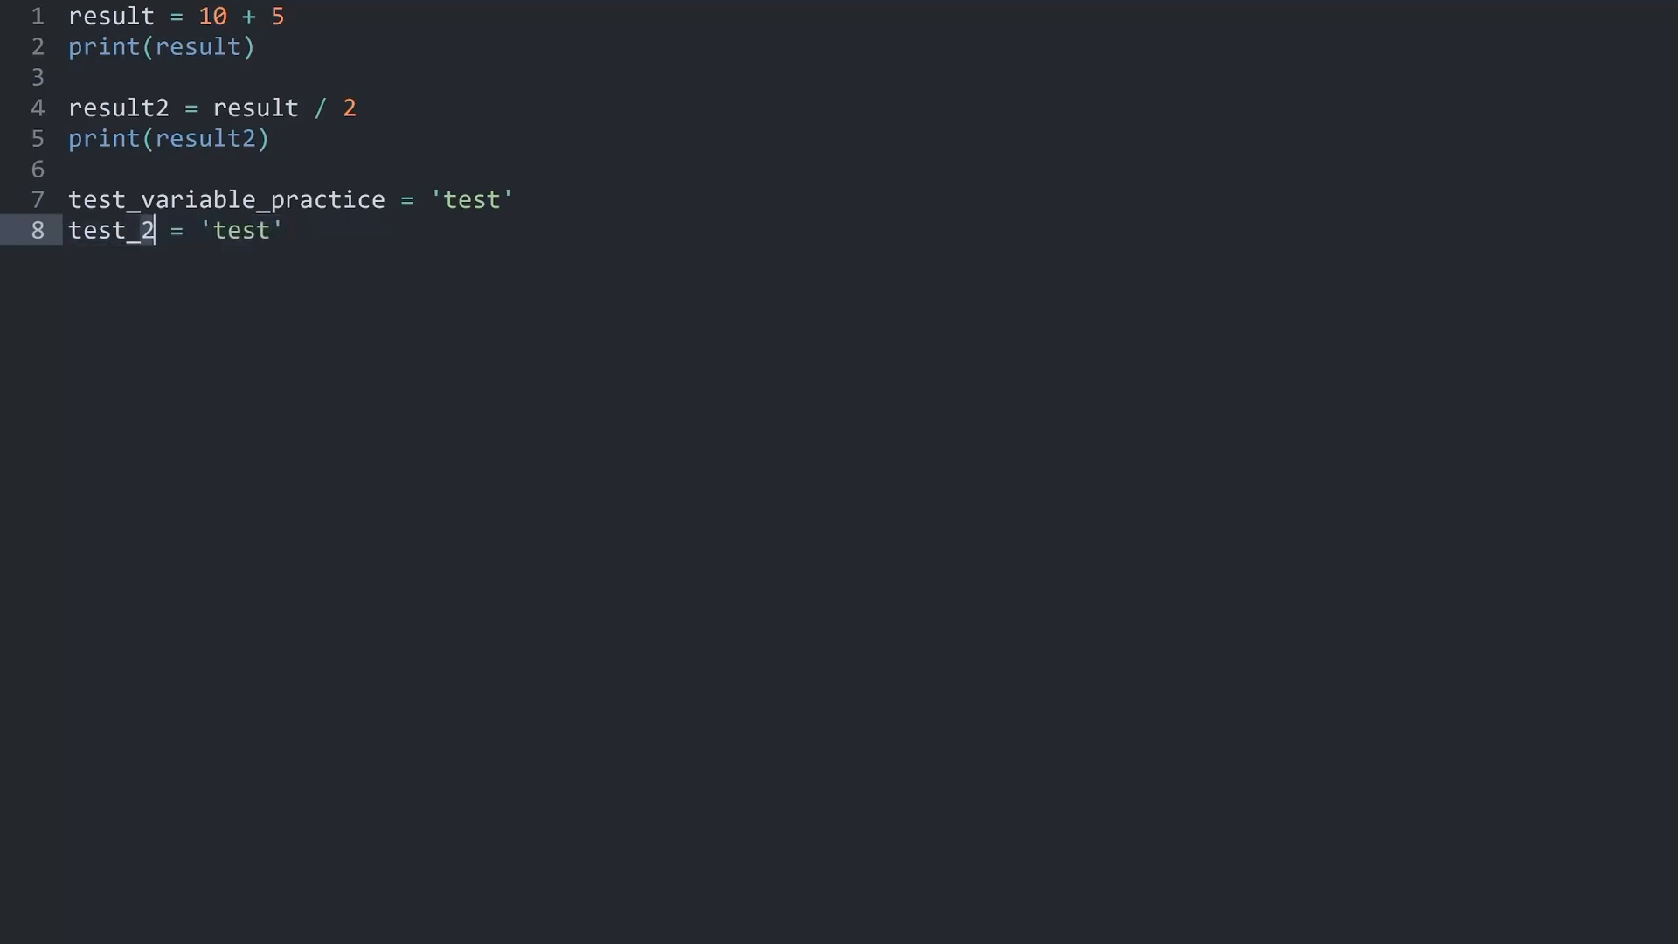
# Step: Add a new empty line below test_2 = 'test'
pyautogui.press('Enter')
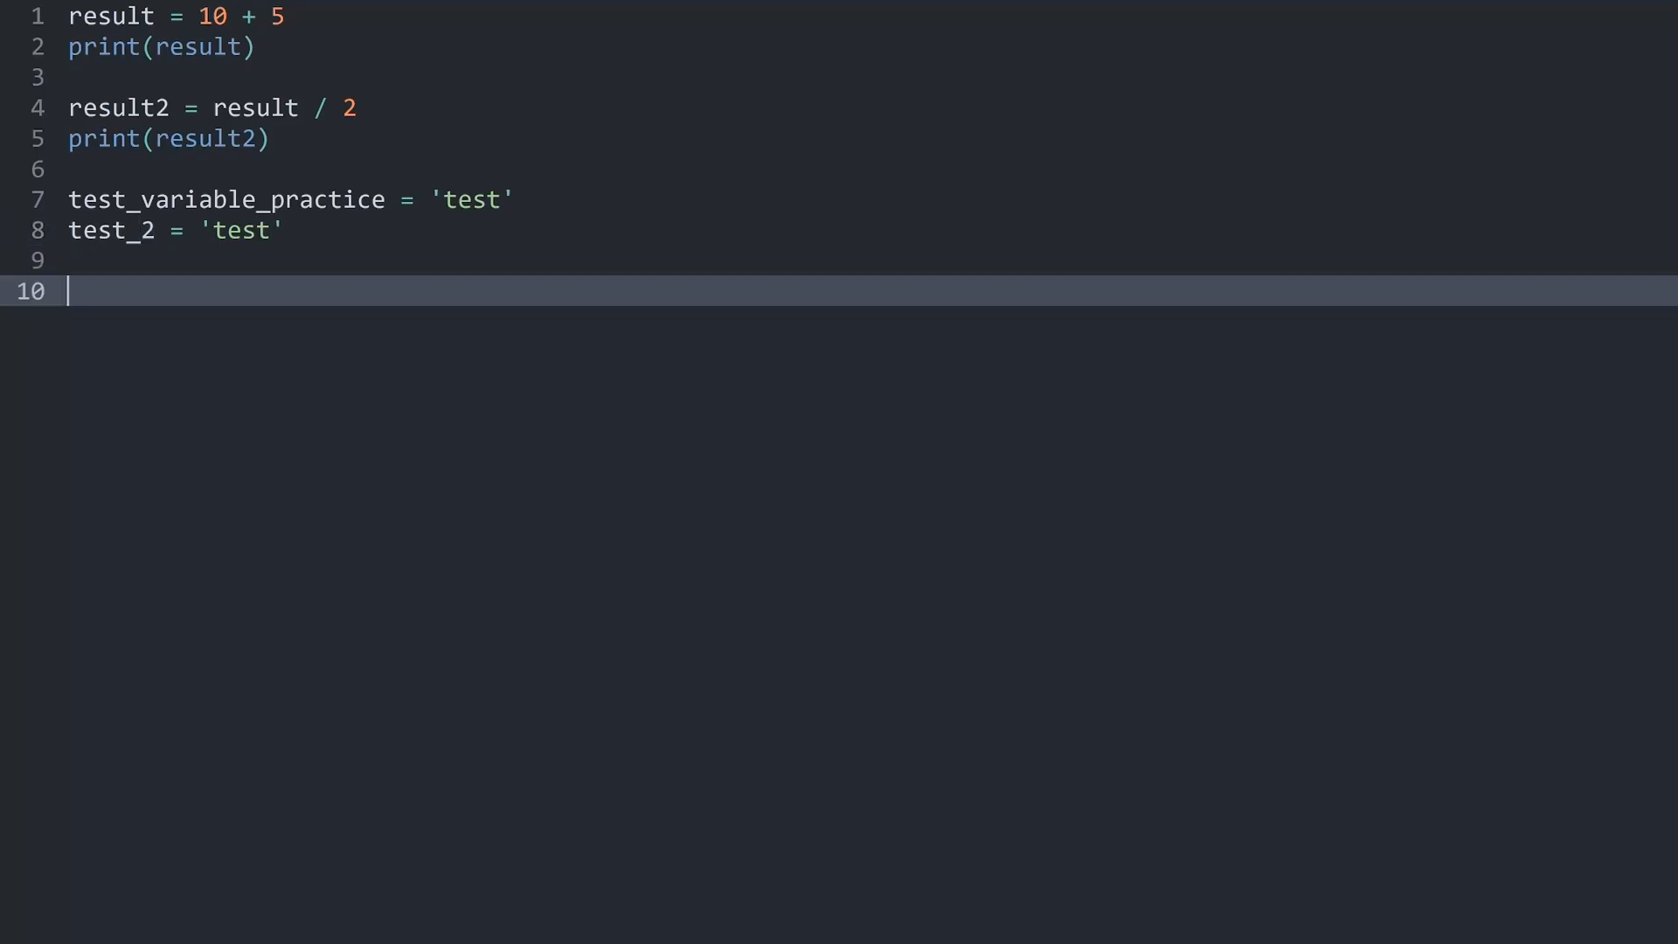
# Step: Write x = 'some words' on line 10
pyautogui.write('x =')
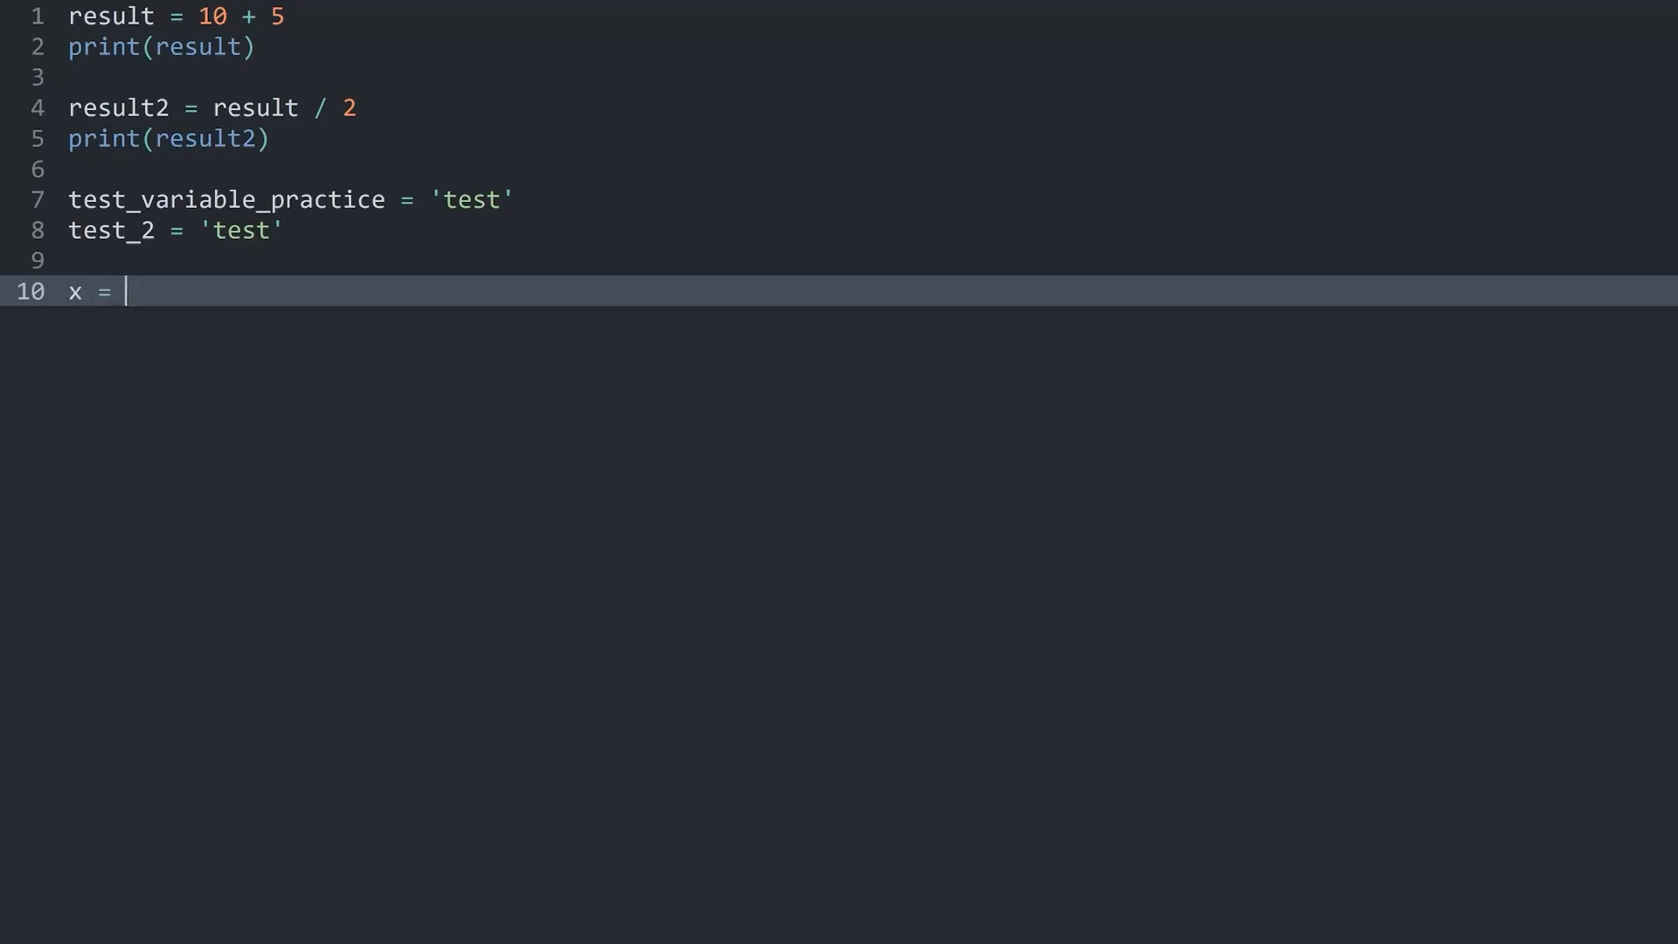
pyautogui.write("'som'")
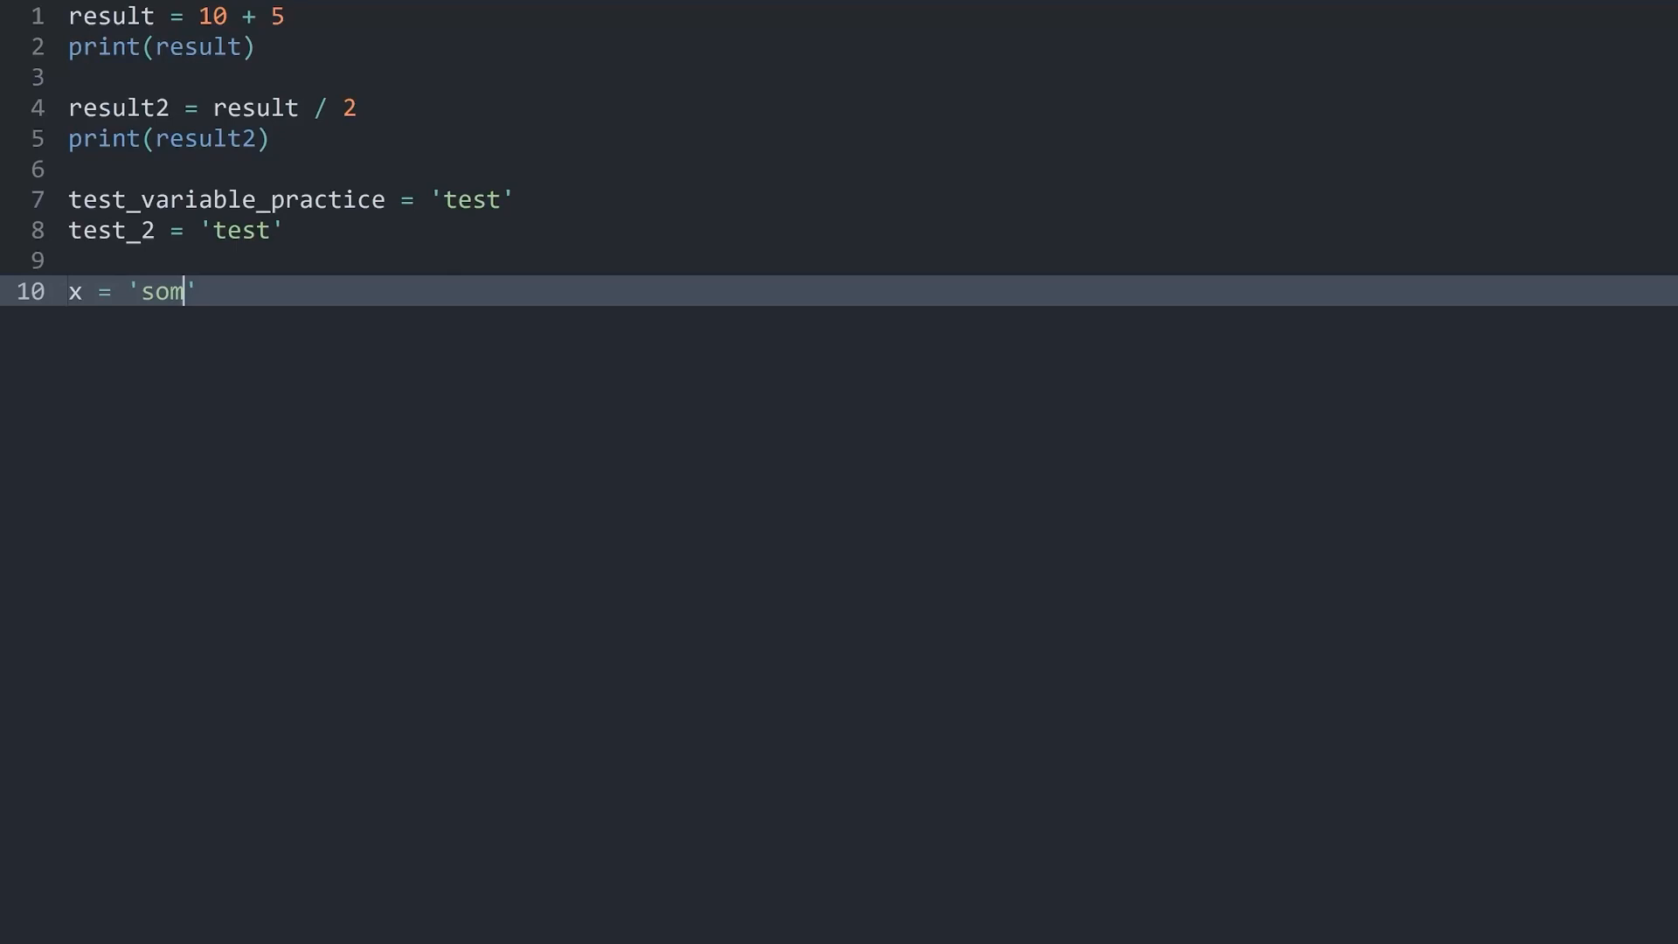
pyautogui.write('e words')
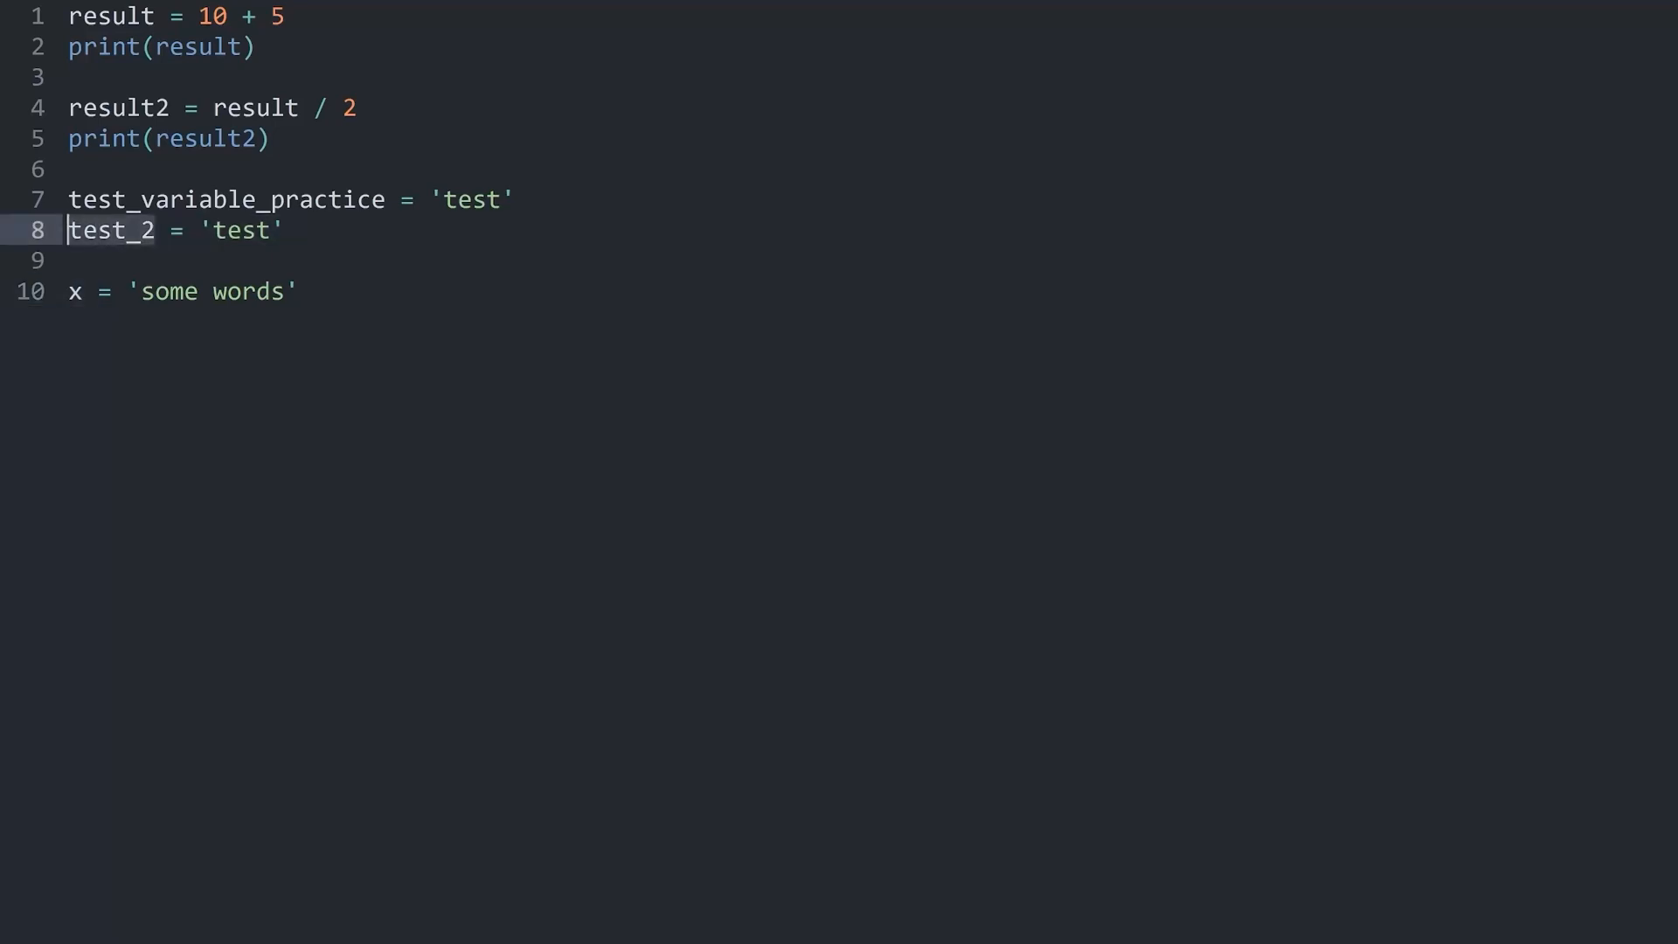
# Step: Begin line 12 with the variable name num
pyautogui.write('num')
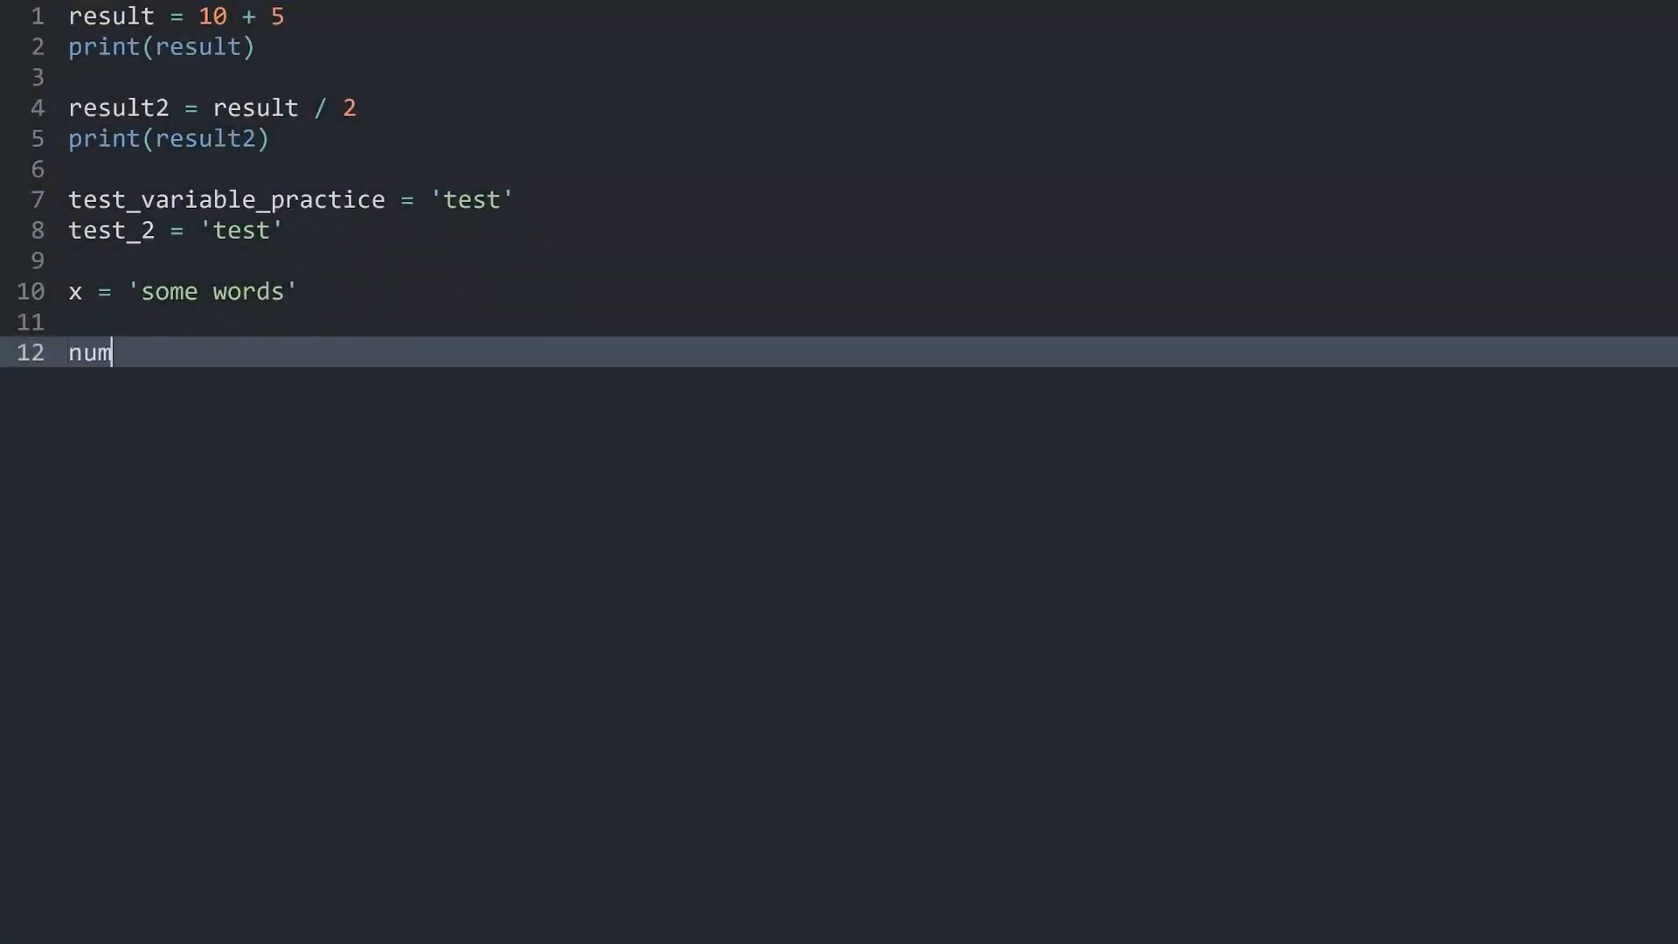
# Step: Set num1 = 10, add a longhand num1 = num1 + 5 update below it, and run the script
pyautogui.write('1 =')
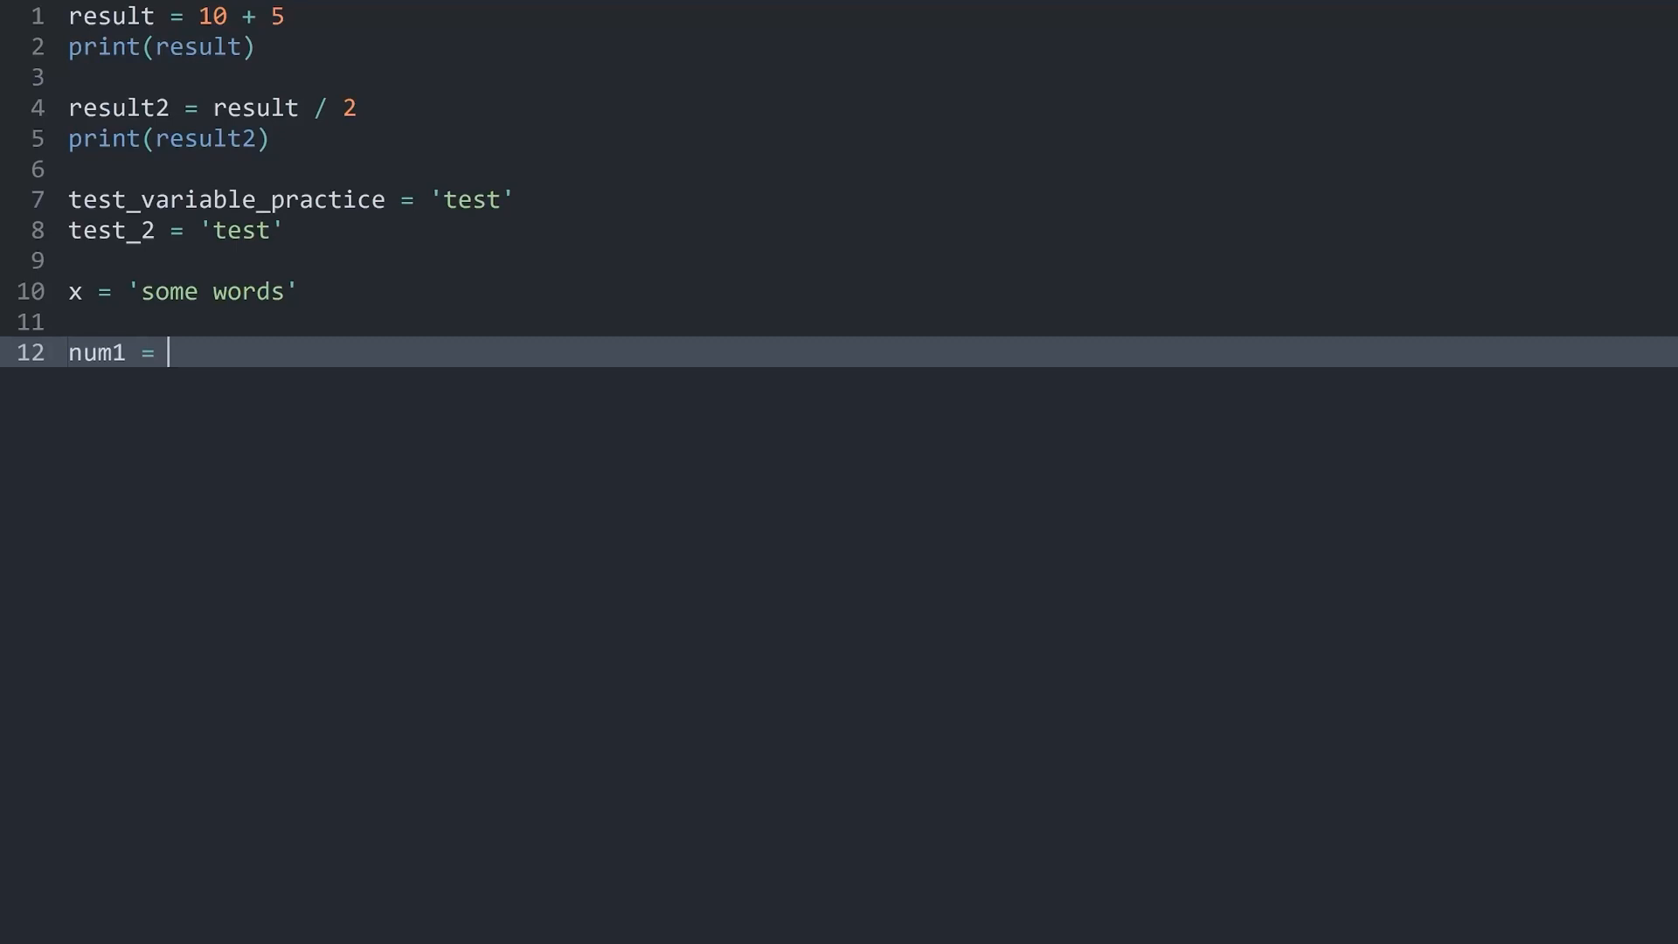
pyautogui.write('10')
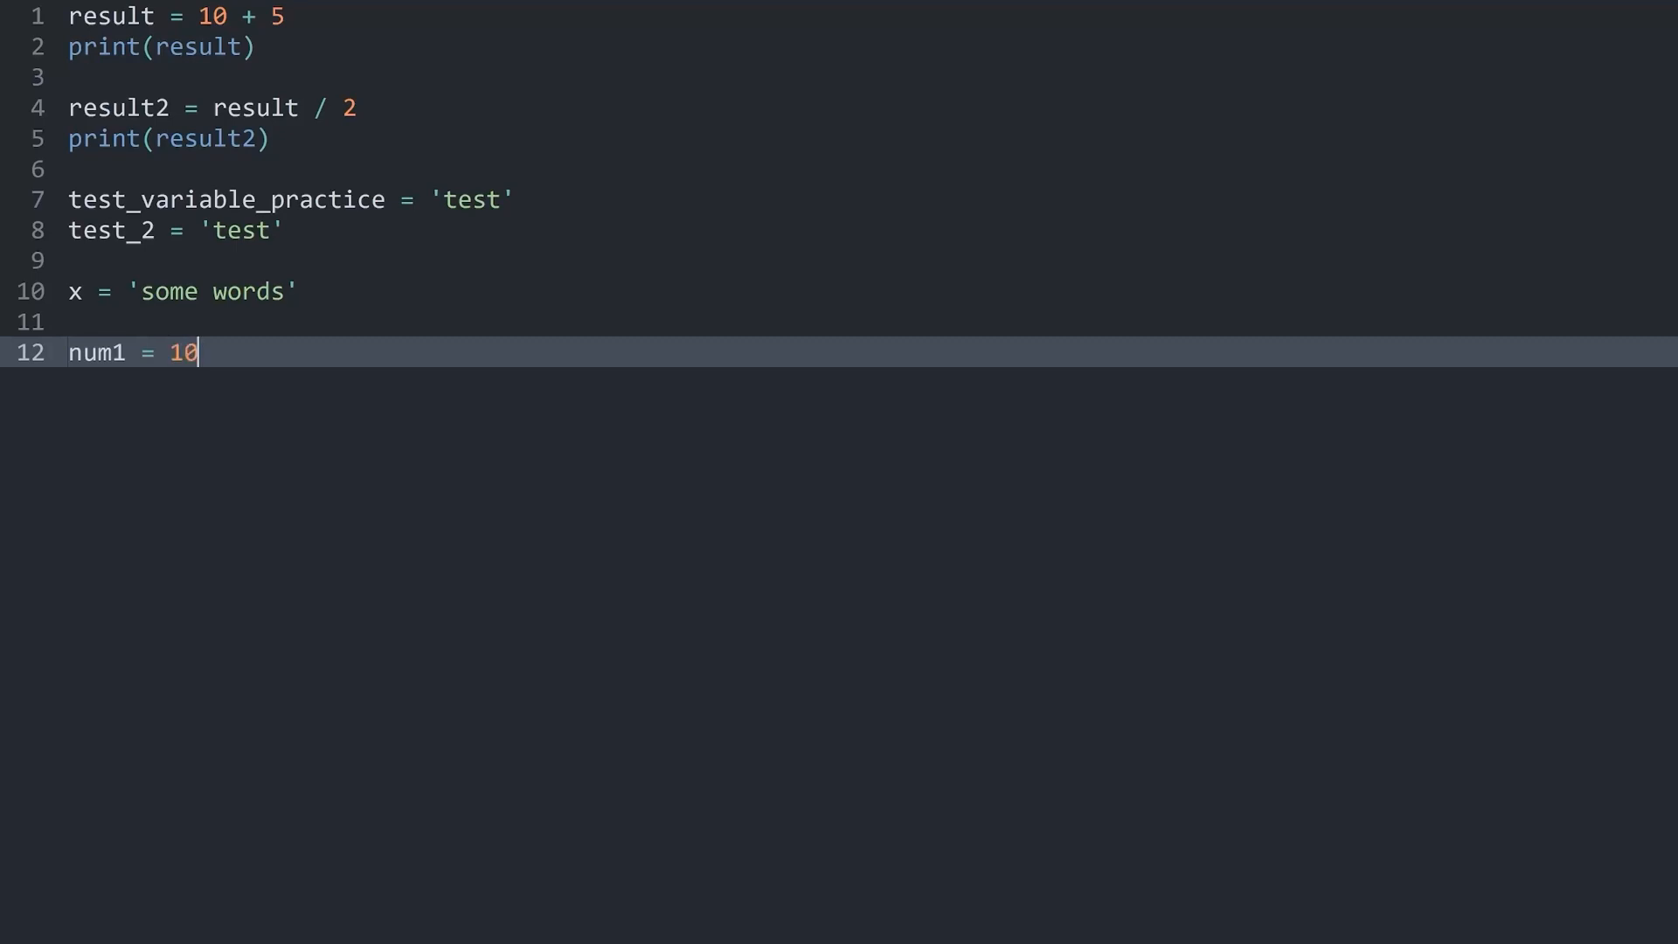
pyautogui.press('enter')
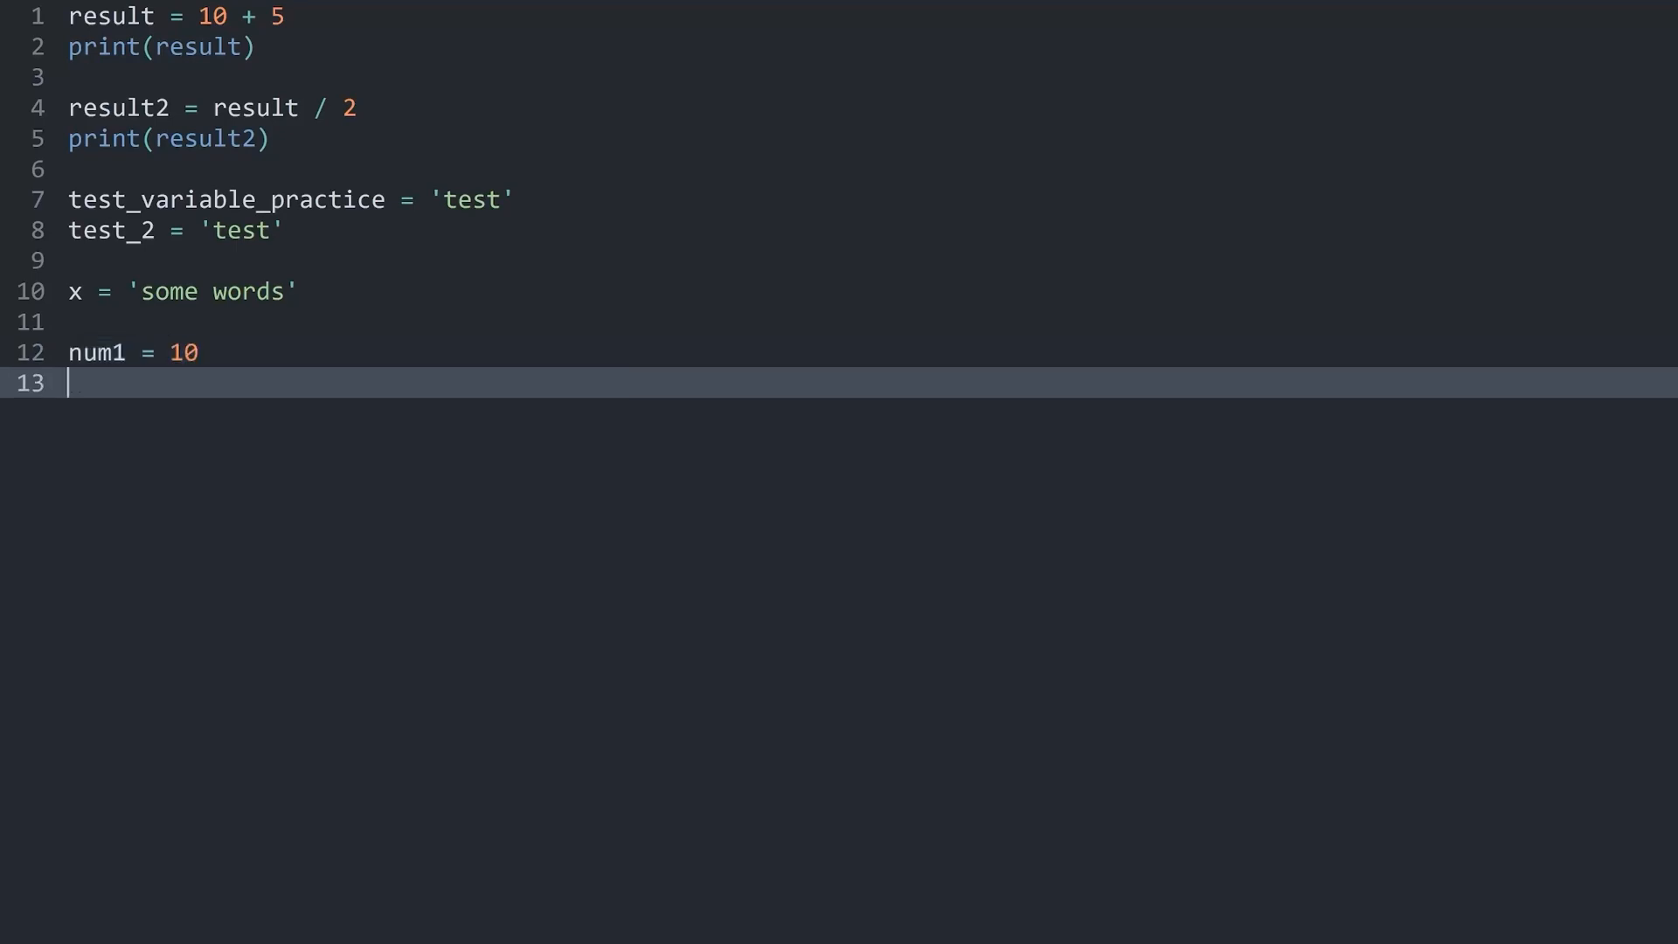
pyautogui.write('num1')
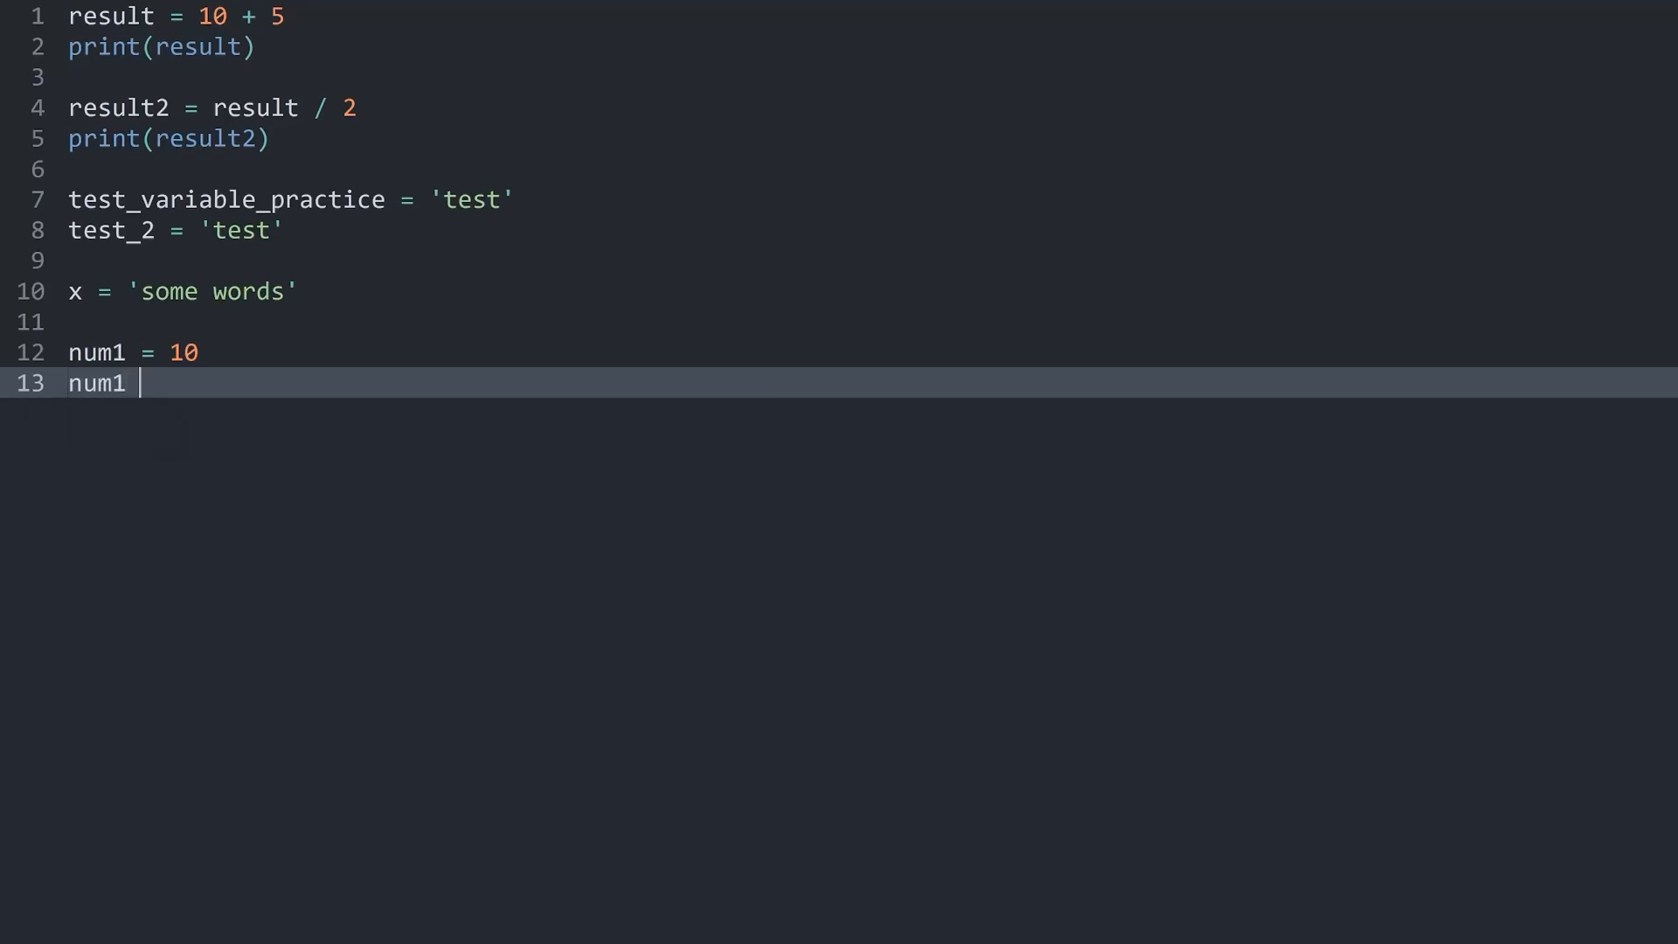
pyautogui.write('= num1')
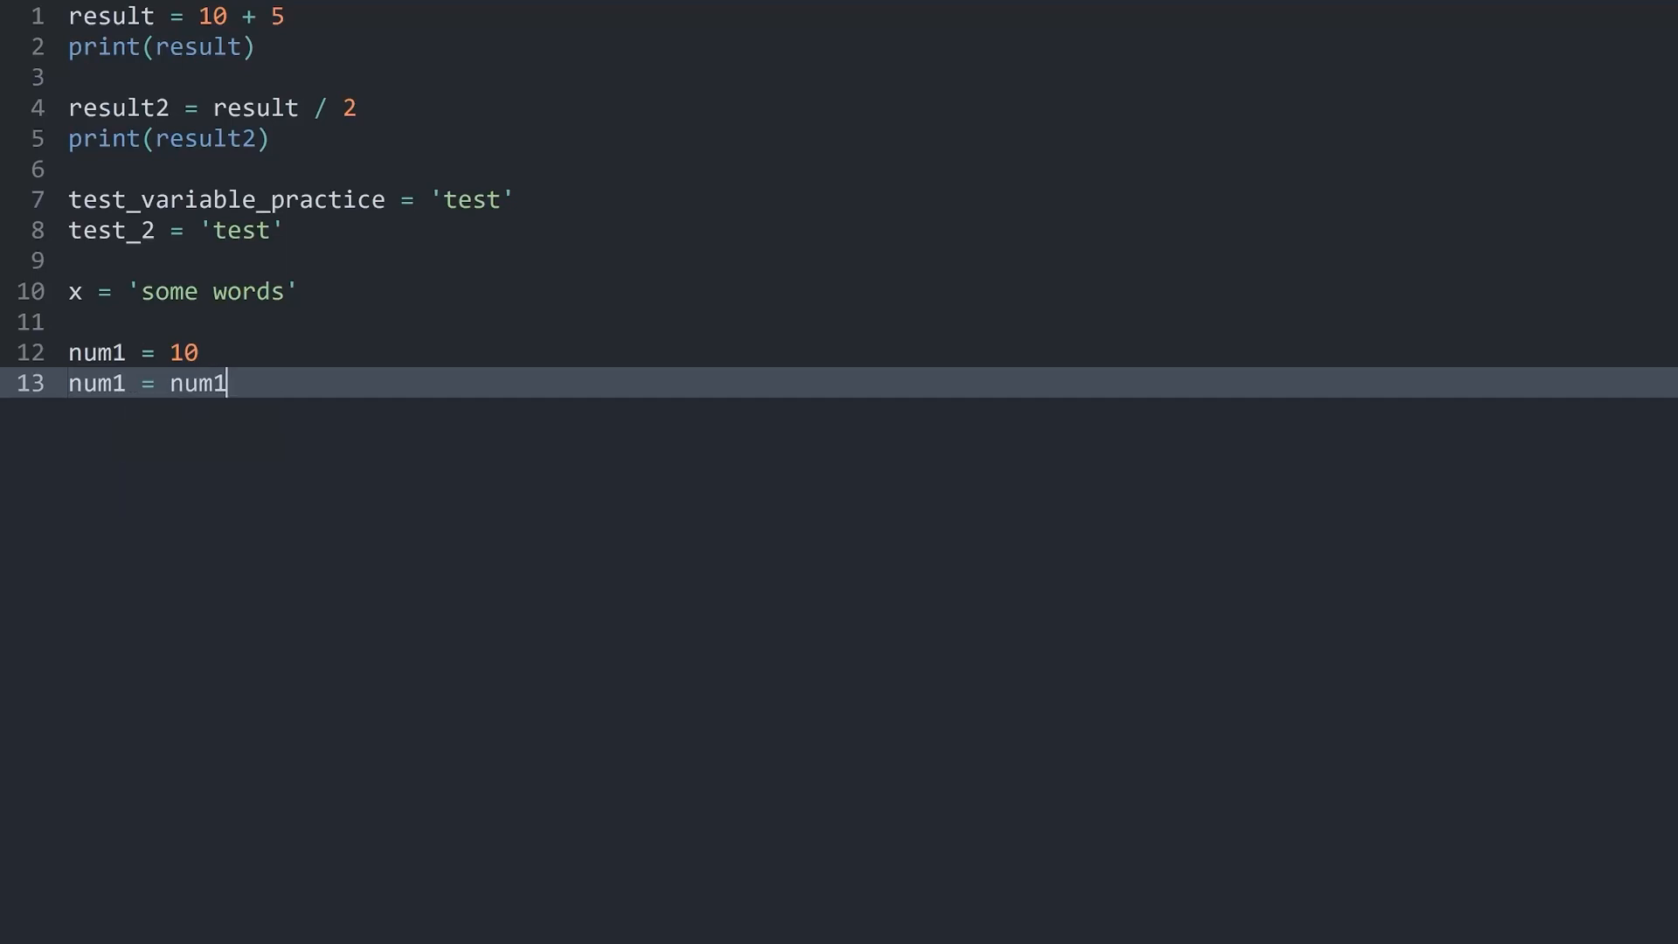
pyautogui.write('+ 5')
pyautogui.write('print(')
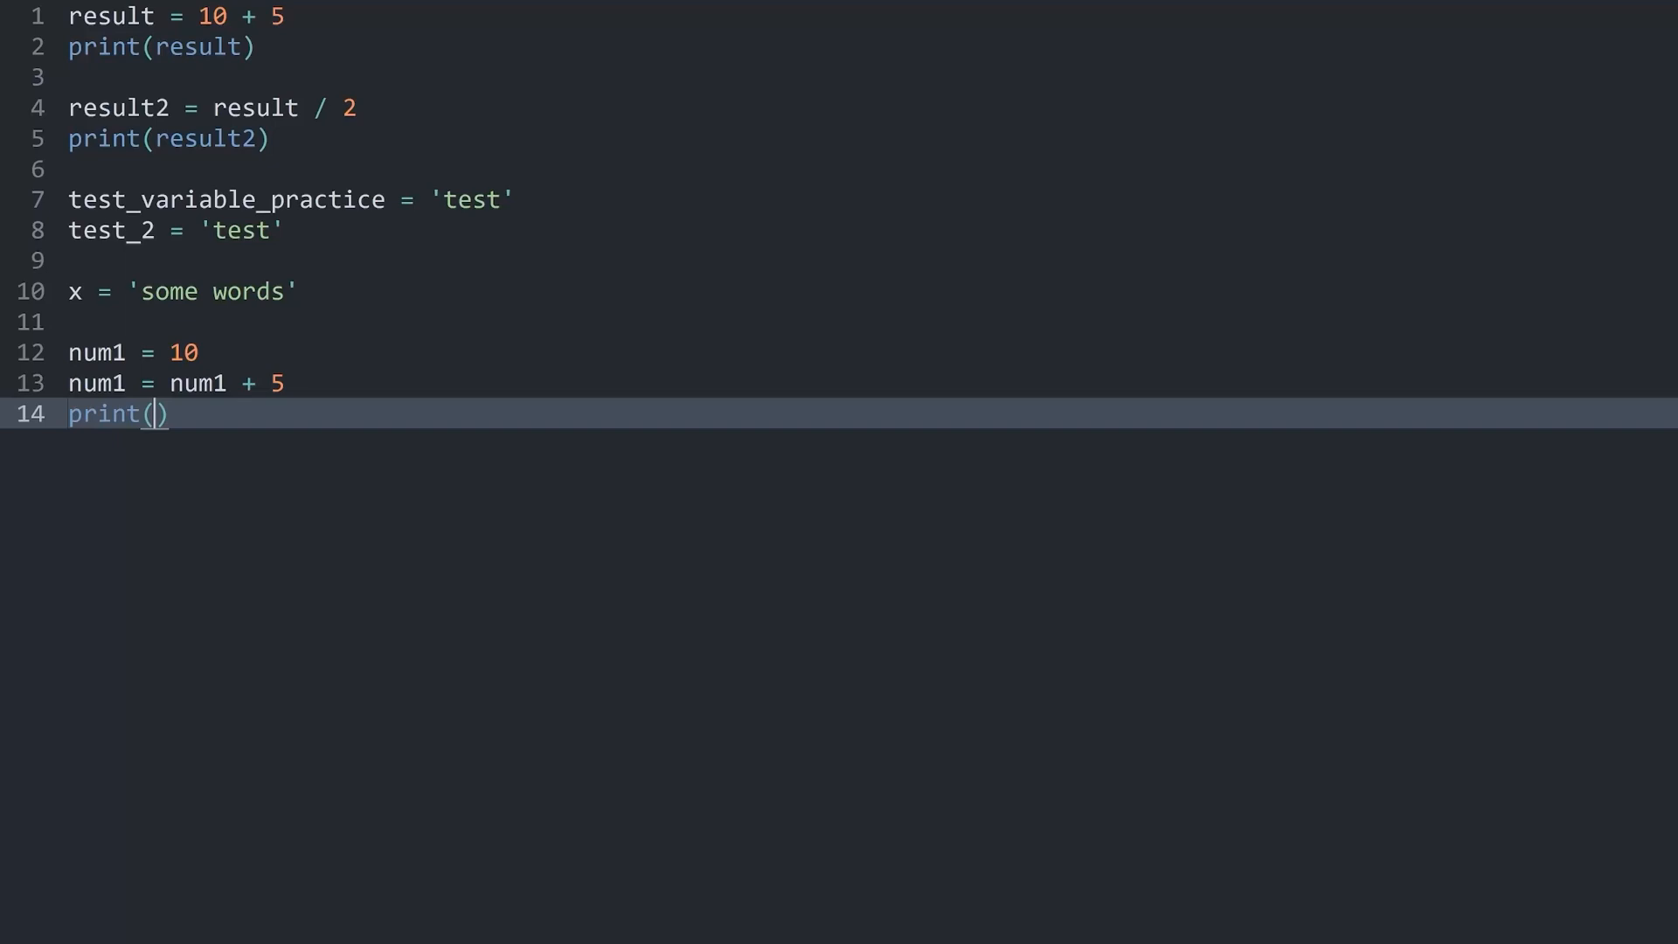
pyautogui.write('num1')
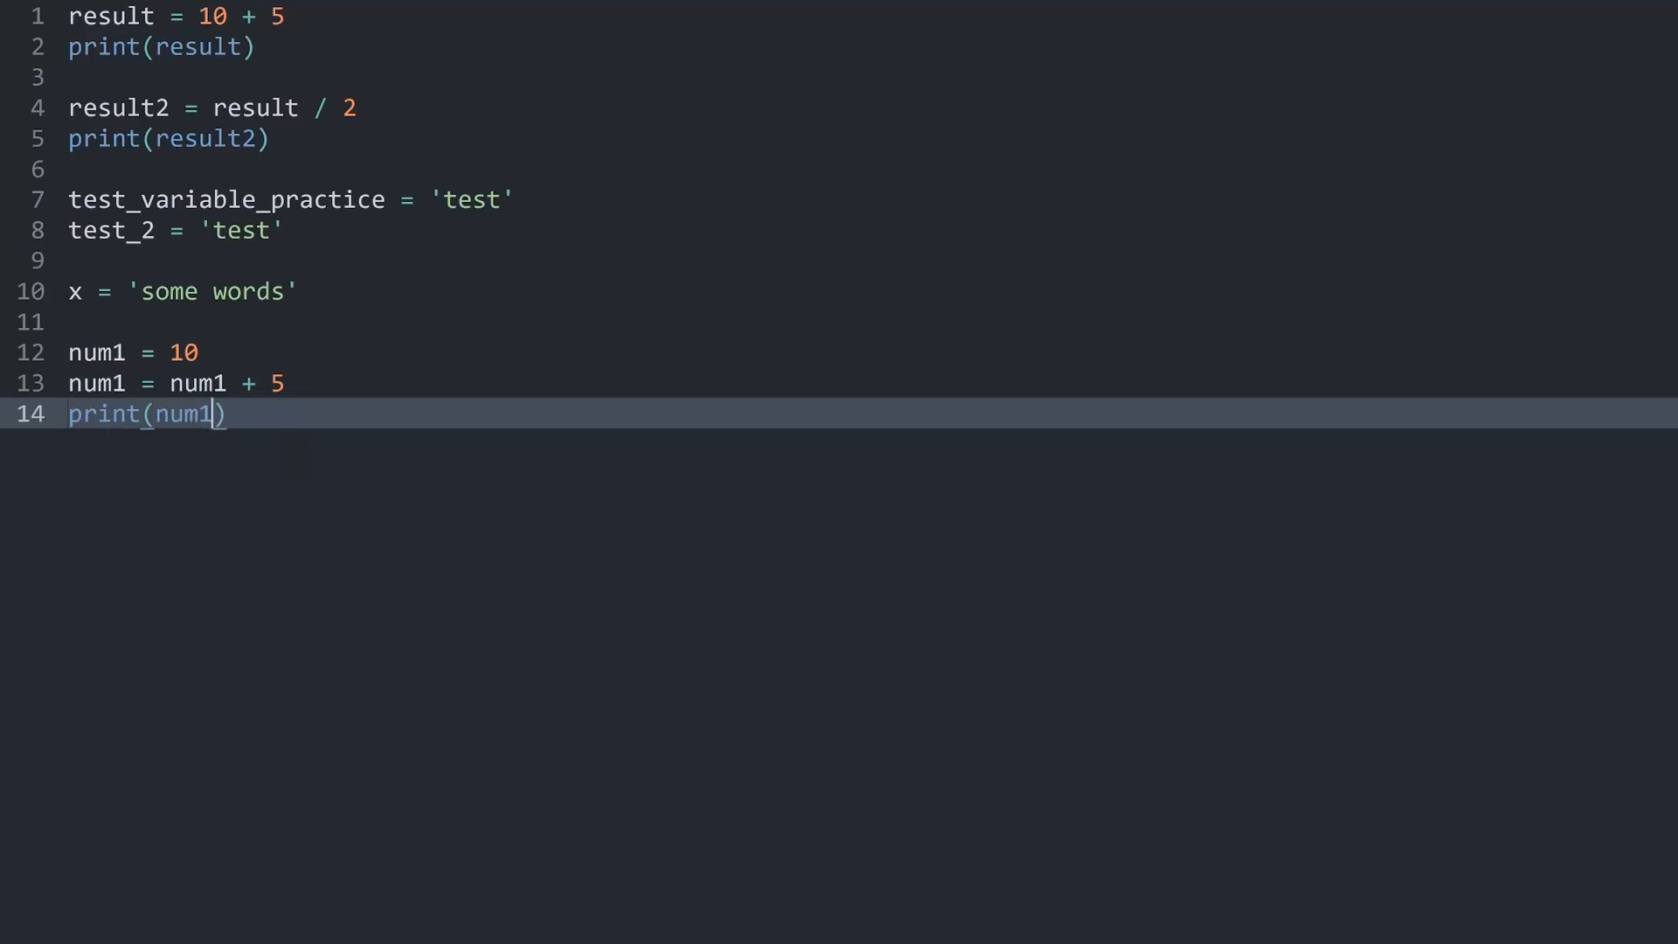
pyautogui.press('ctrl+b')
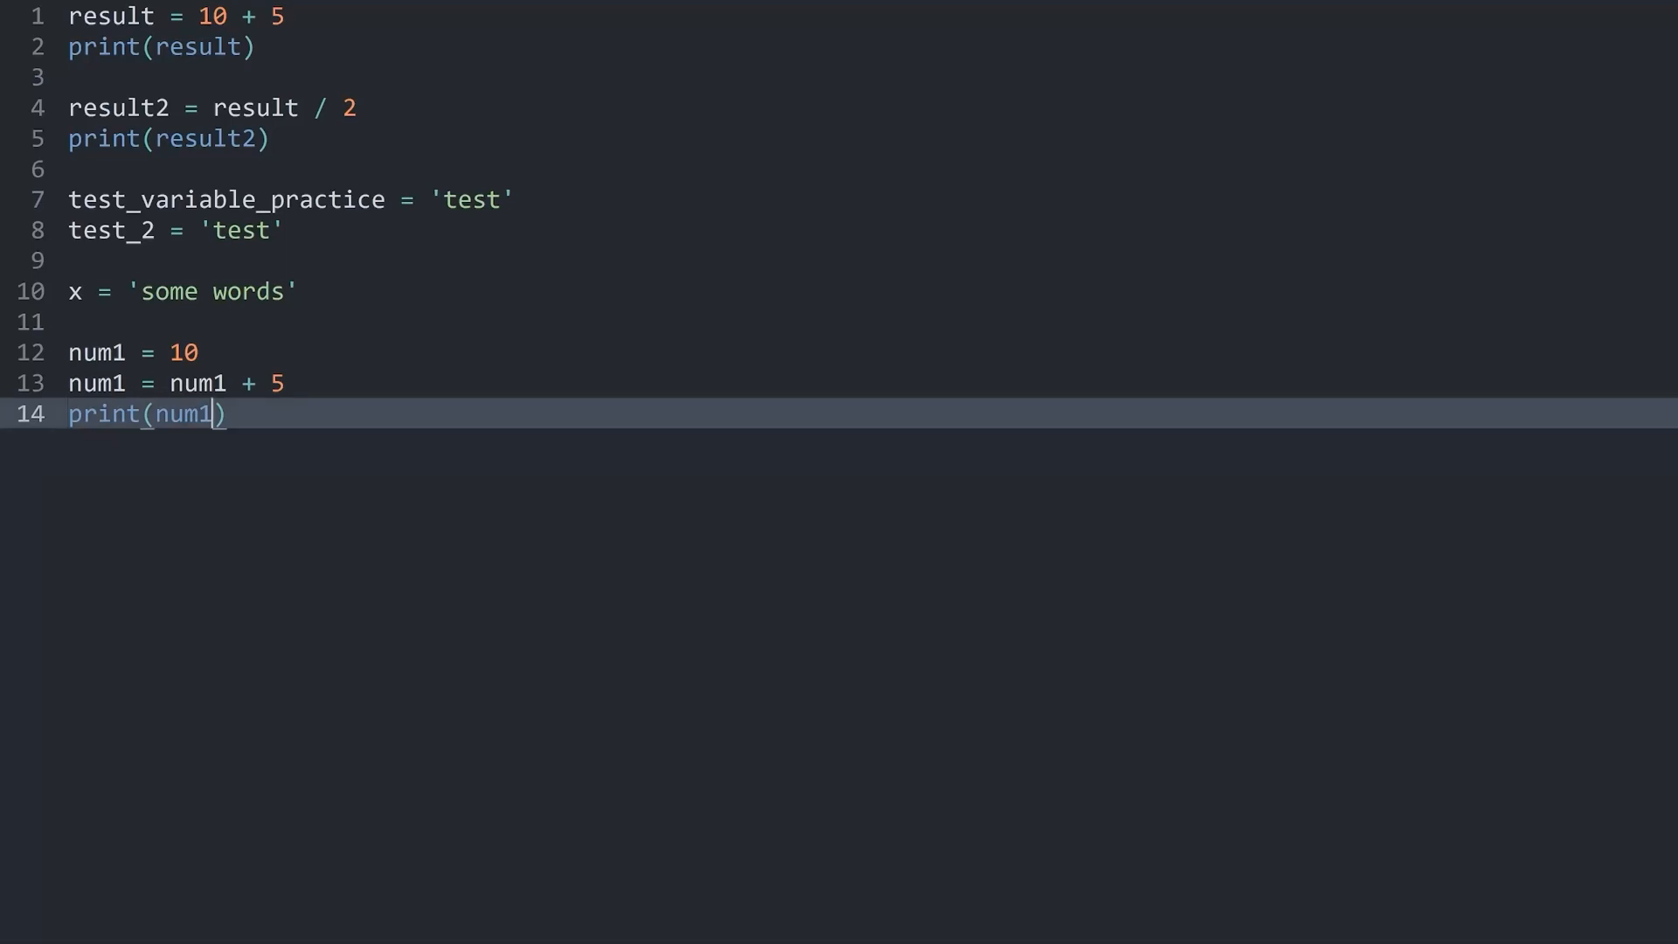
# Step: Rewrite the update as the compound assignment num1 += 10, deleting the longhand num1 text
pyautogui.write('0')
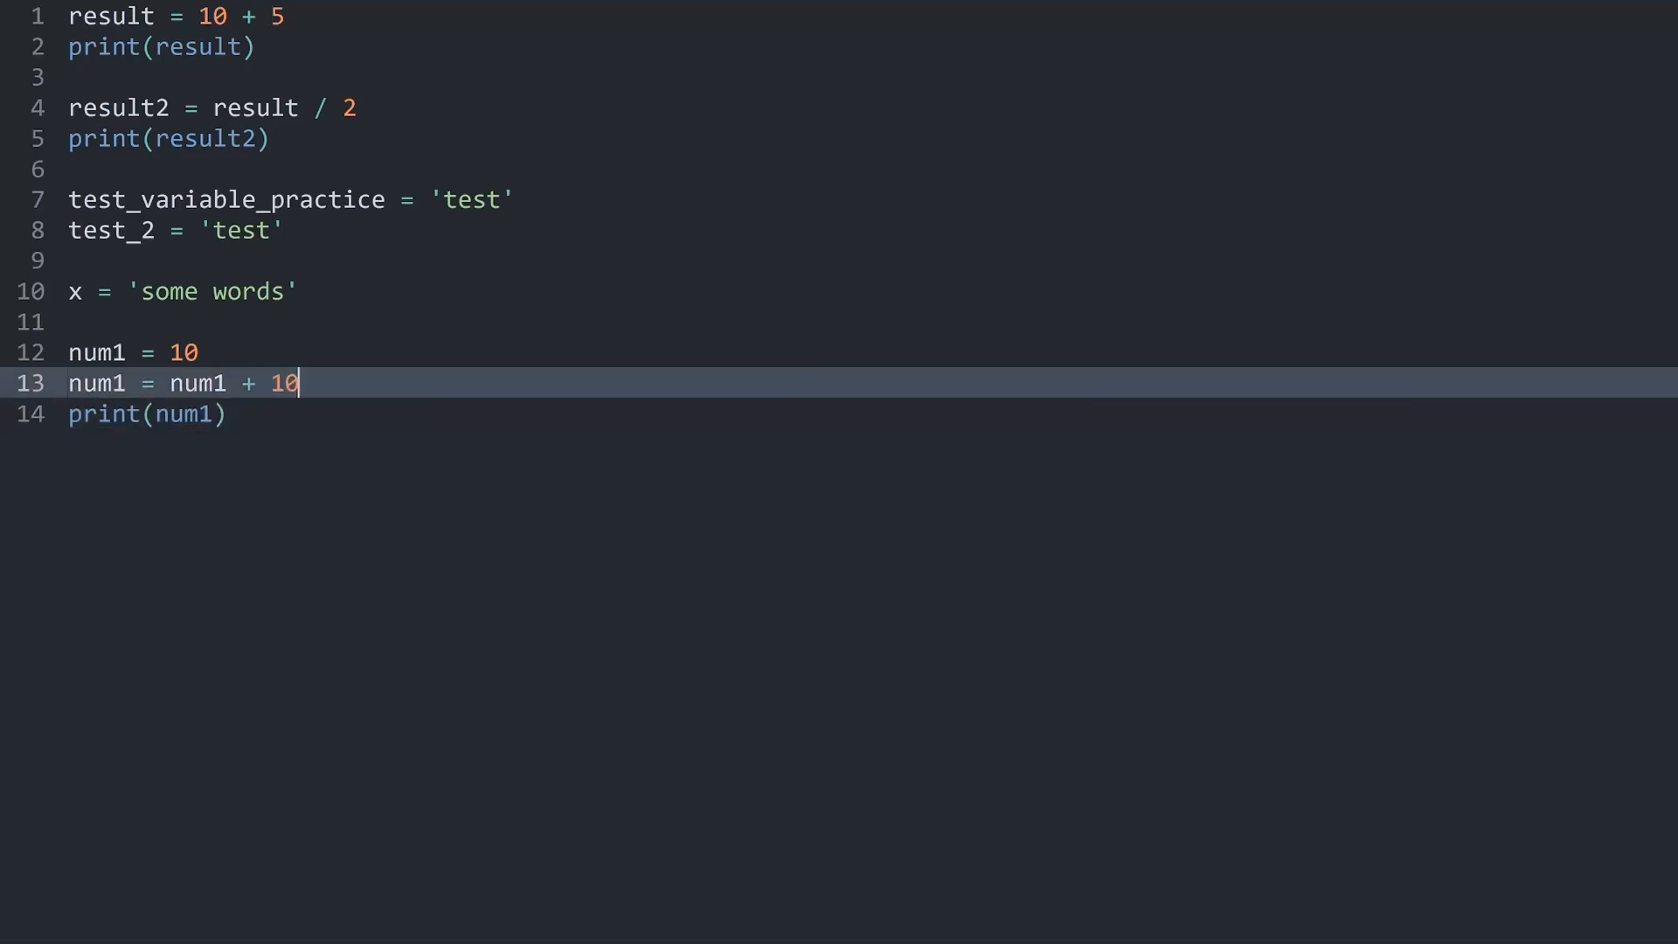
pyautogui.press('ctrl+b')
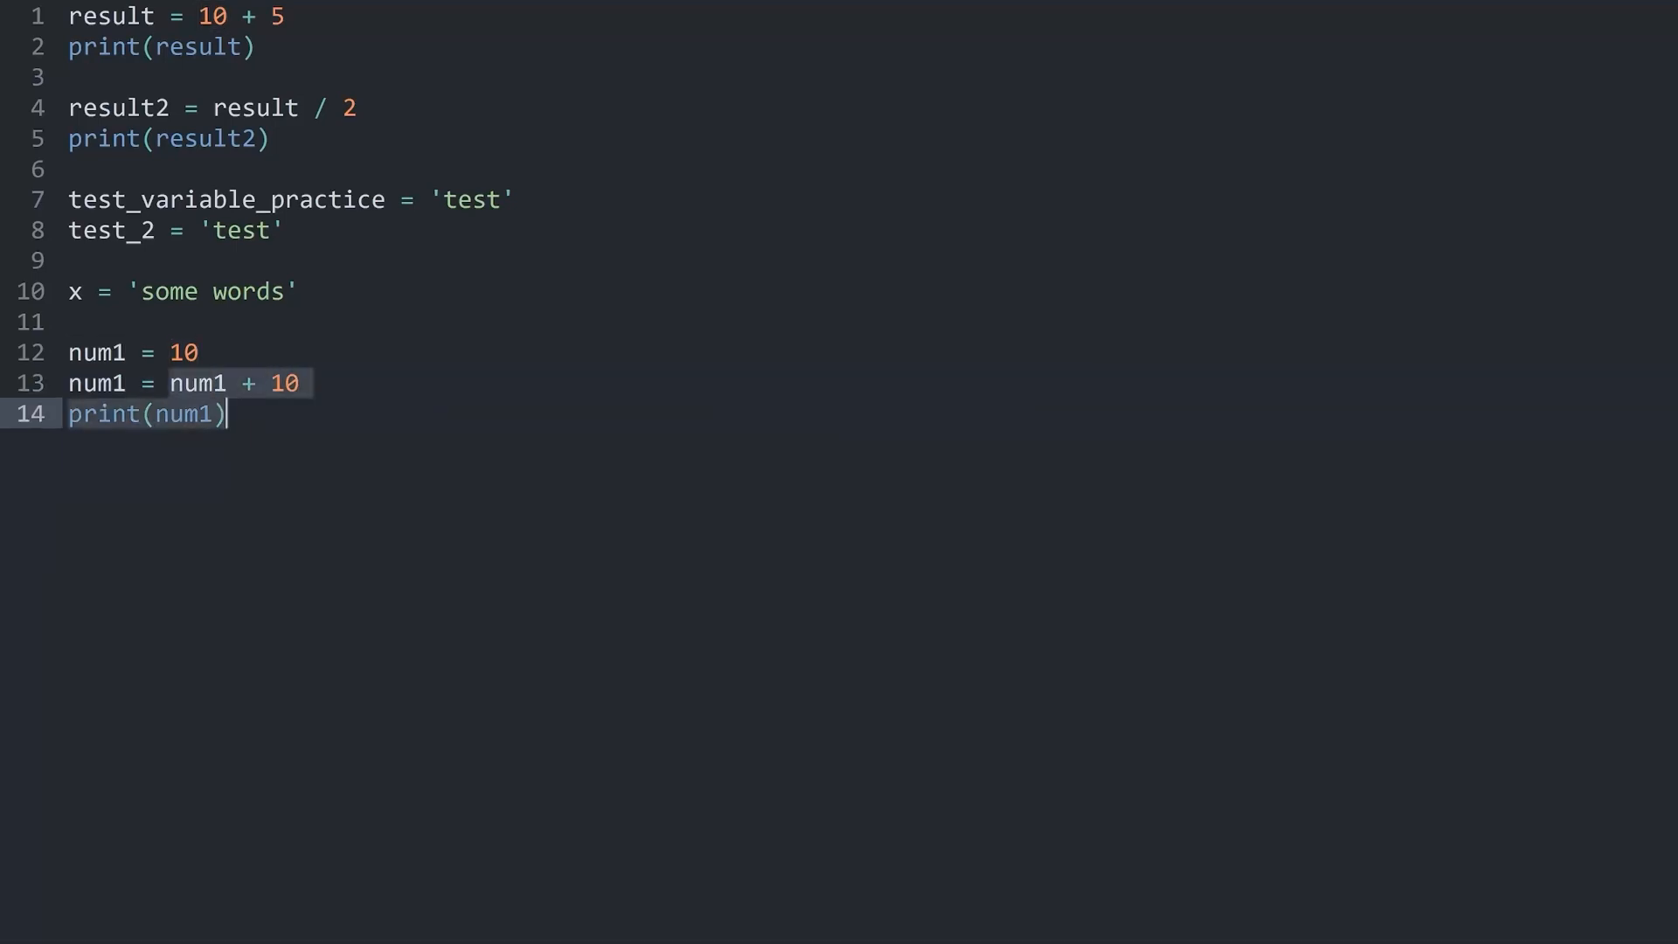
pyautogui.click(299, 383)
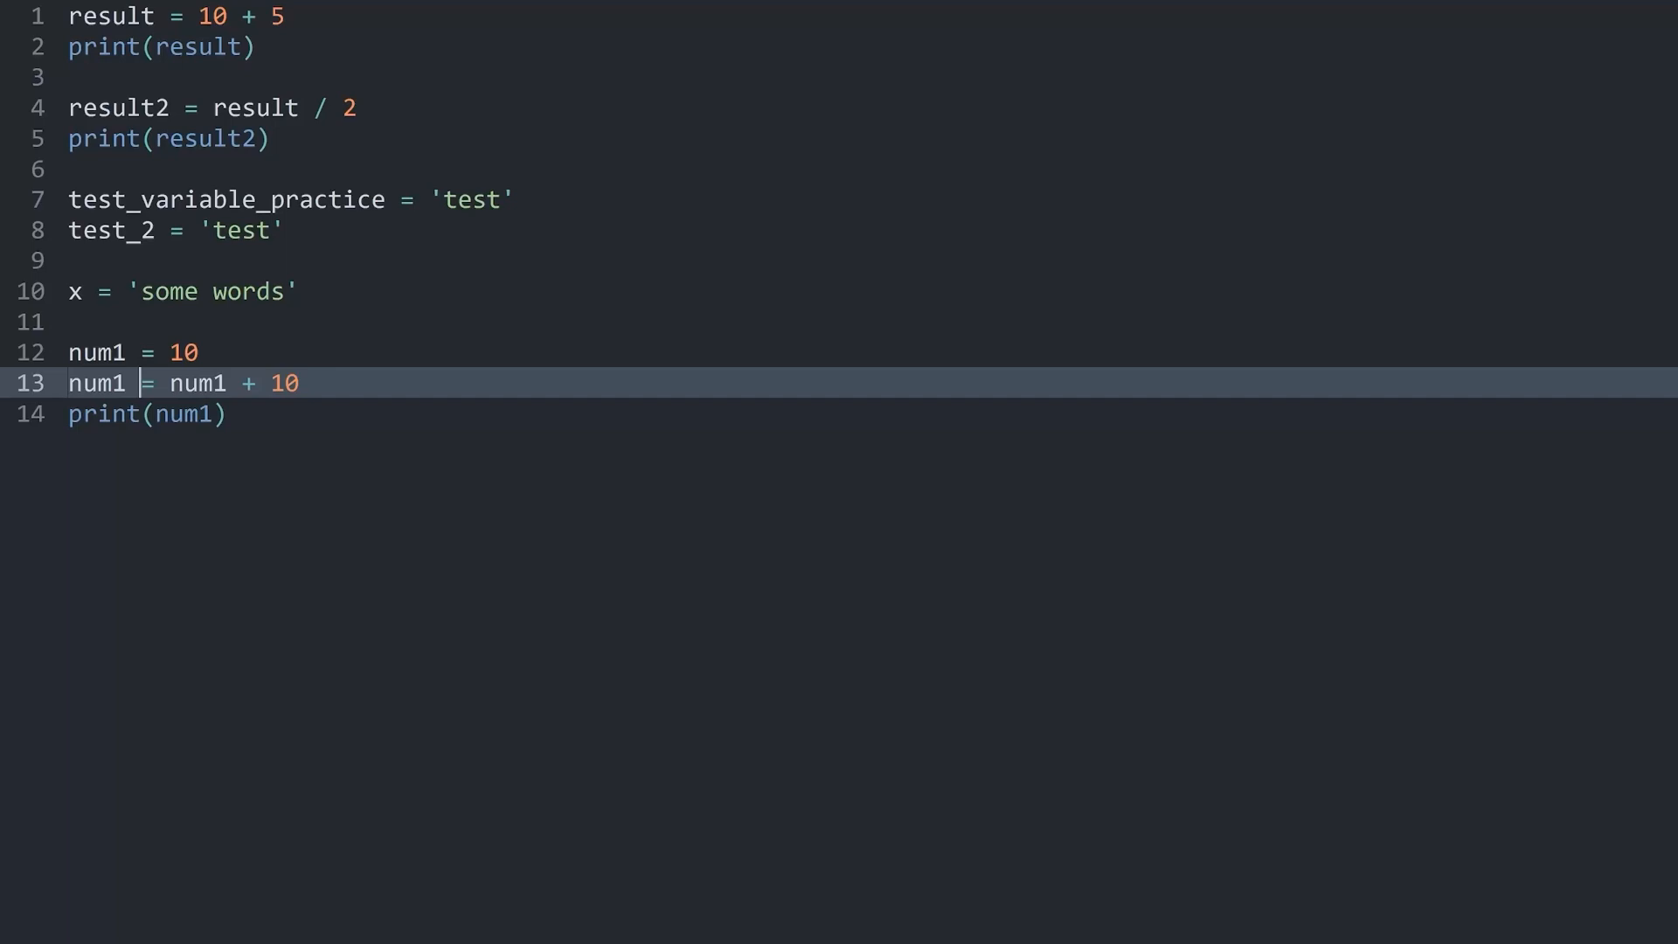
pyautogui.write('+')
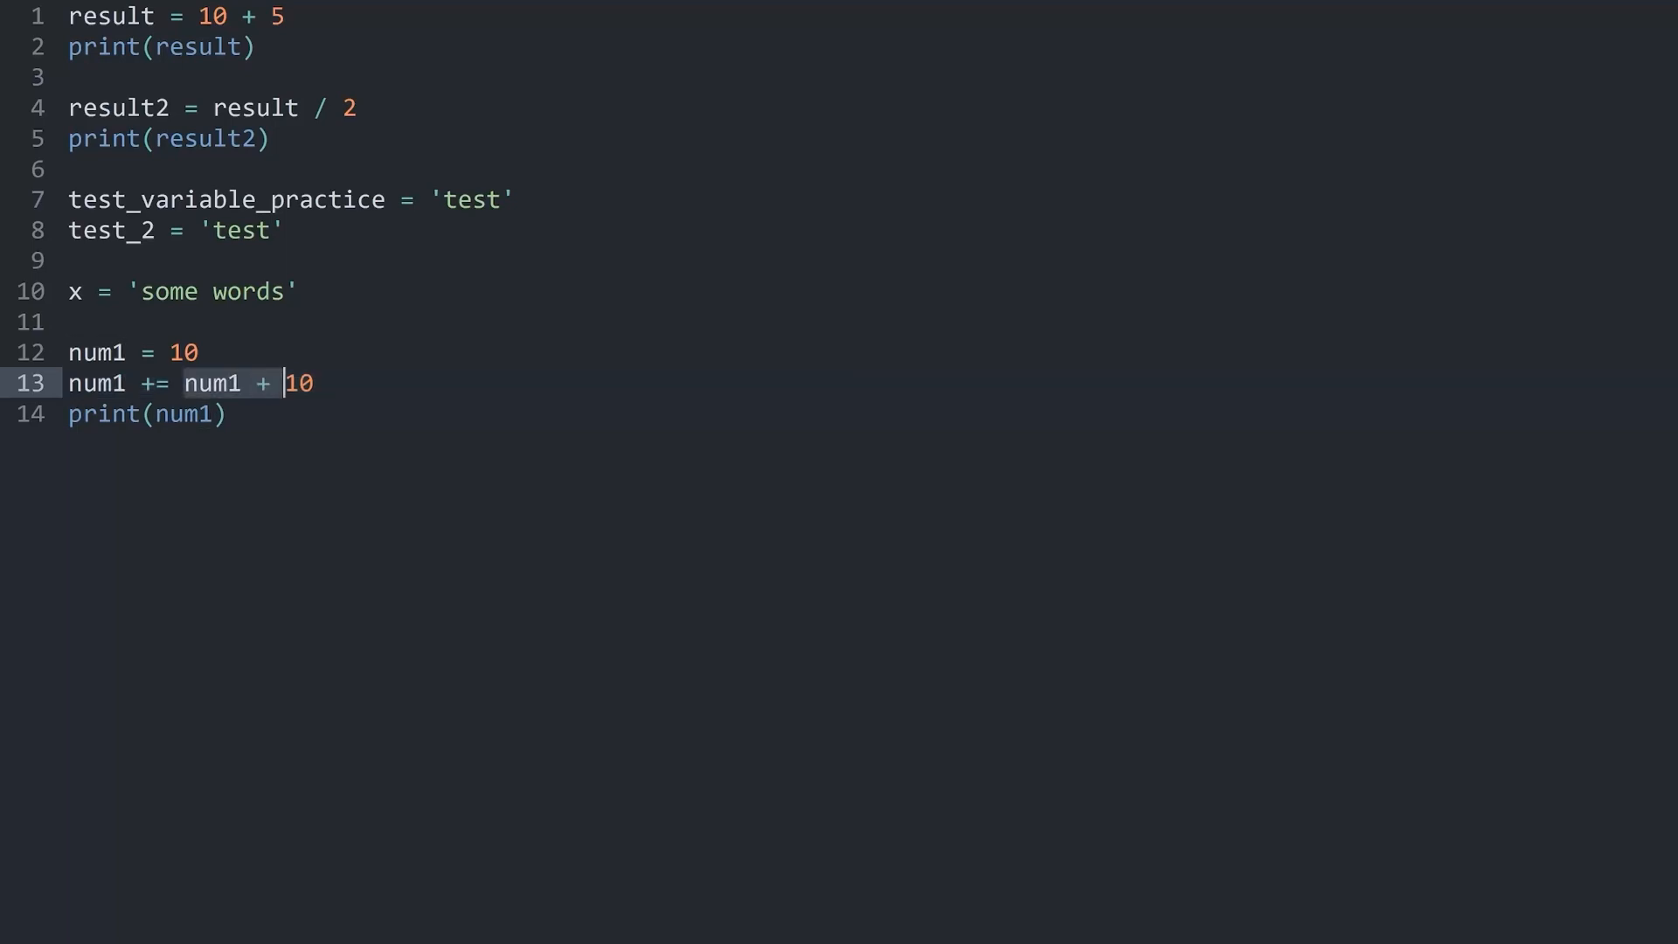
pyautogui.press('Delete')
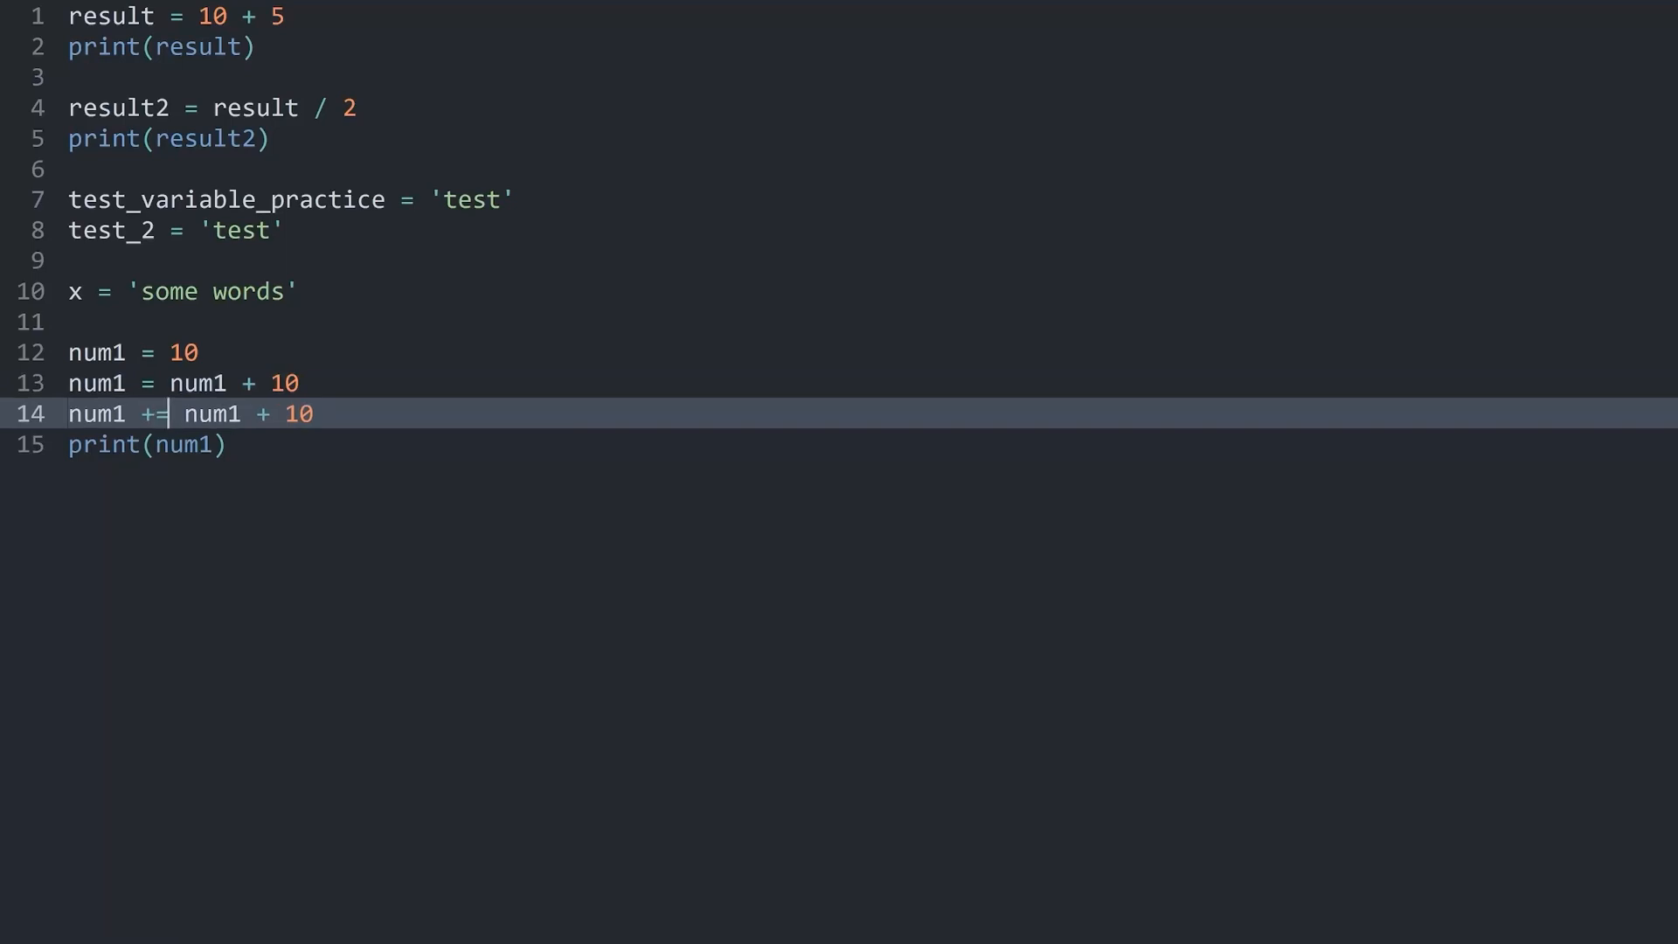
pyautogui.press('Delete')
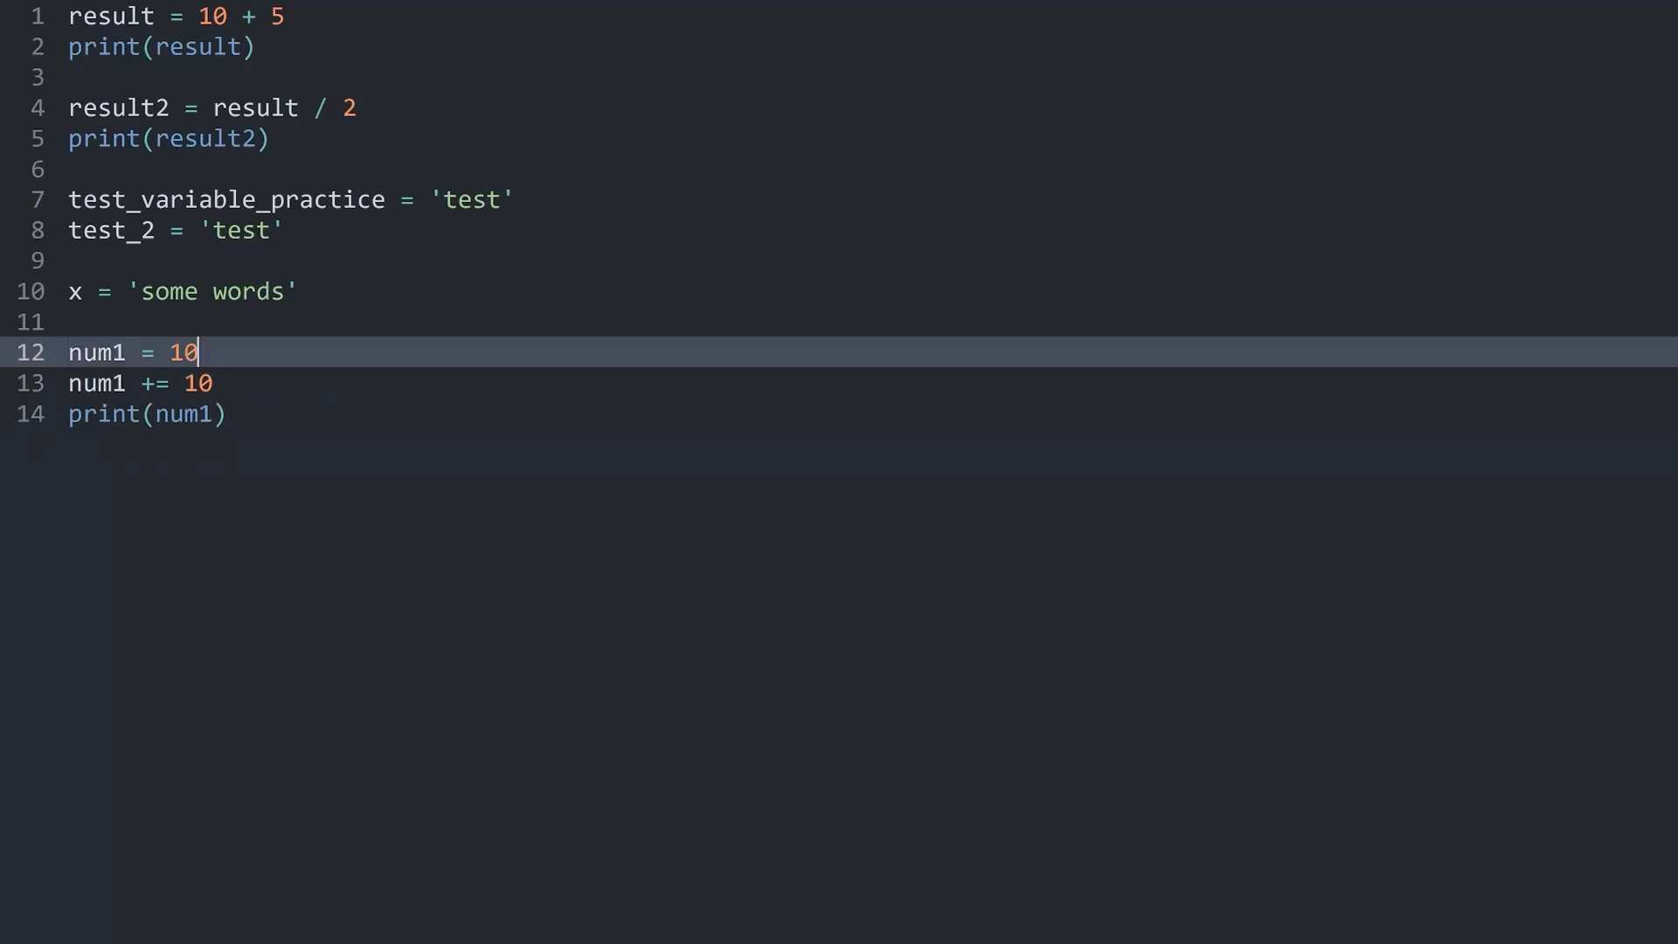
pyautogui.click(155, 382)
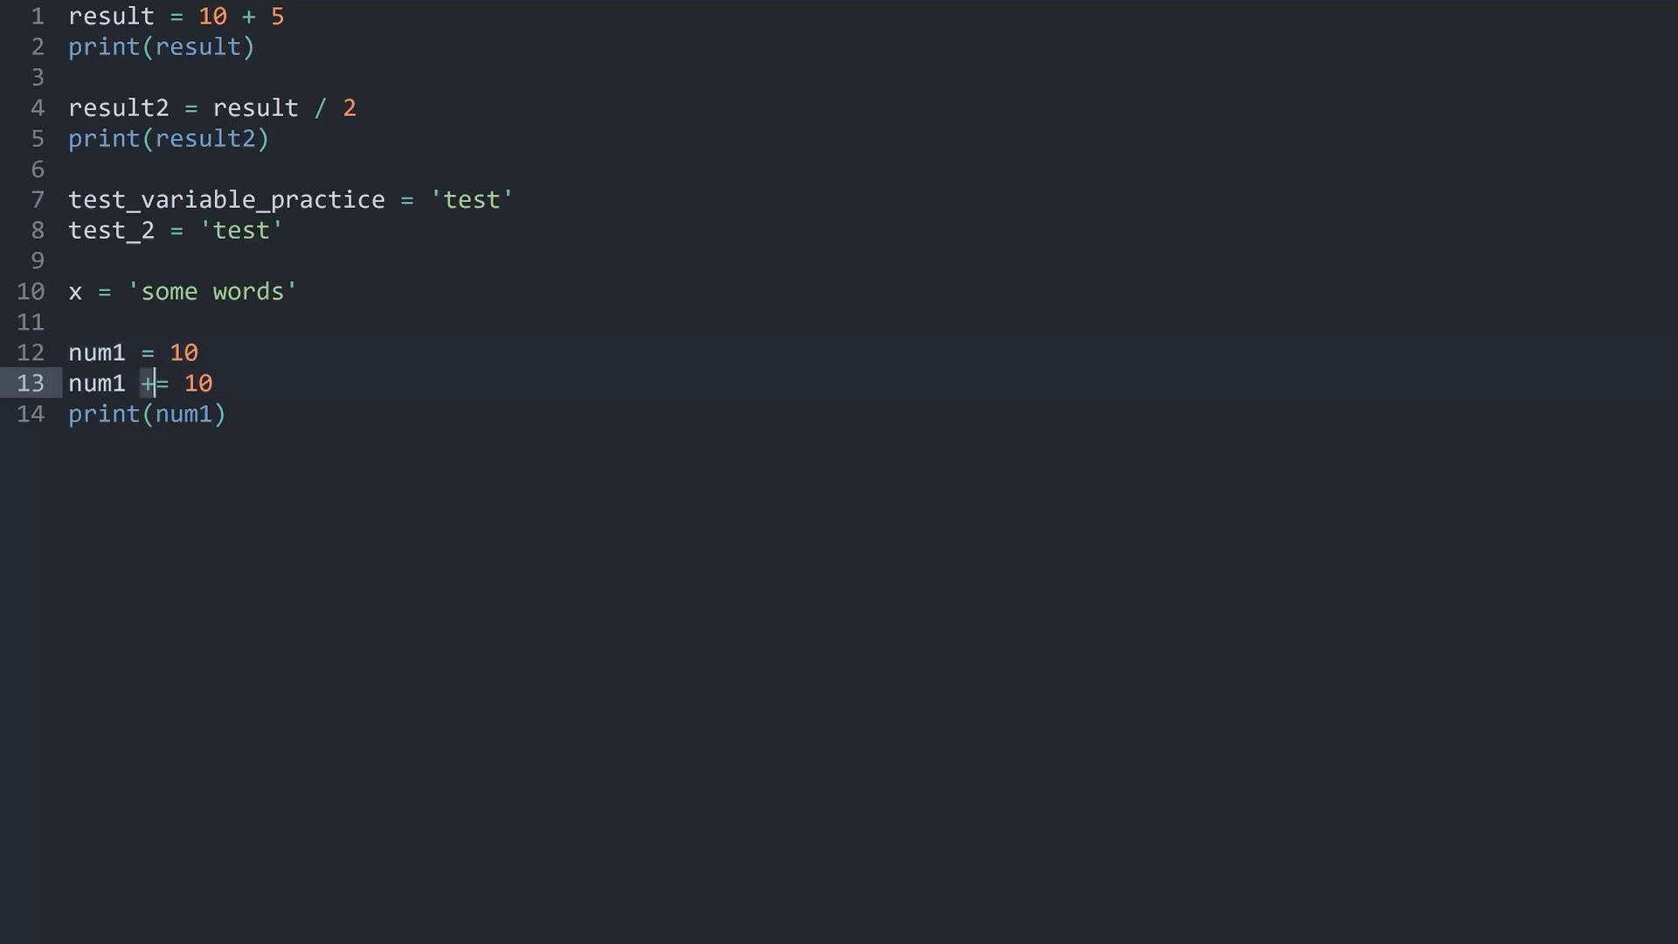
# Step: Try num1 -= 10 and num1 *= 10 (printing 100), then settle on num1 /= 10
pyautogui.write('-')
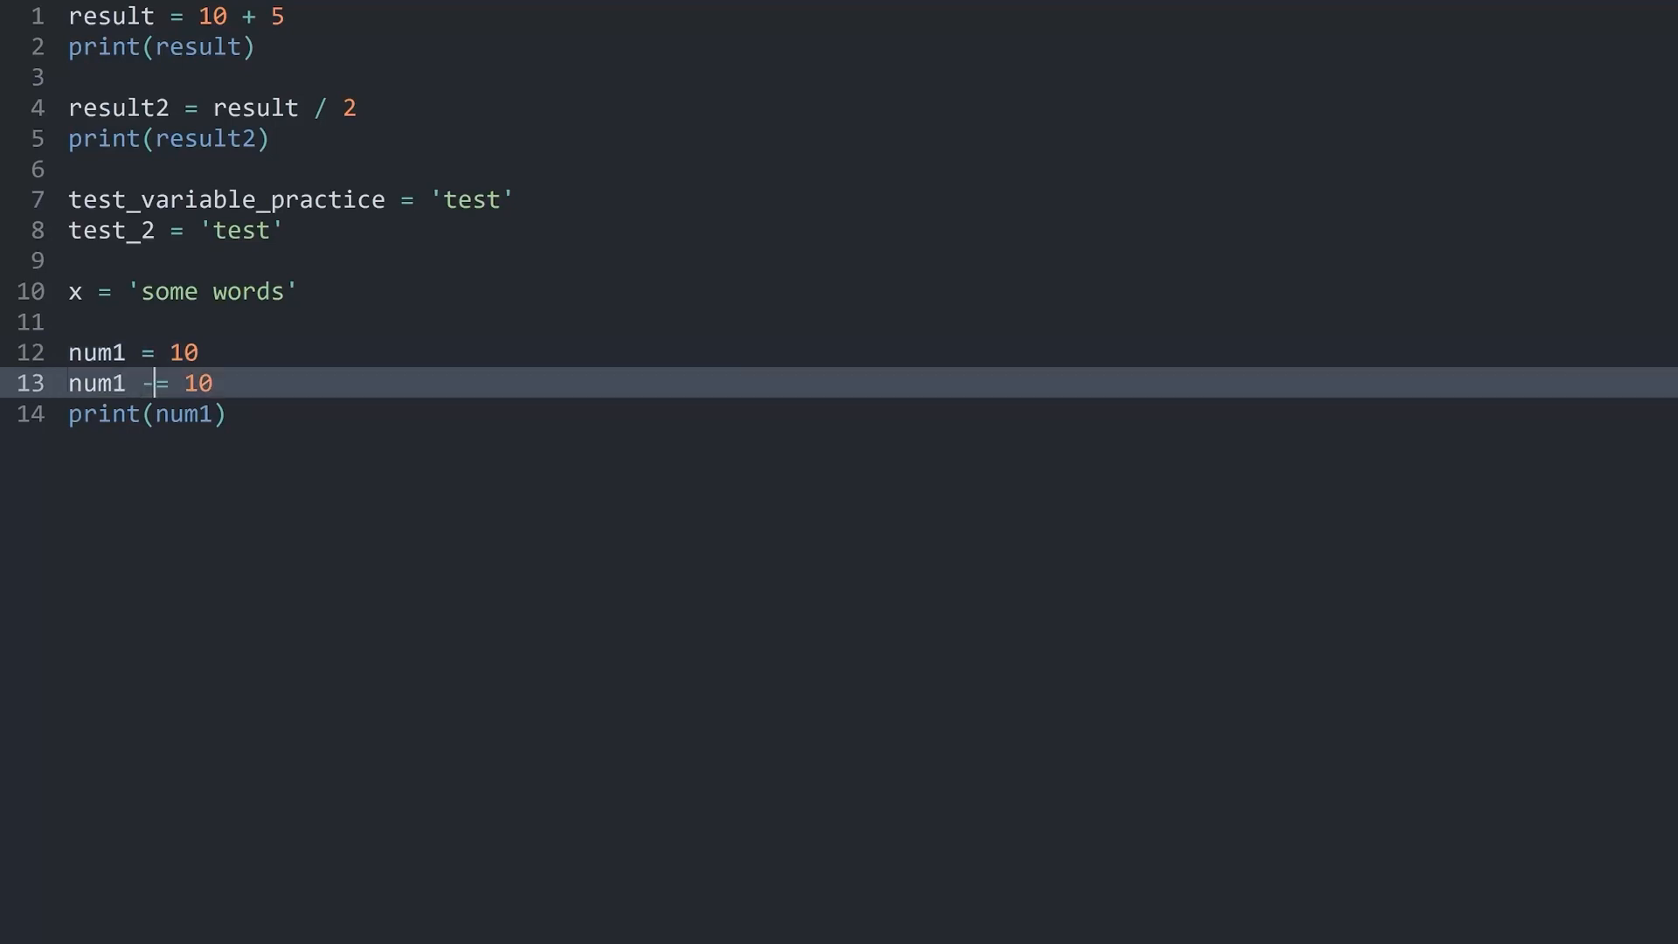
pyautogui.write('*')
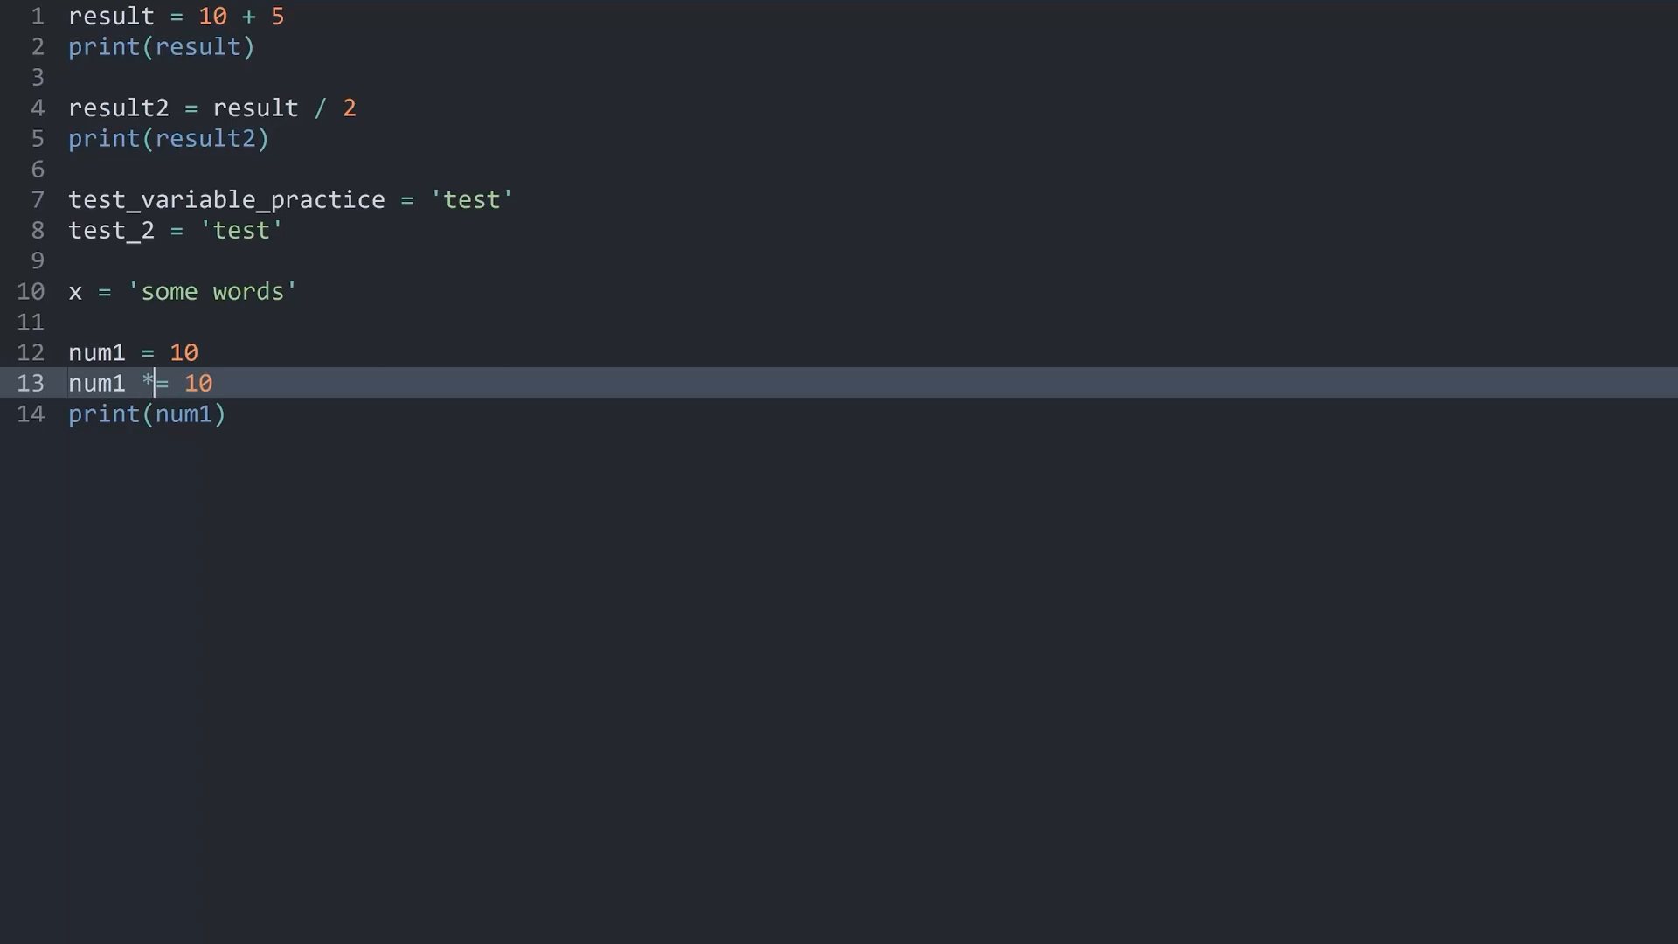
pyautogui.press('ctrl+b')
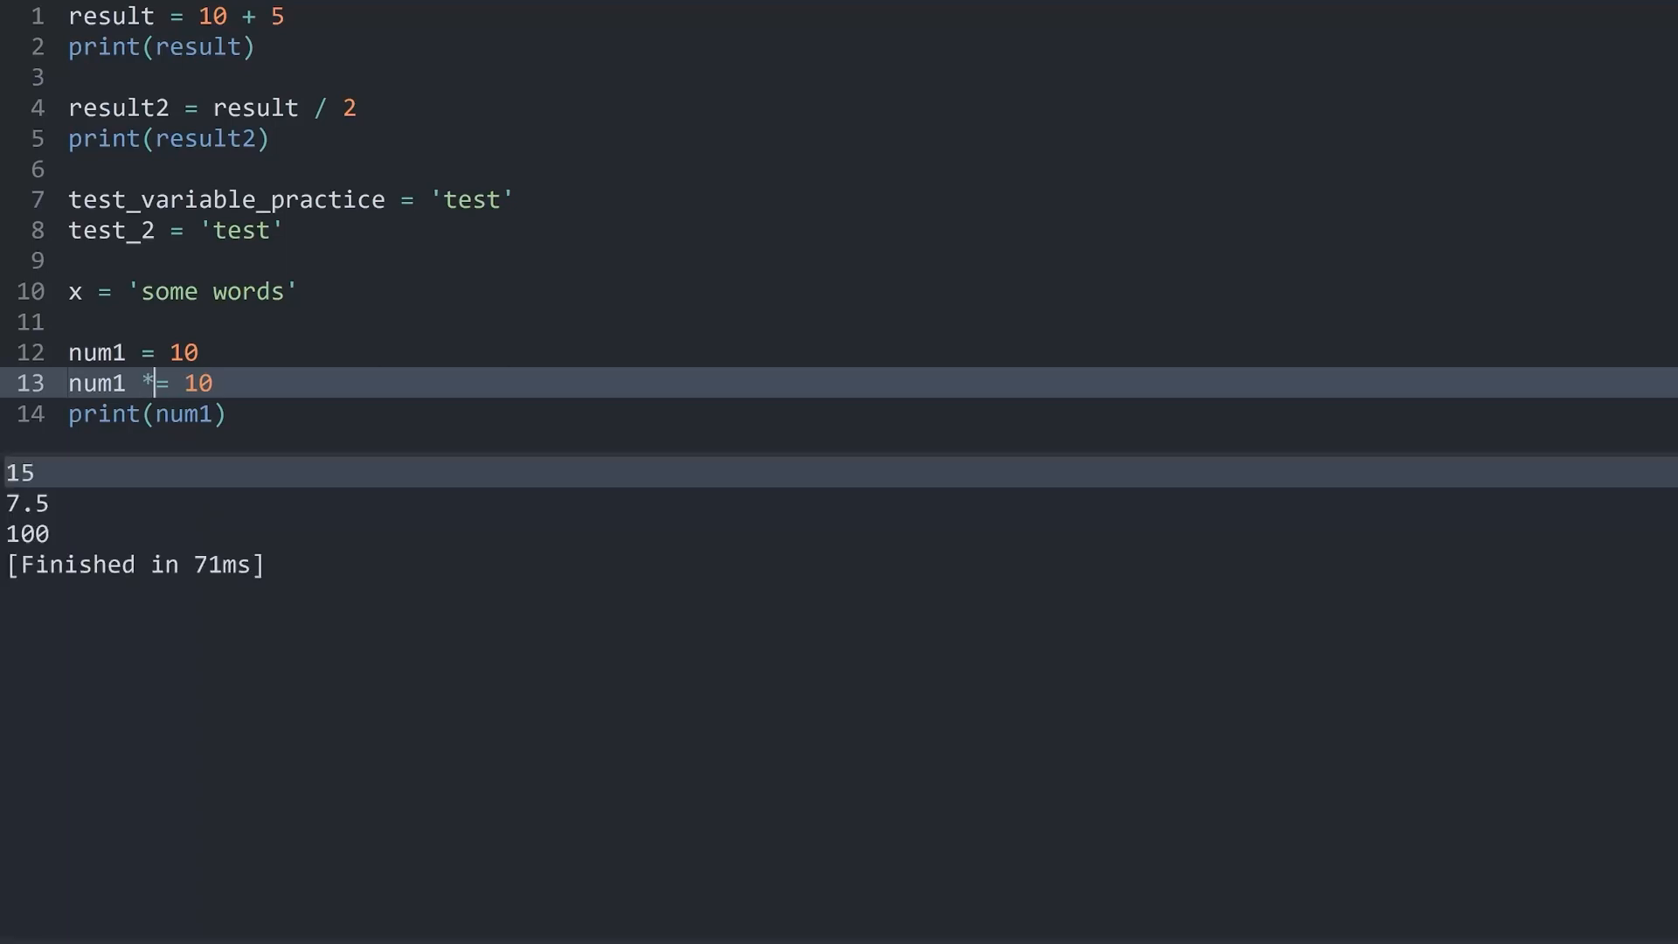
pyautogui.write('/')
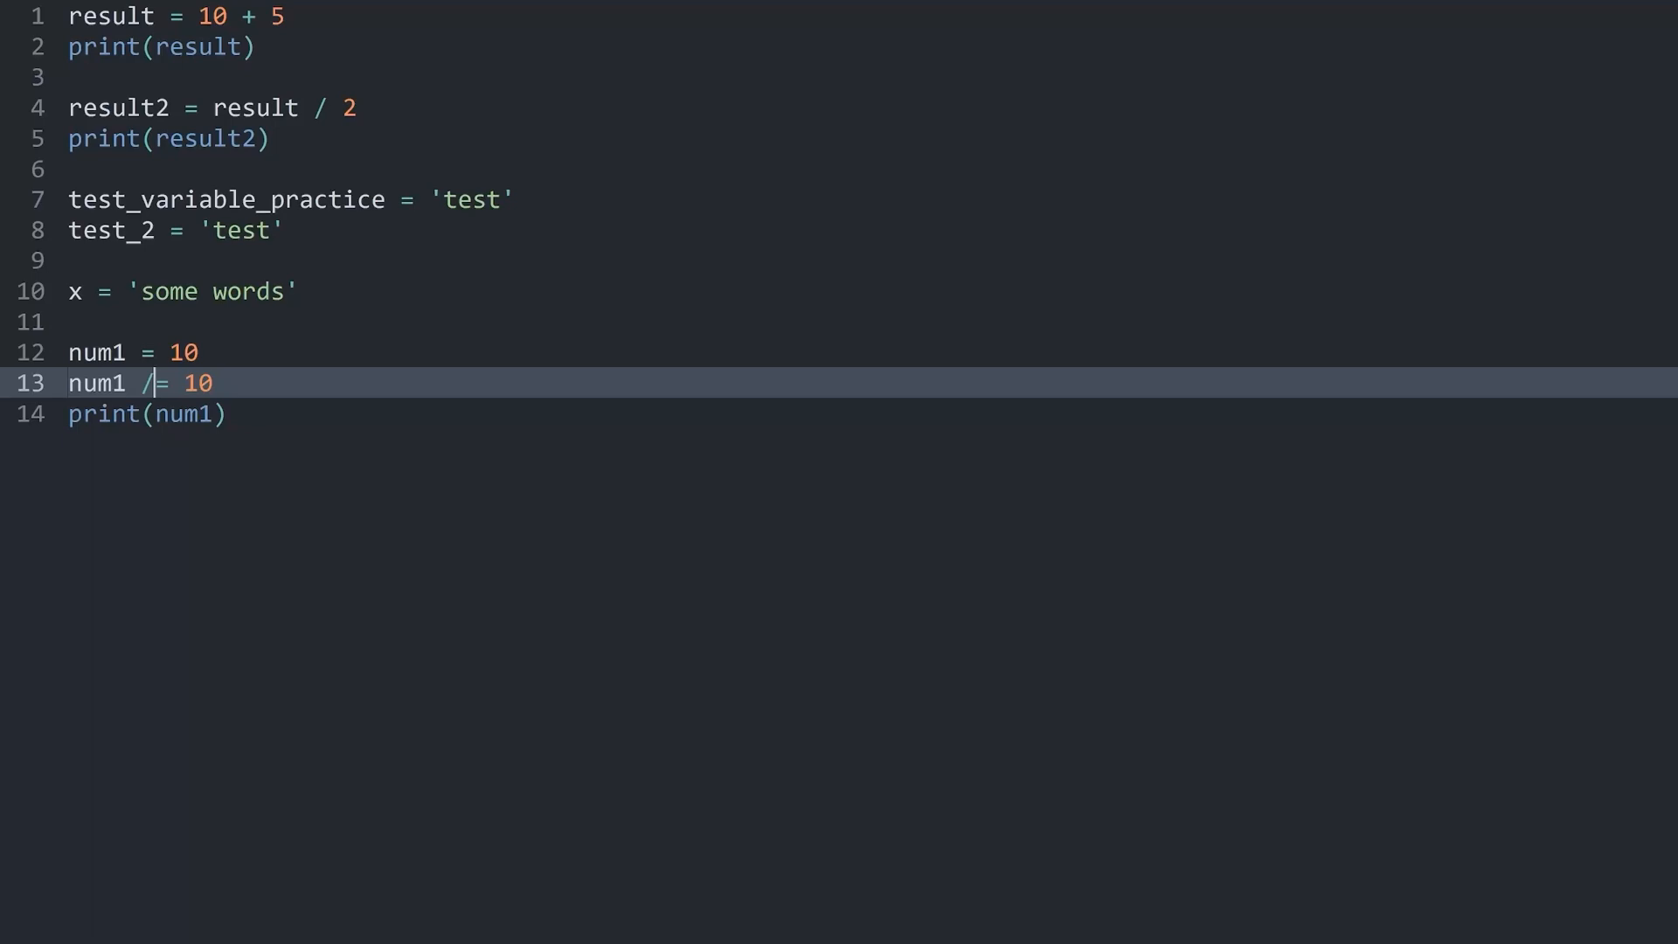
pyautogui.press('ctrl+b')
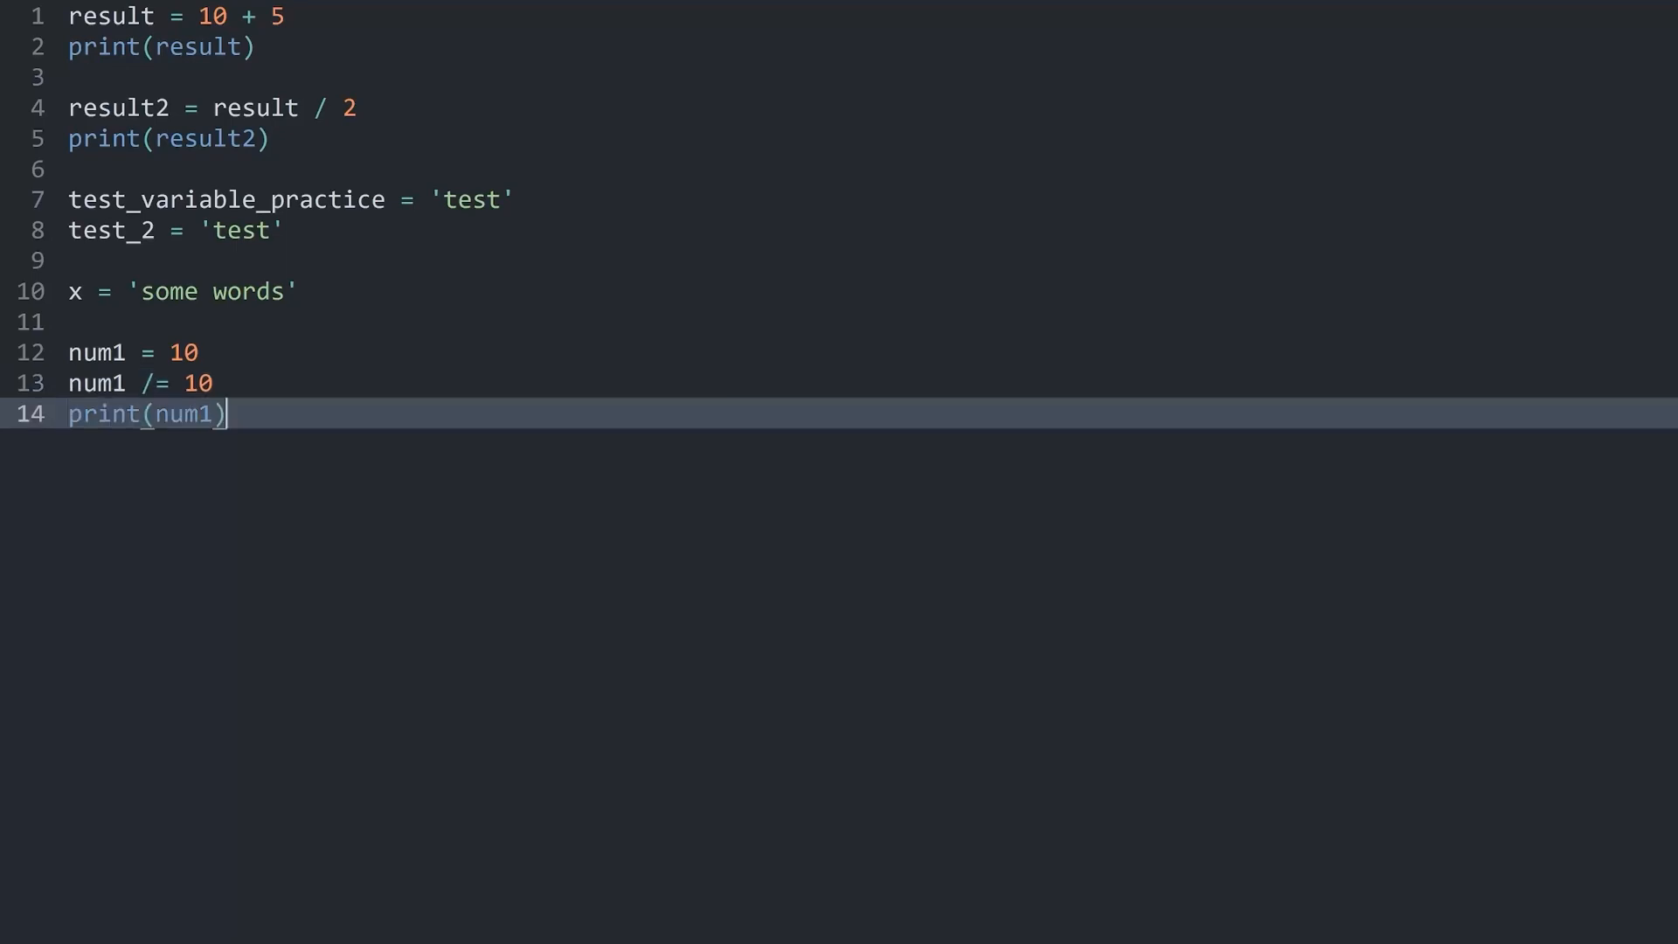
pyautogui.press('Enter')
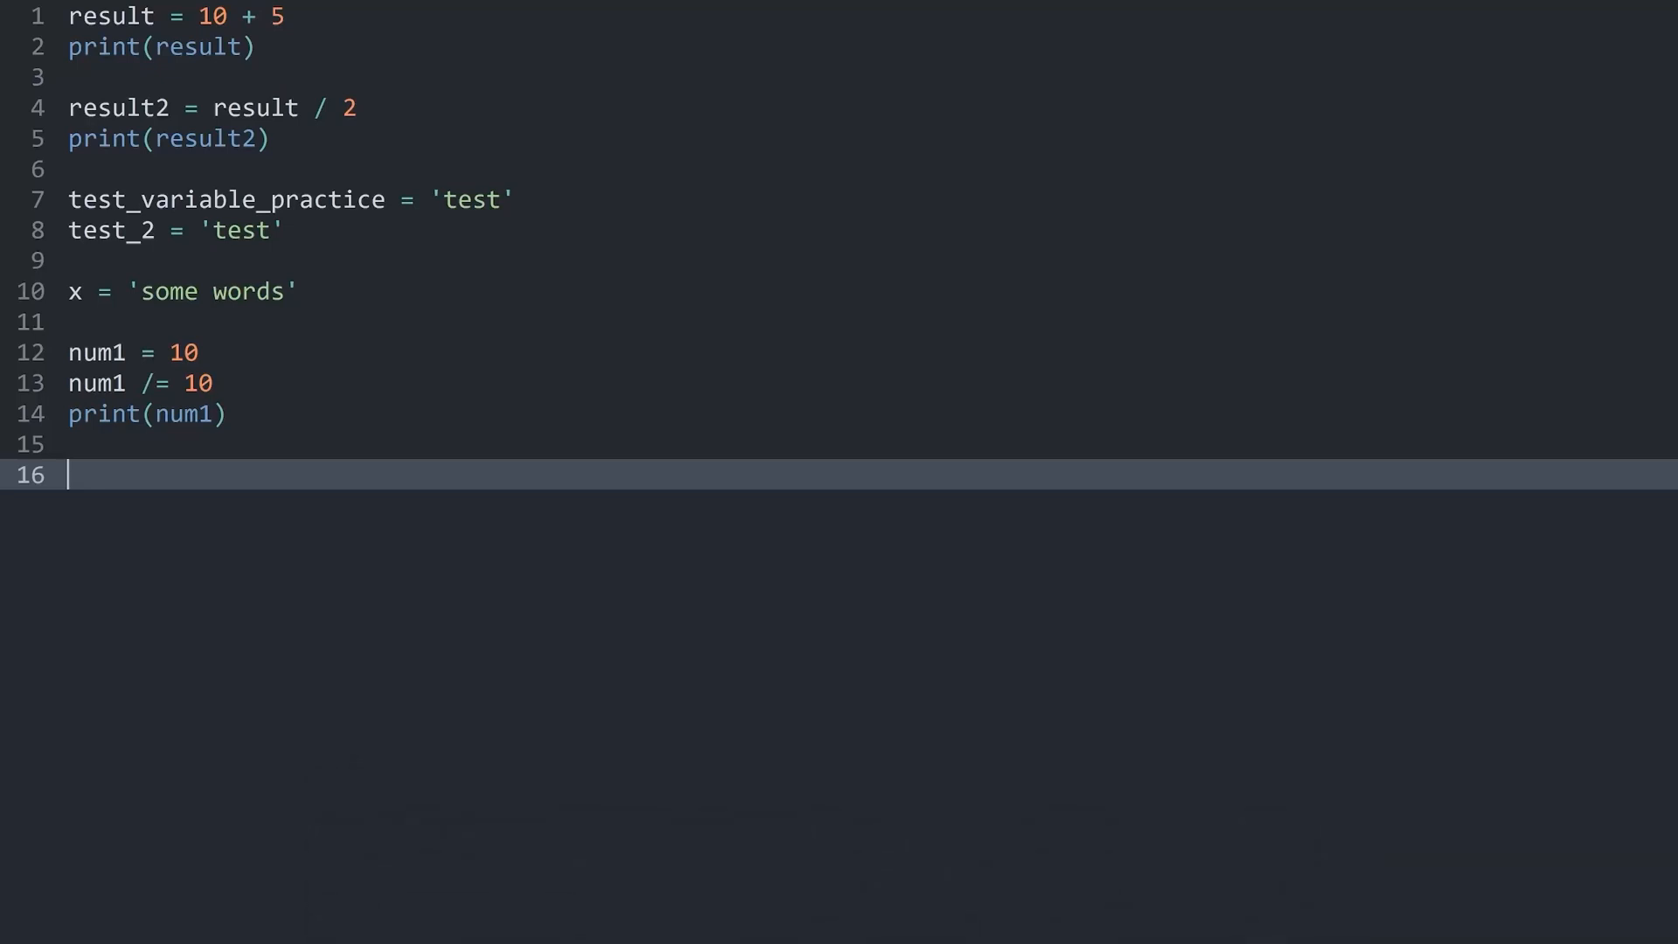
# Step: Start line 16 with the letter 'r'
pyautogui.write('r')
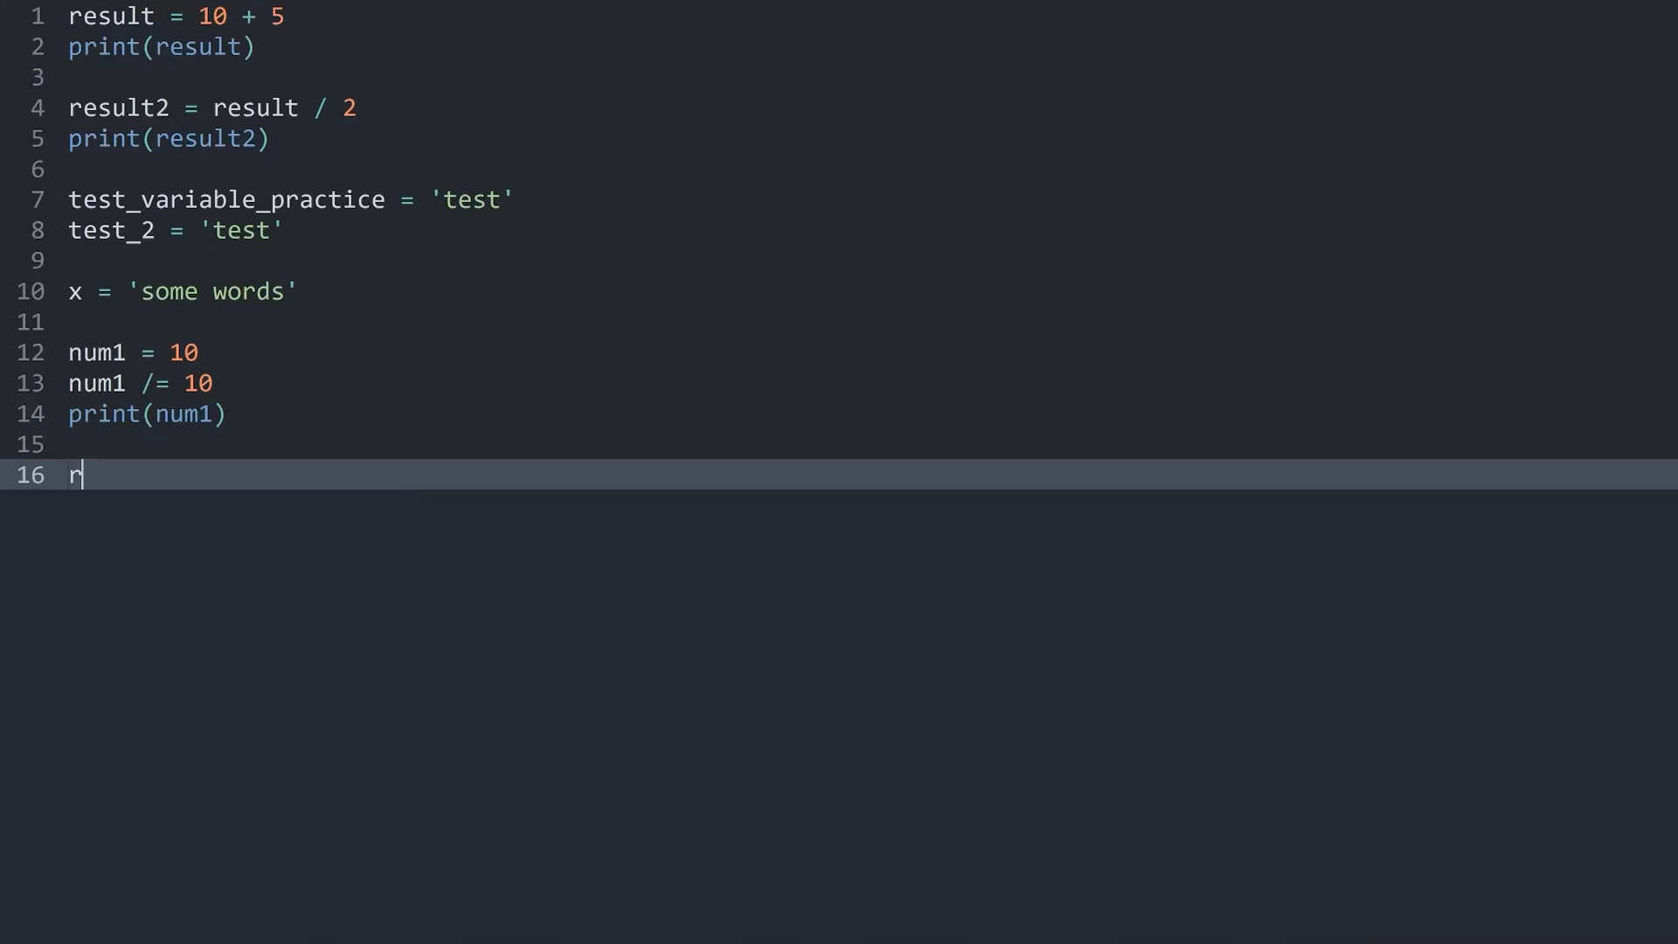
# Step: Type really_long_variable_name_that_is_a_bit_annoying = 10 and begin line 17 with 'rea'
pyautogui.write('ealy_long_')
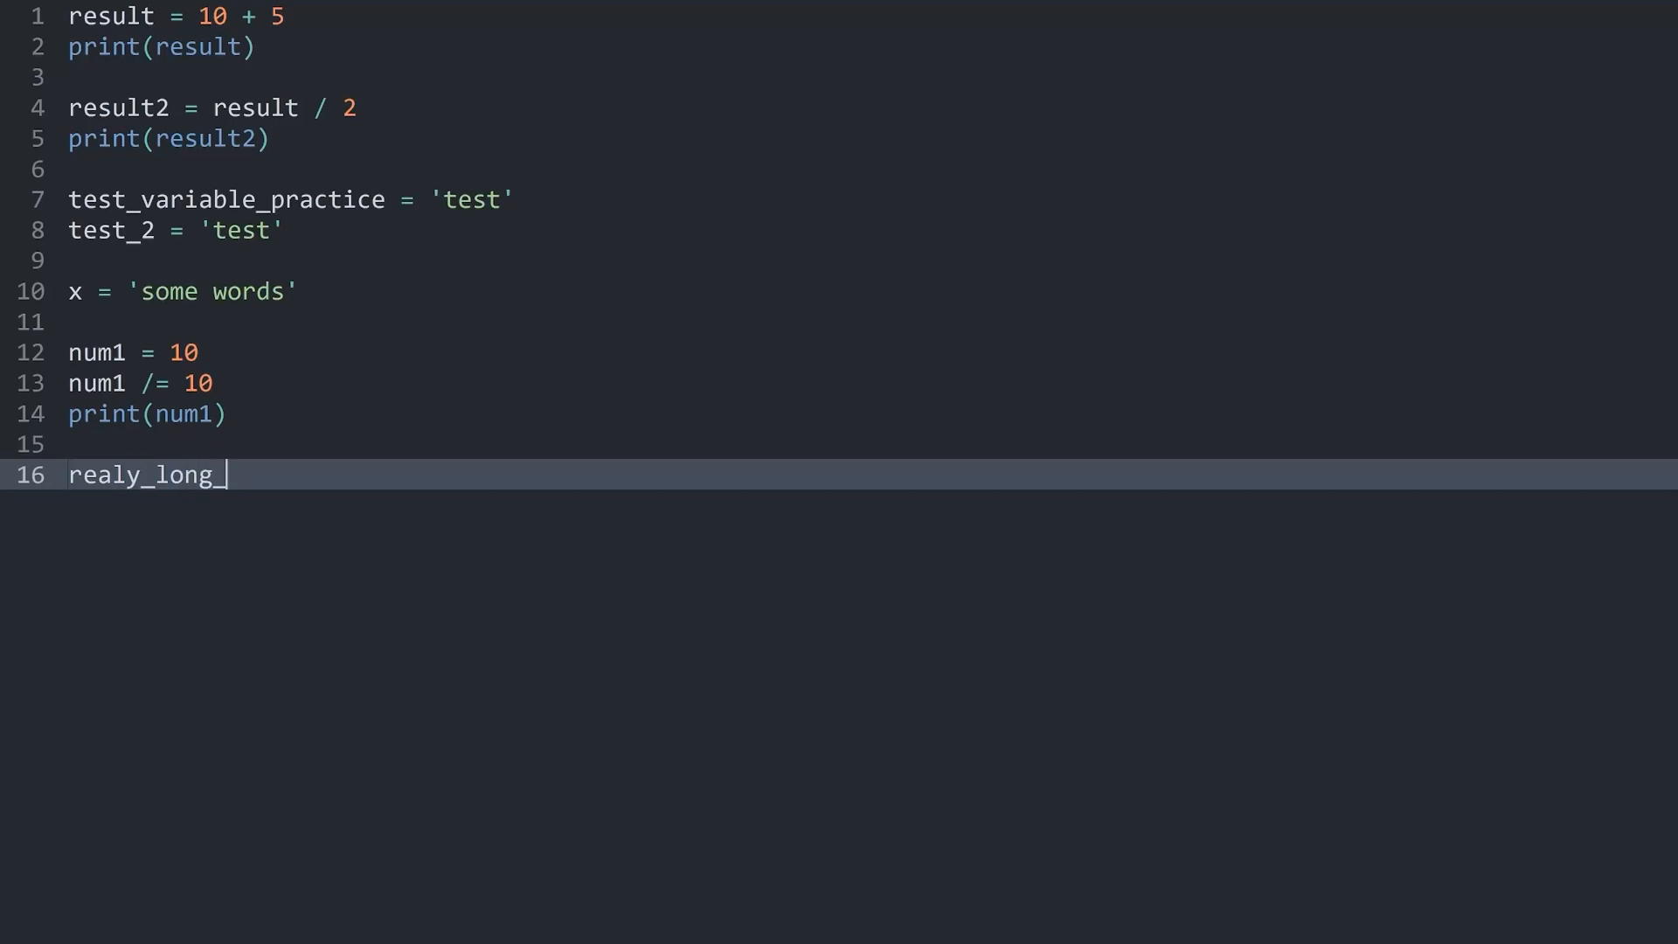
pyautogui.write('variable_name_')
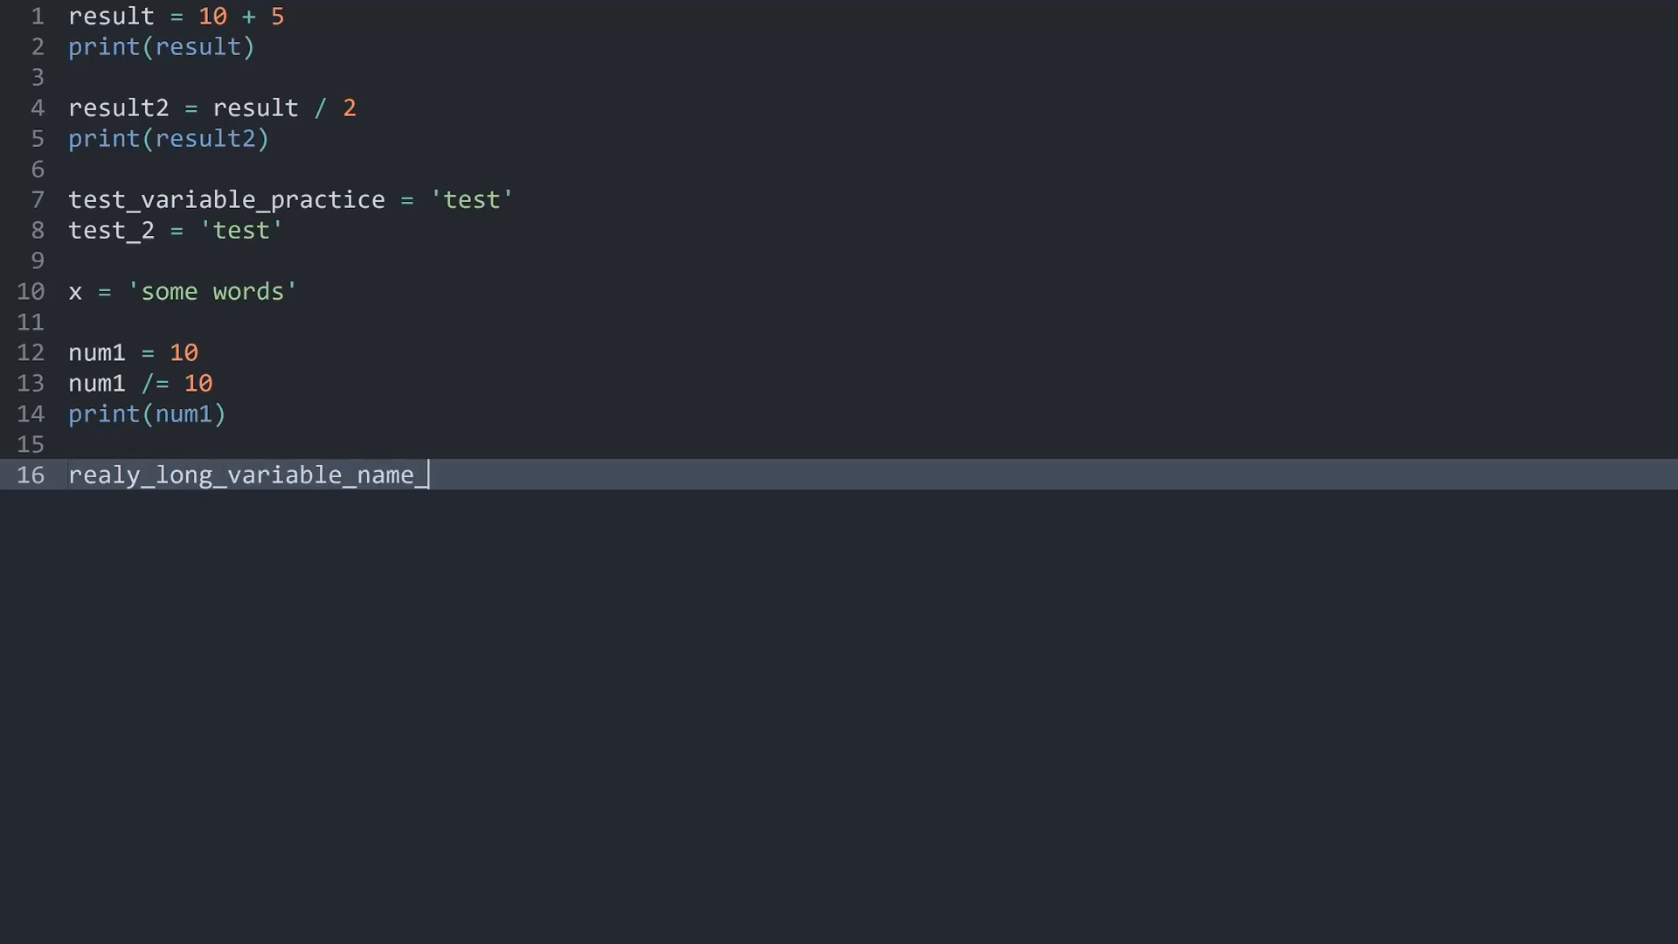
pyautogui.write('that_is')
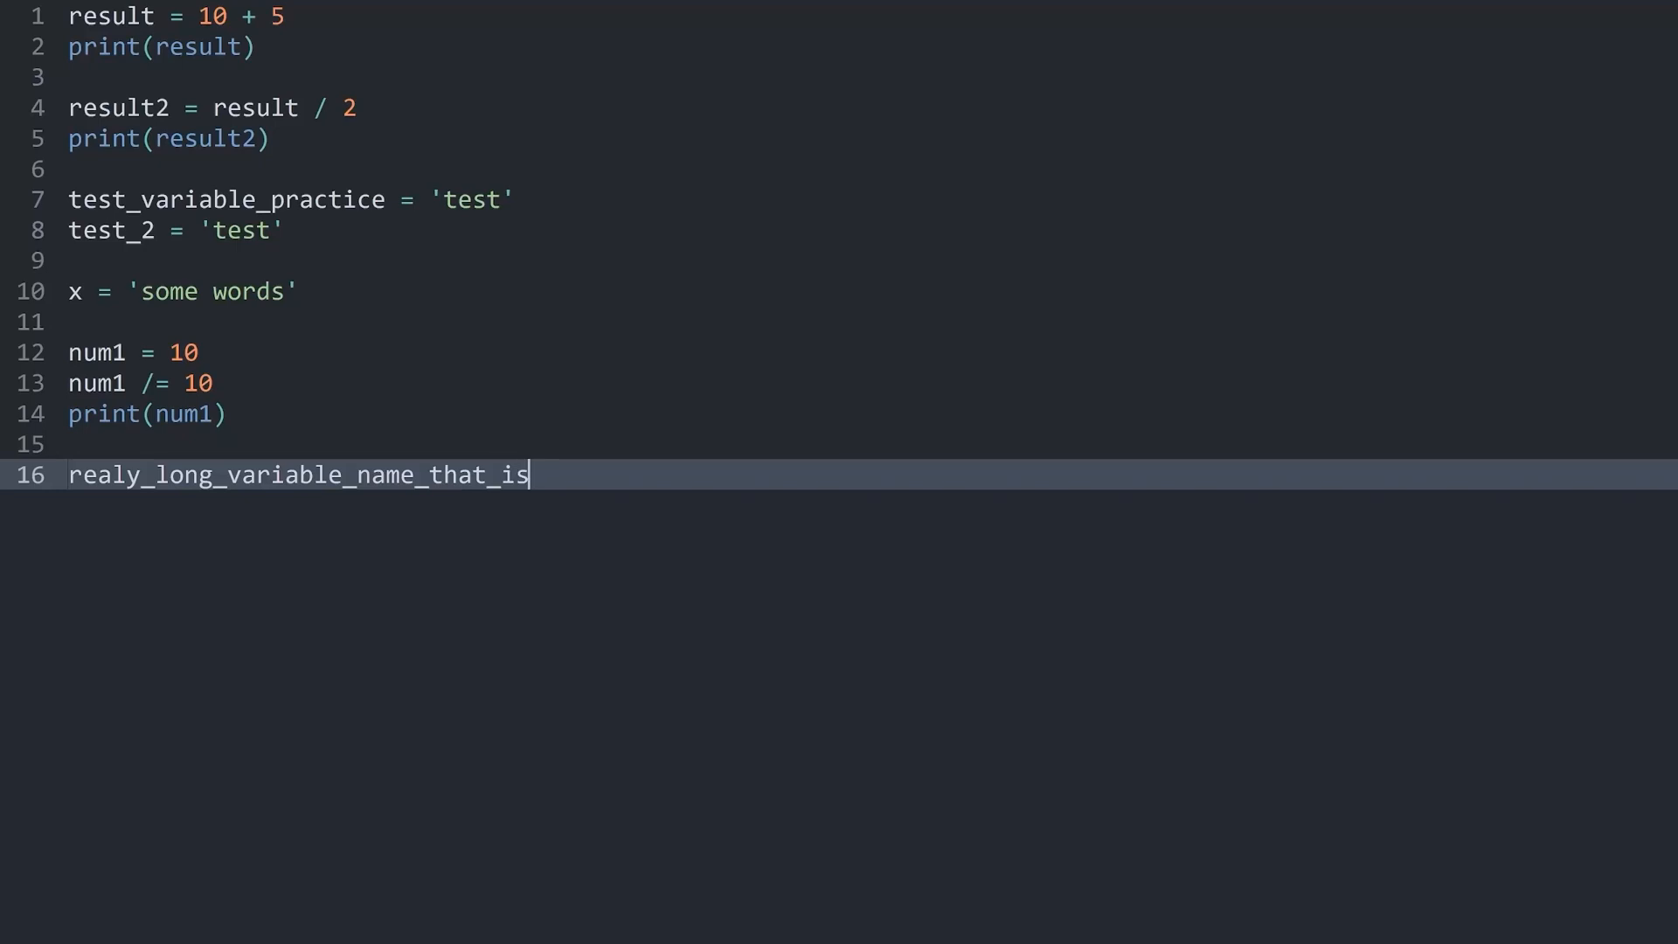
pyautogui.write('_a_bit')
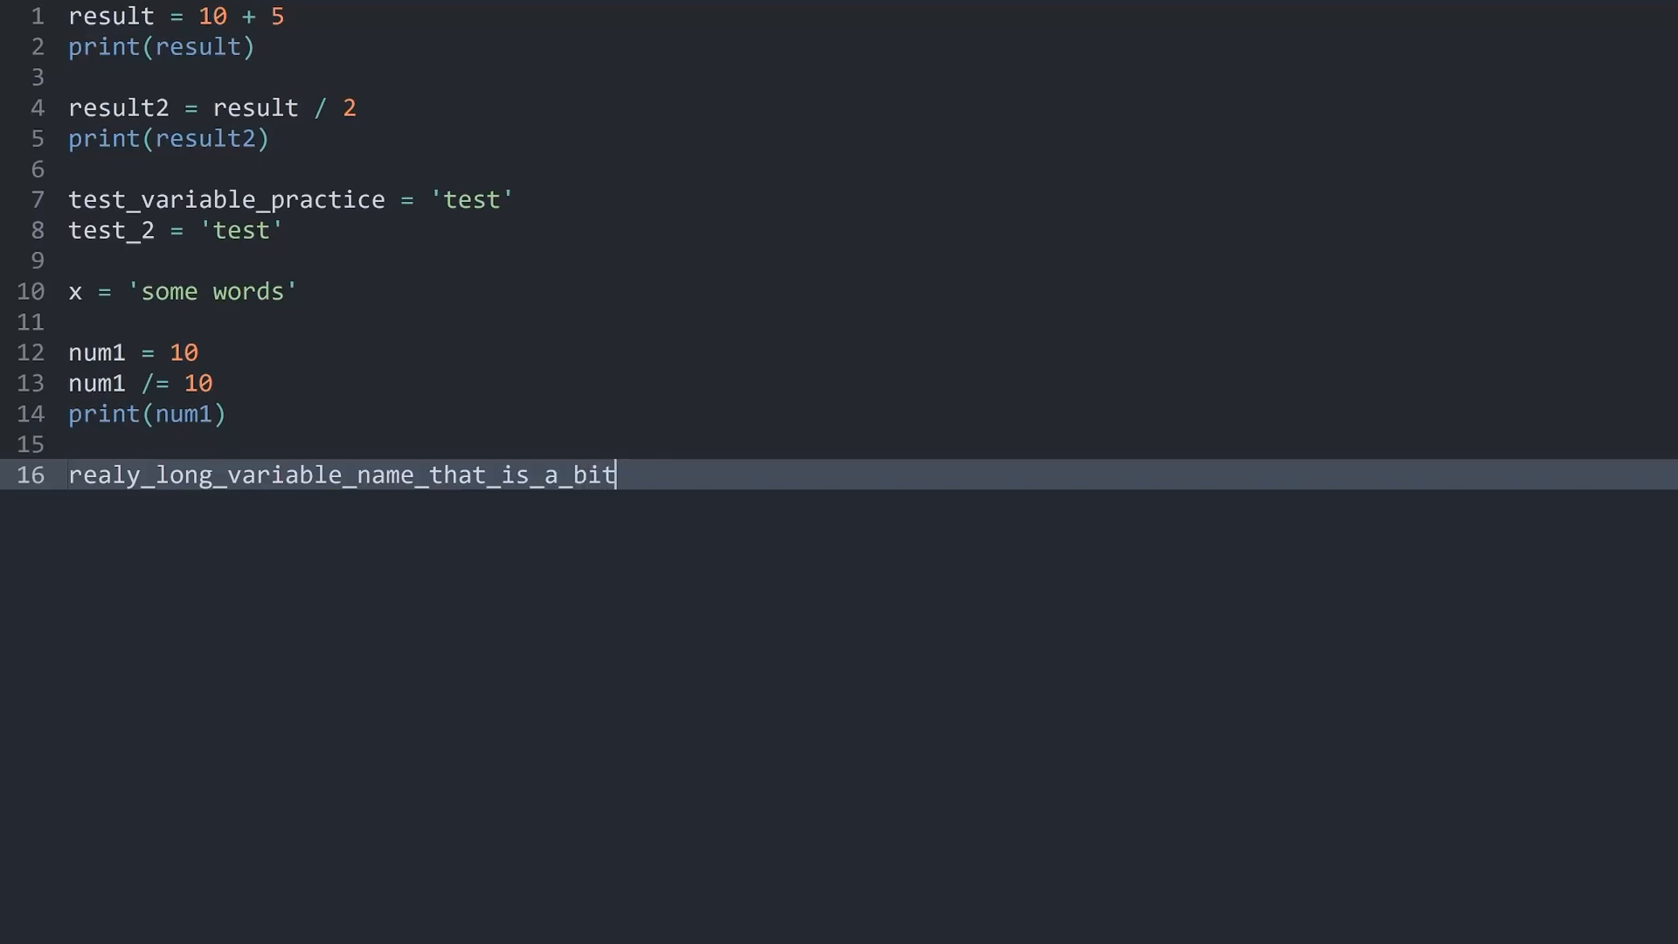
pyautogui.write('_annoying')
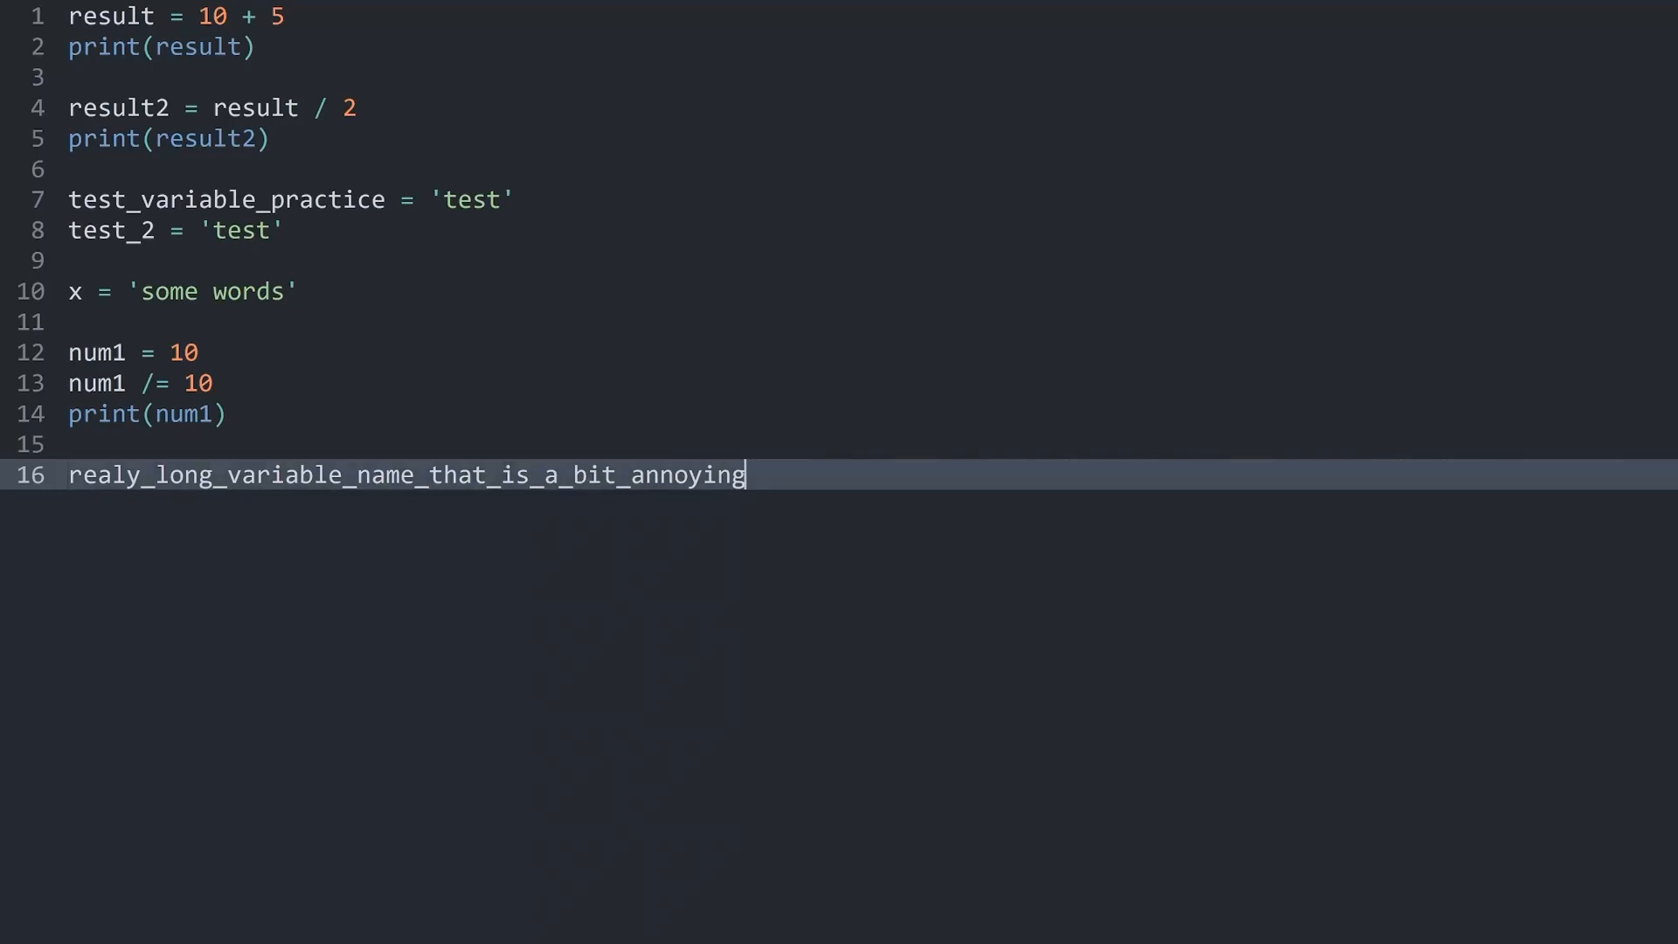
pyautogui.write('=')
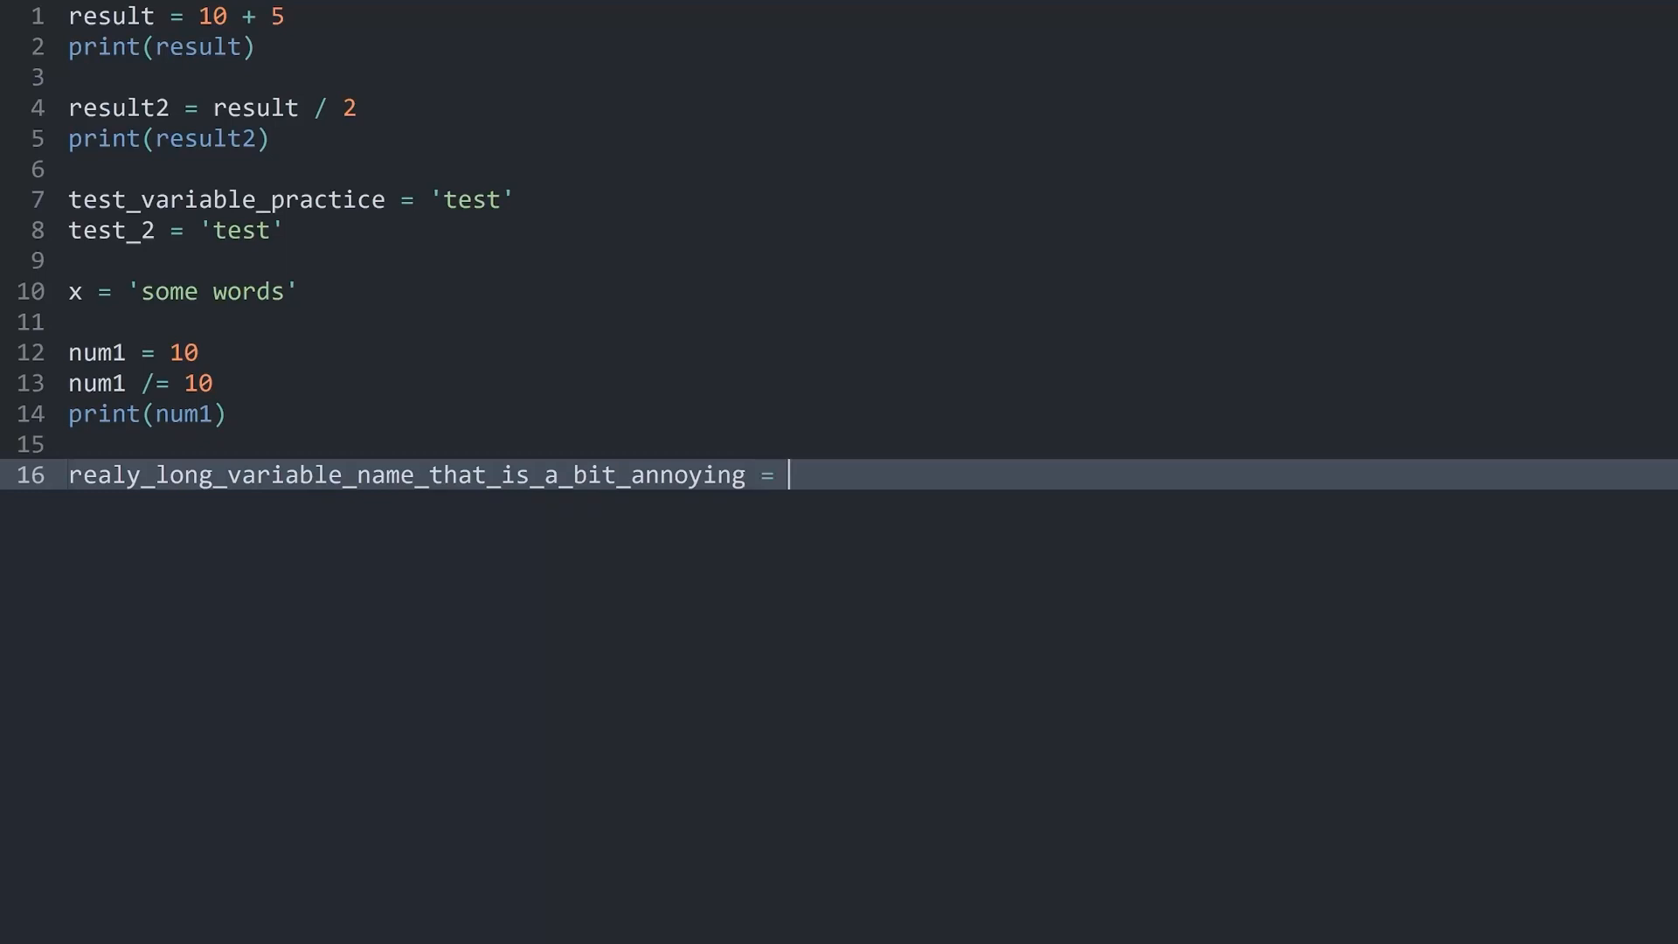
pyautogui.write('10')
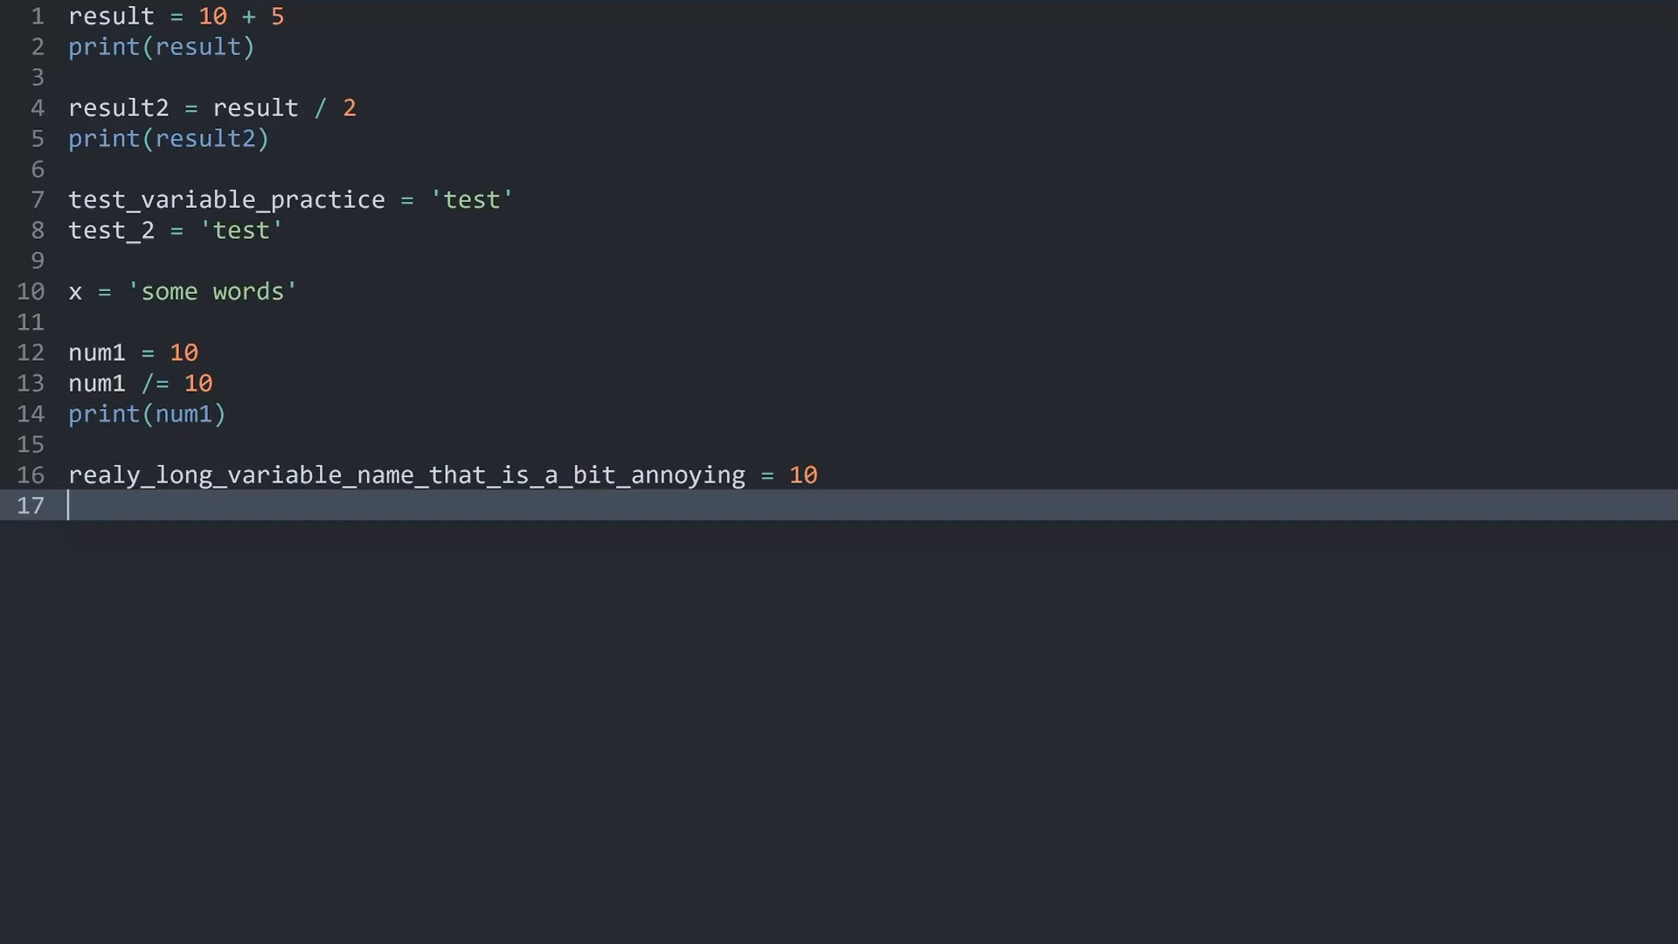
pyautogui.write('rea')
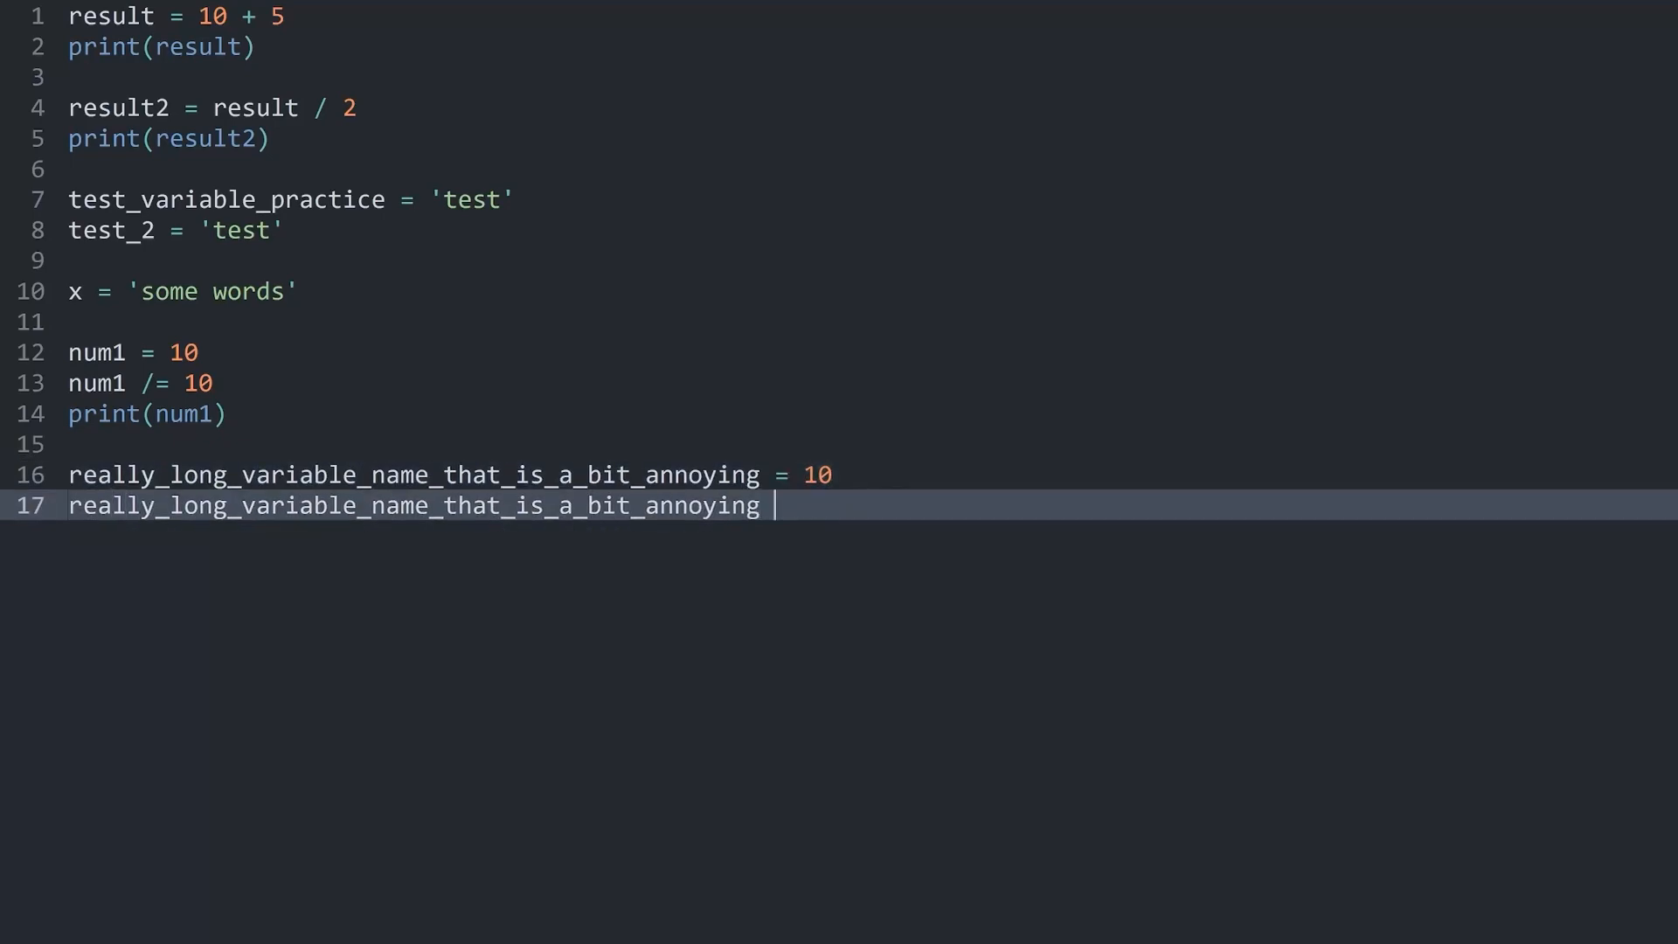
# Step: Add += 20 to the long variable, print it, and run the script, which outputs 30
pyautogui.write('+')
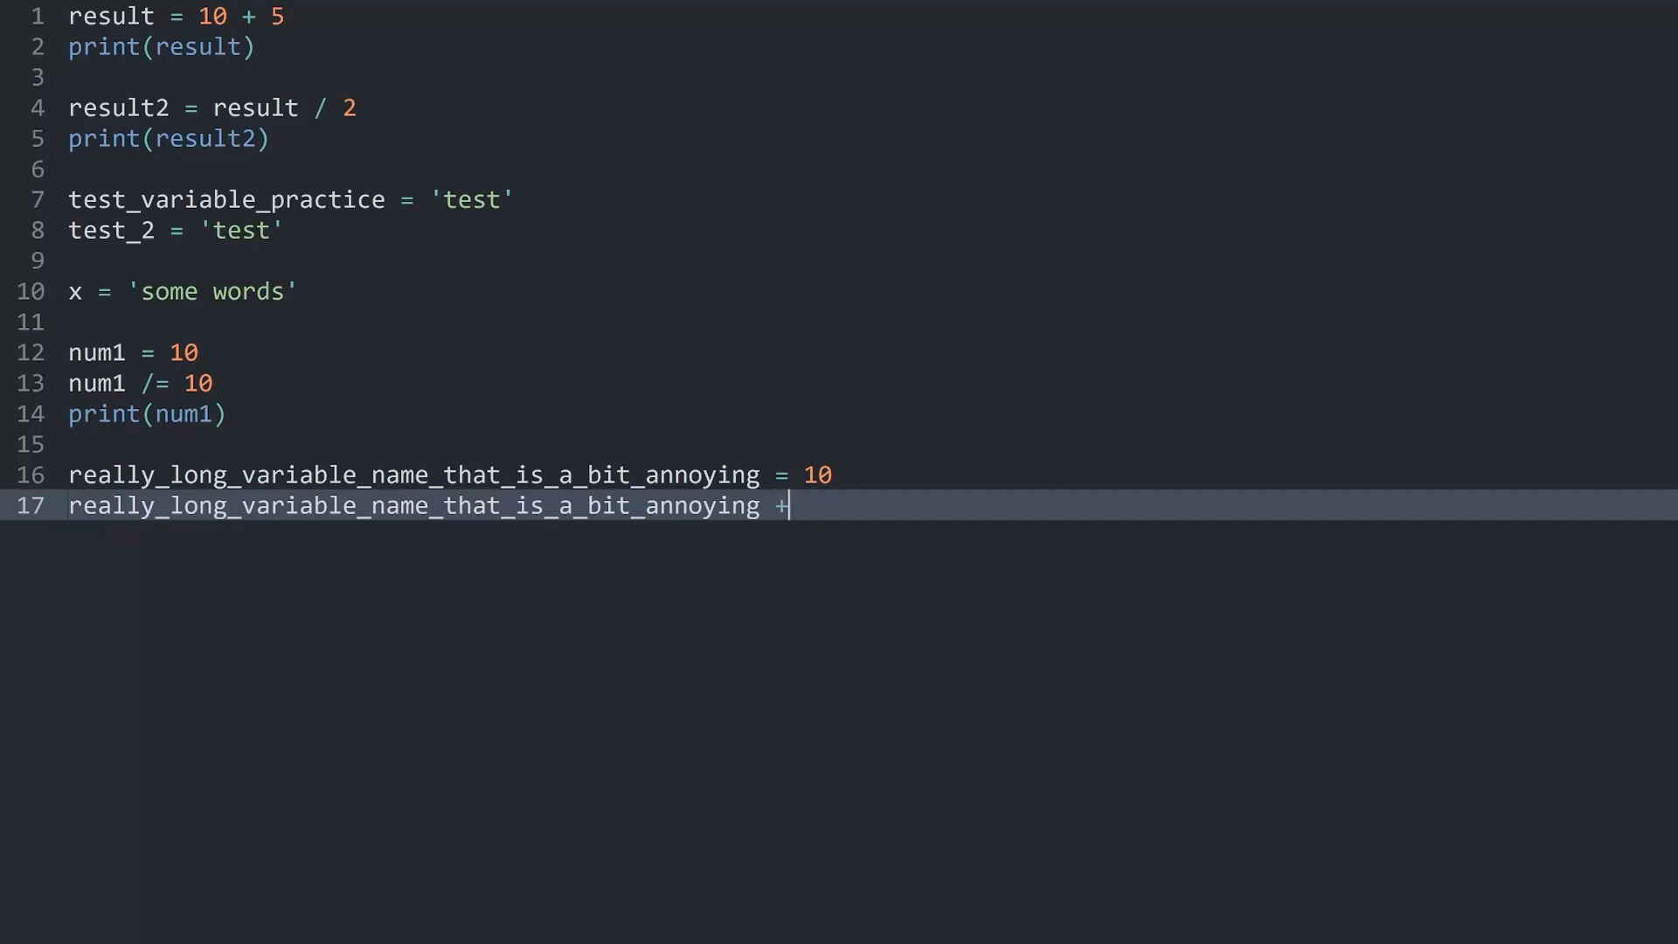
pyautogui.write('= 20')
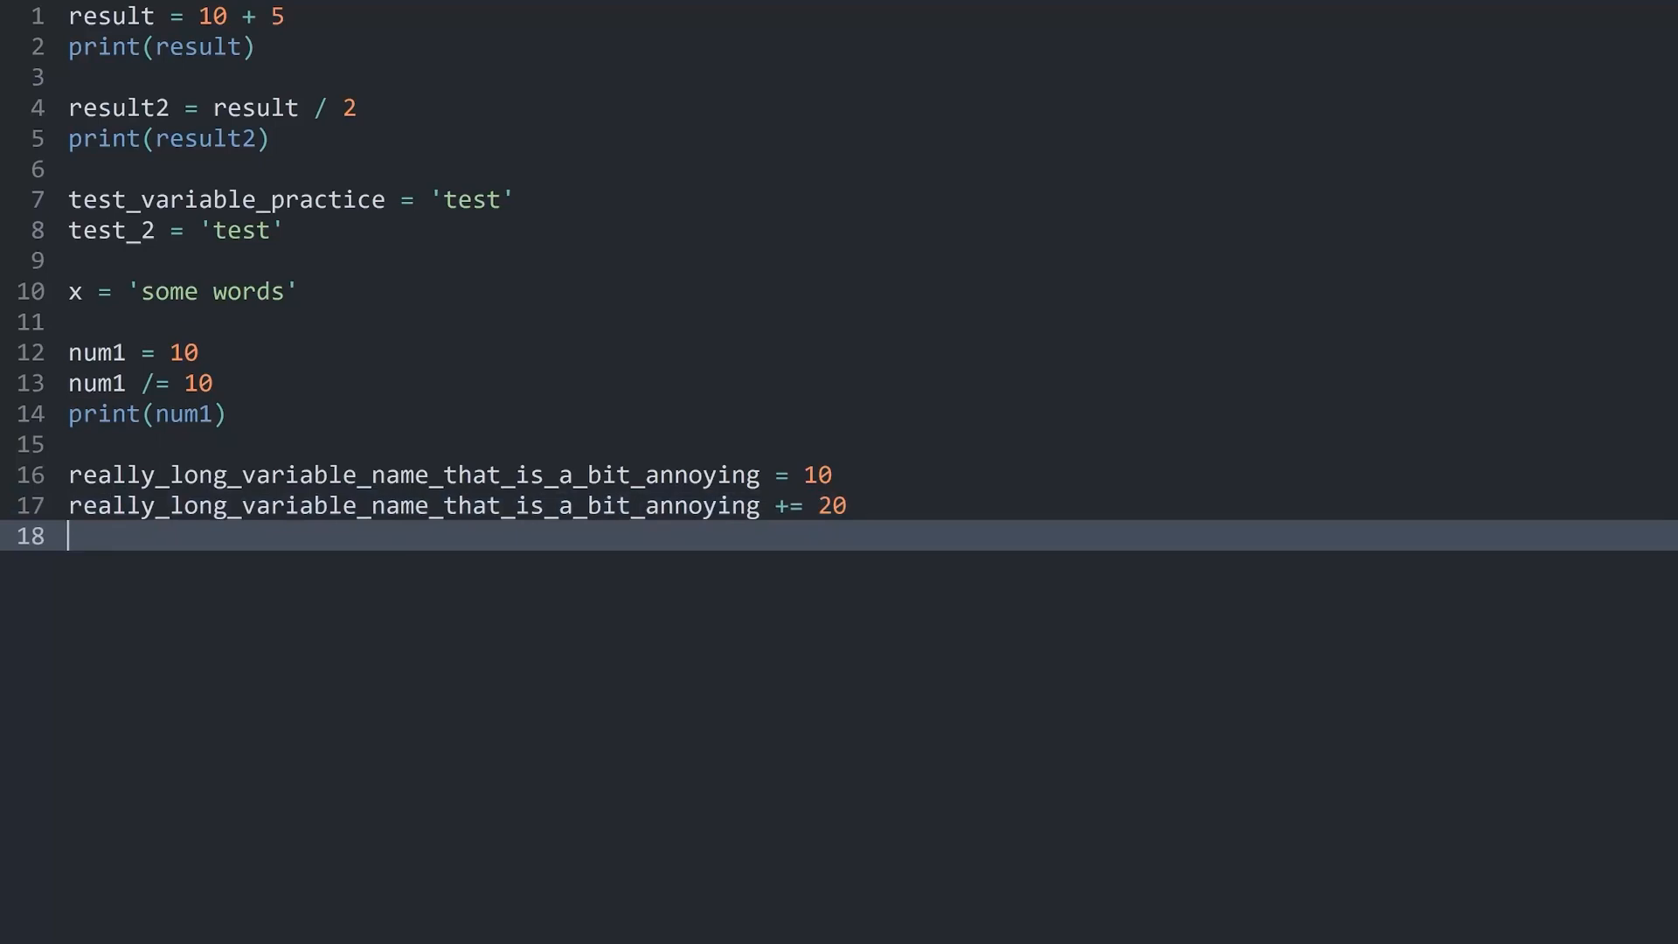
pyautogui.write('print')
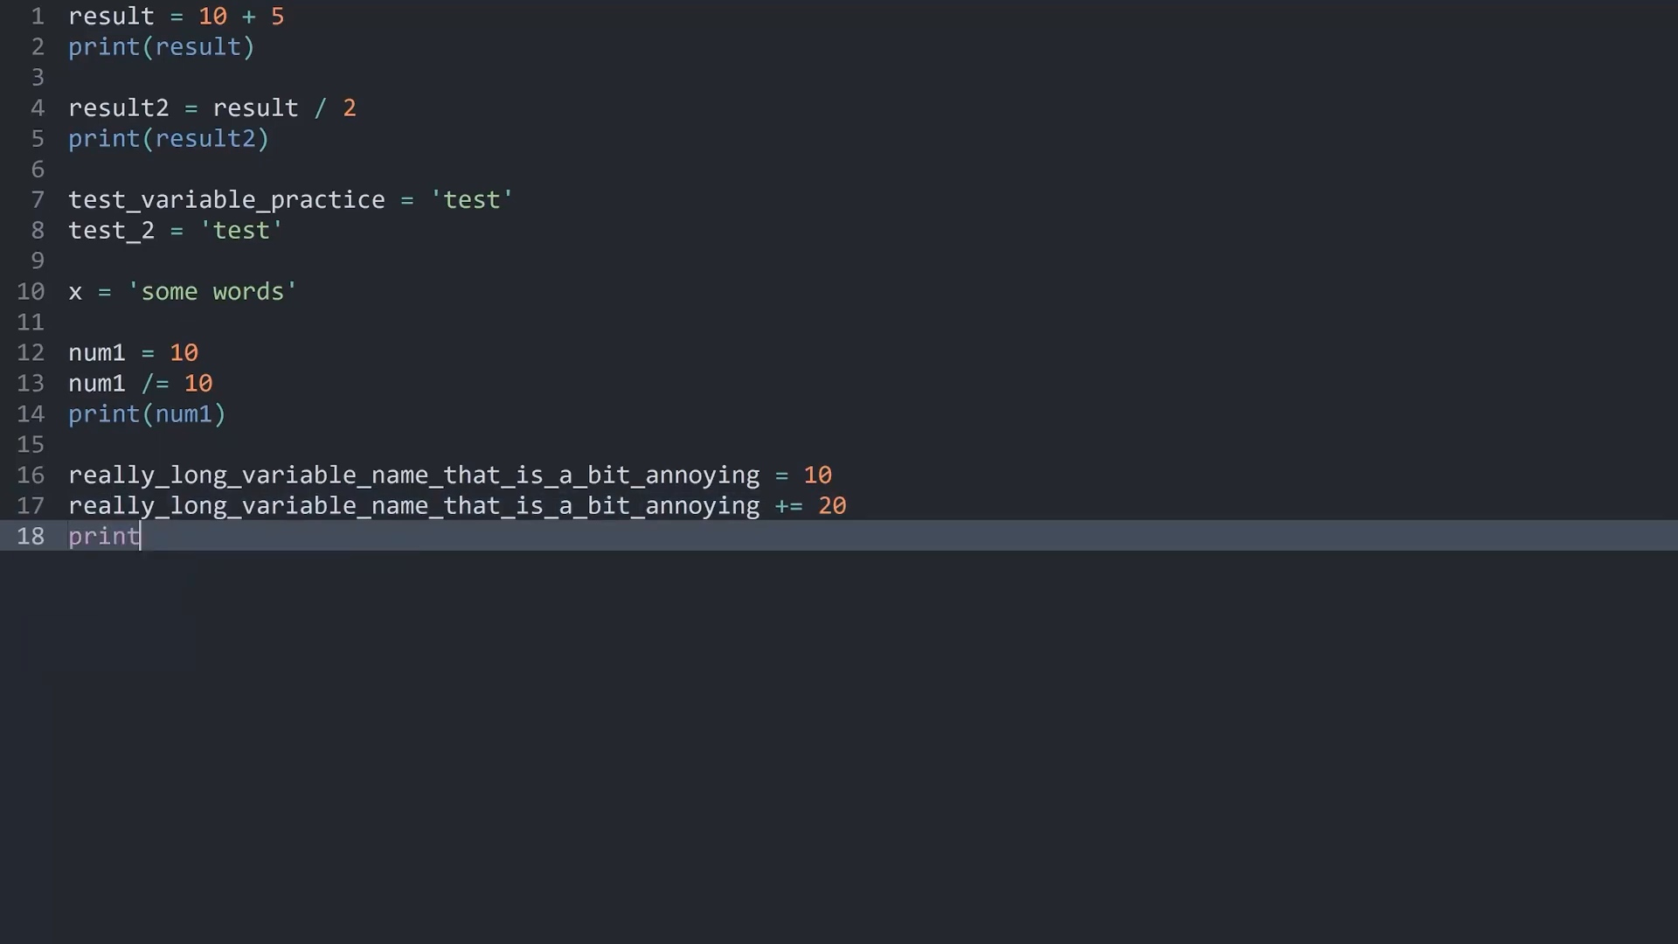
pyautogui.write('(real')
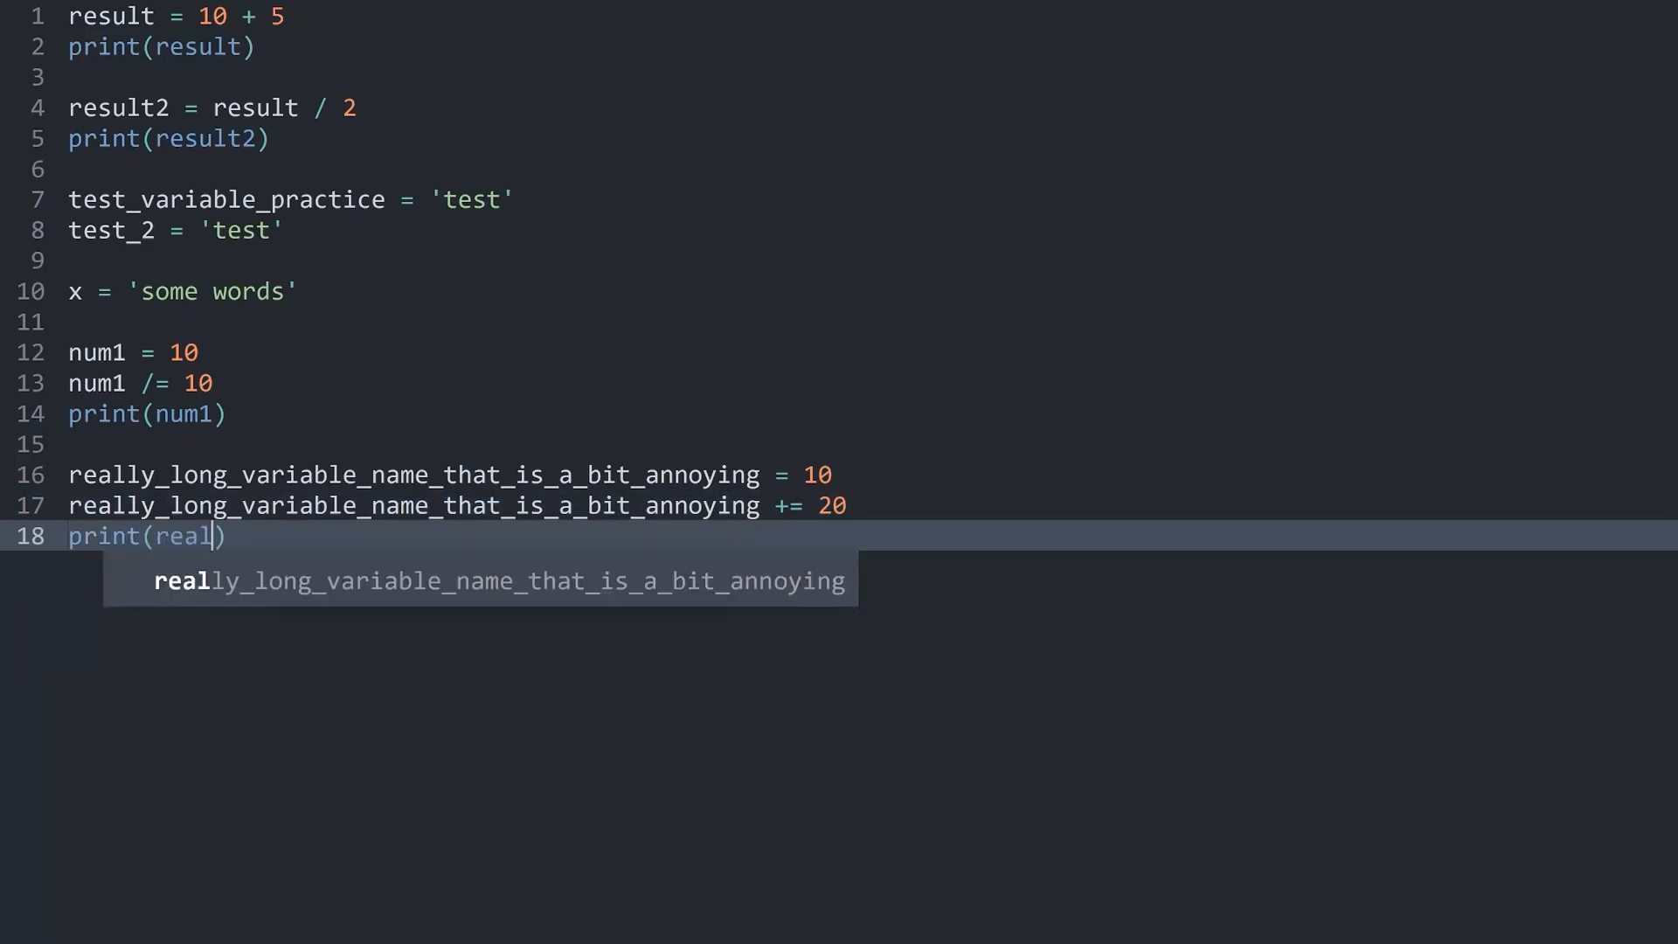
pyautogui.press('Tab')
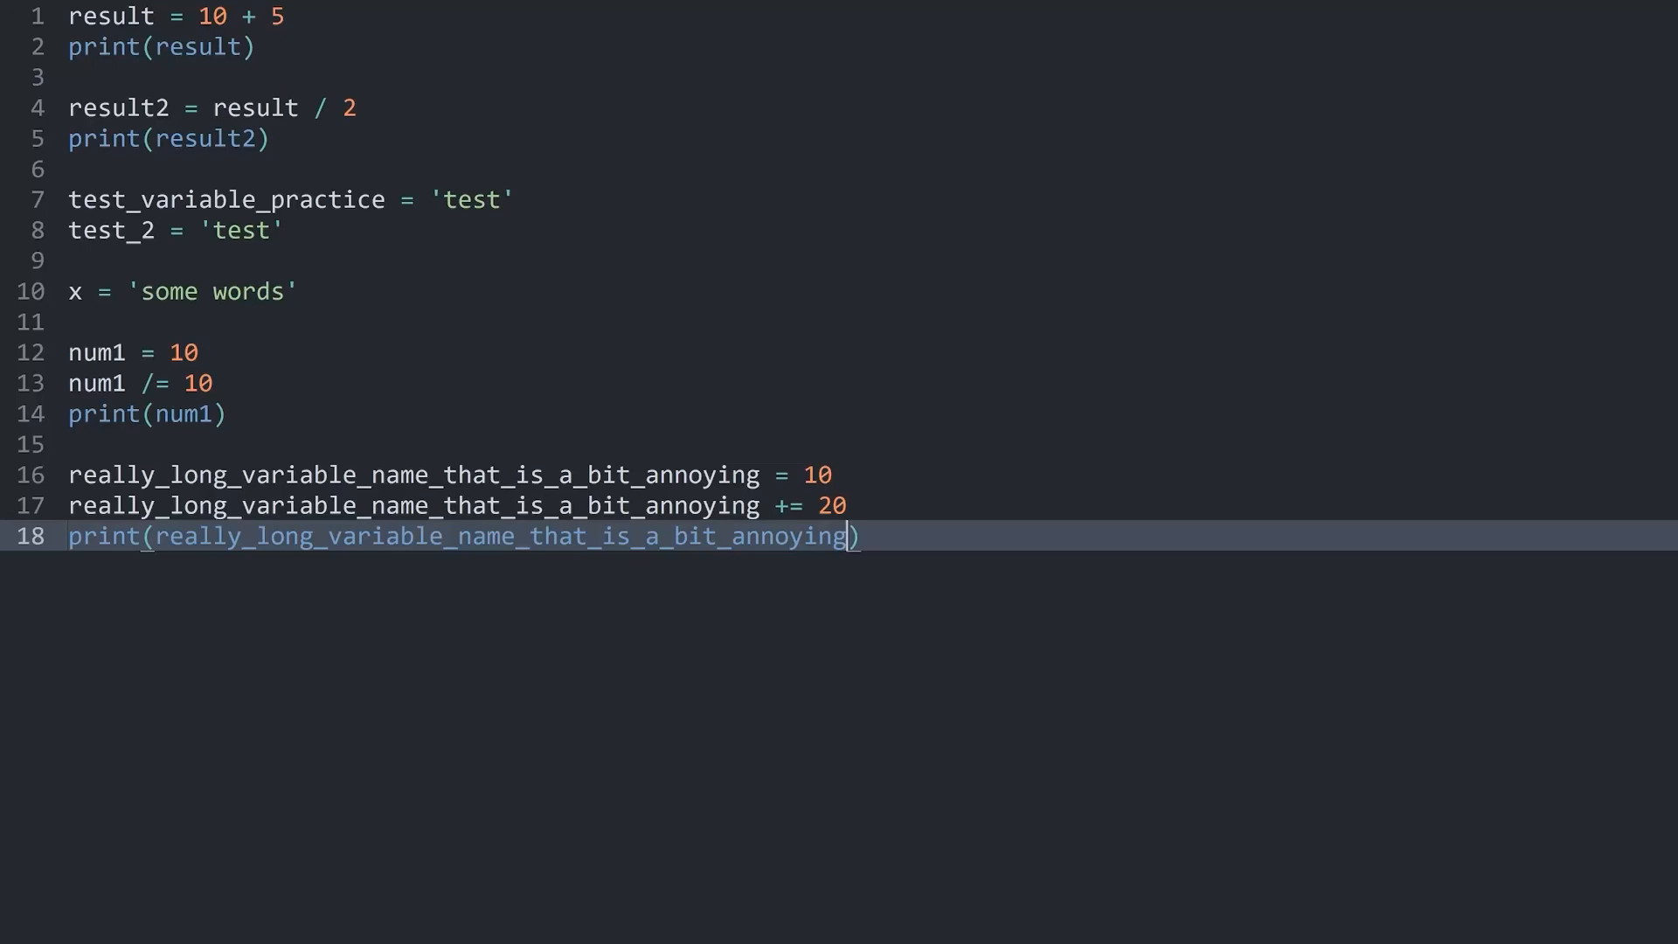
pyautogui.press('ctrl+b')
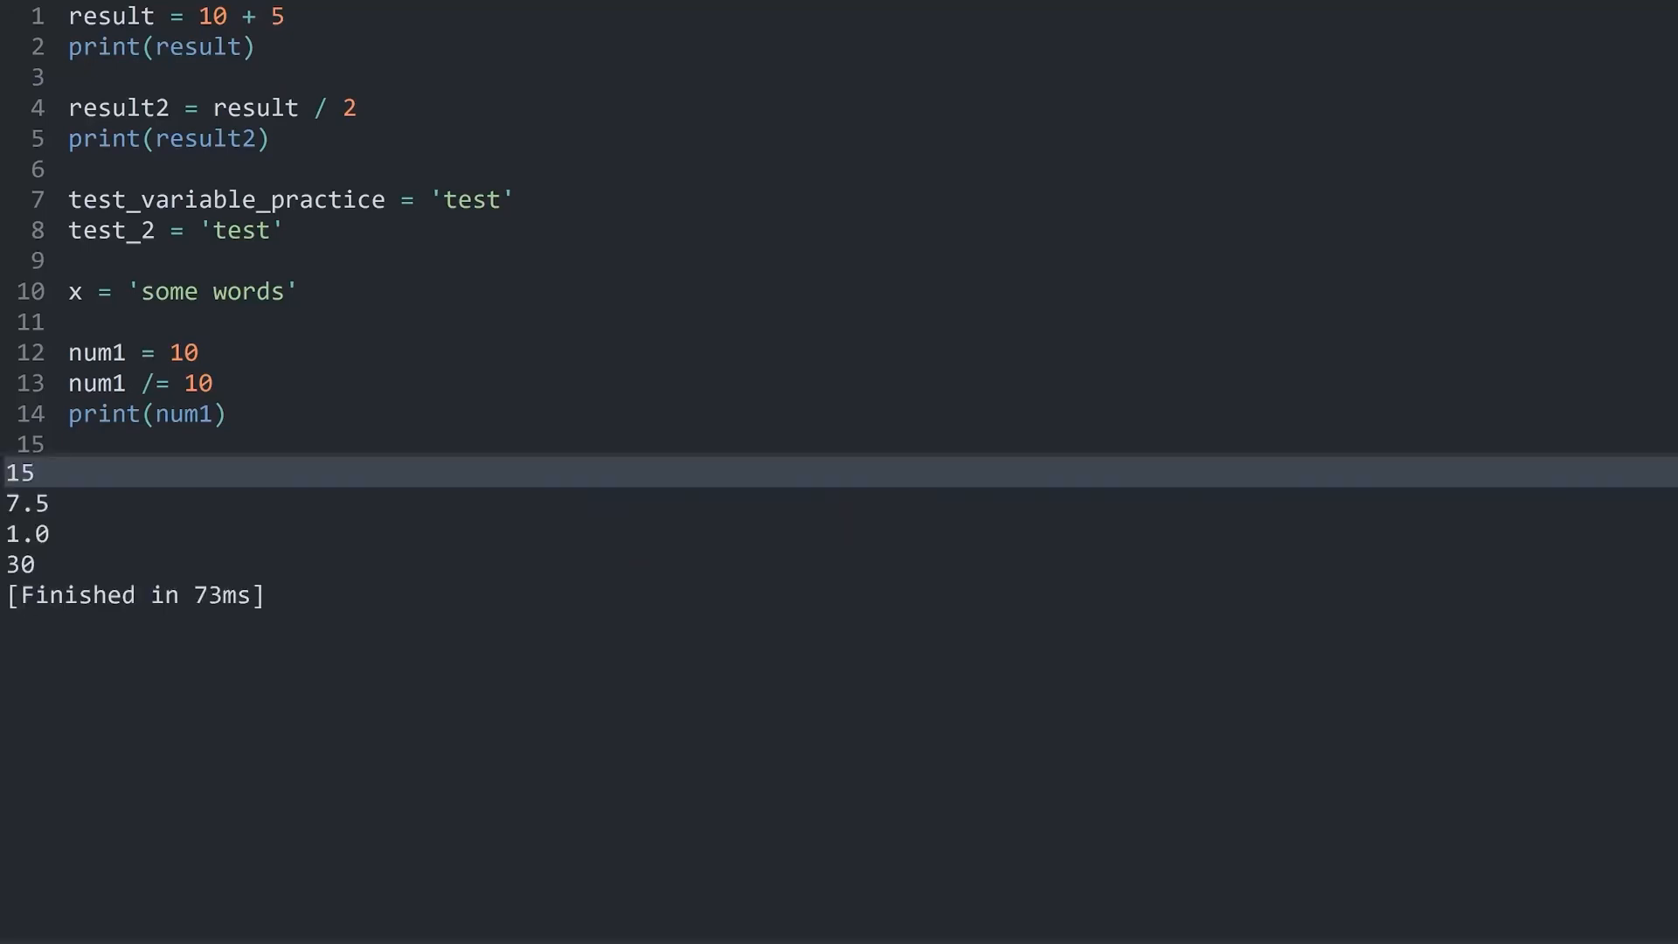
pyautogui.write('really_long_variable_name_that_is_a_bit_annoying = 10')
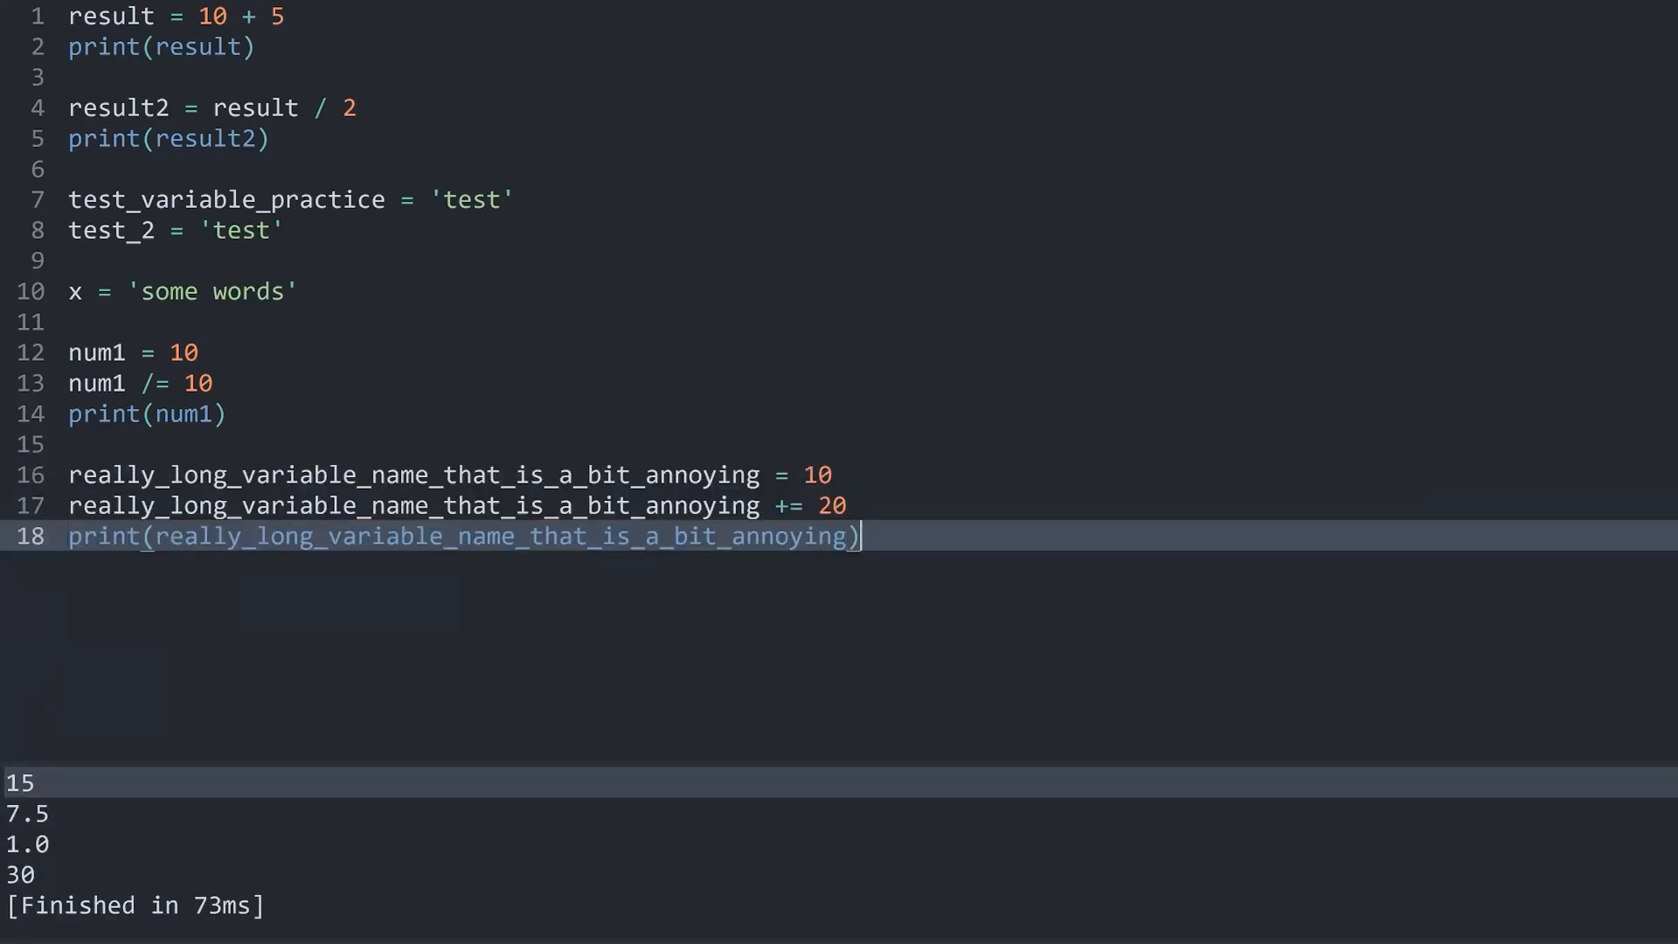
pyautogui.press('ctrl+a')
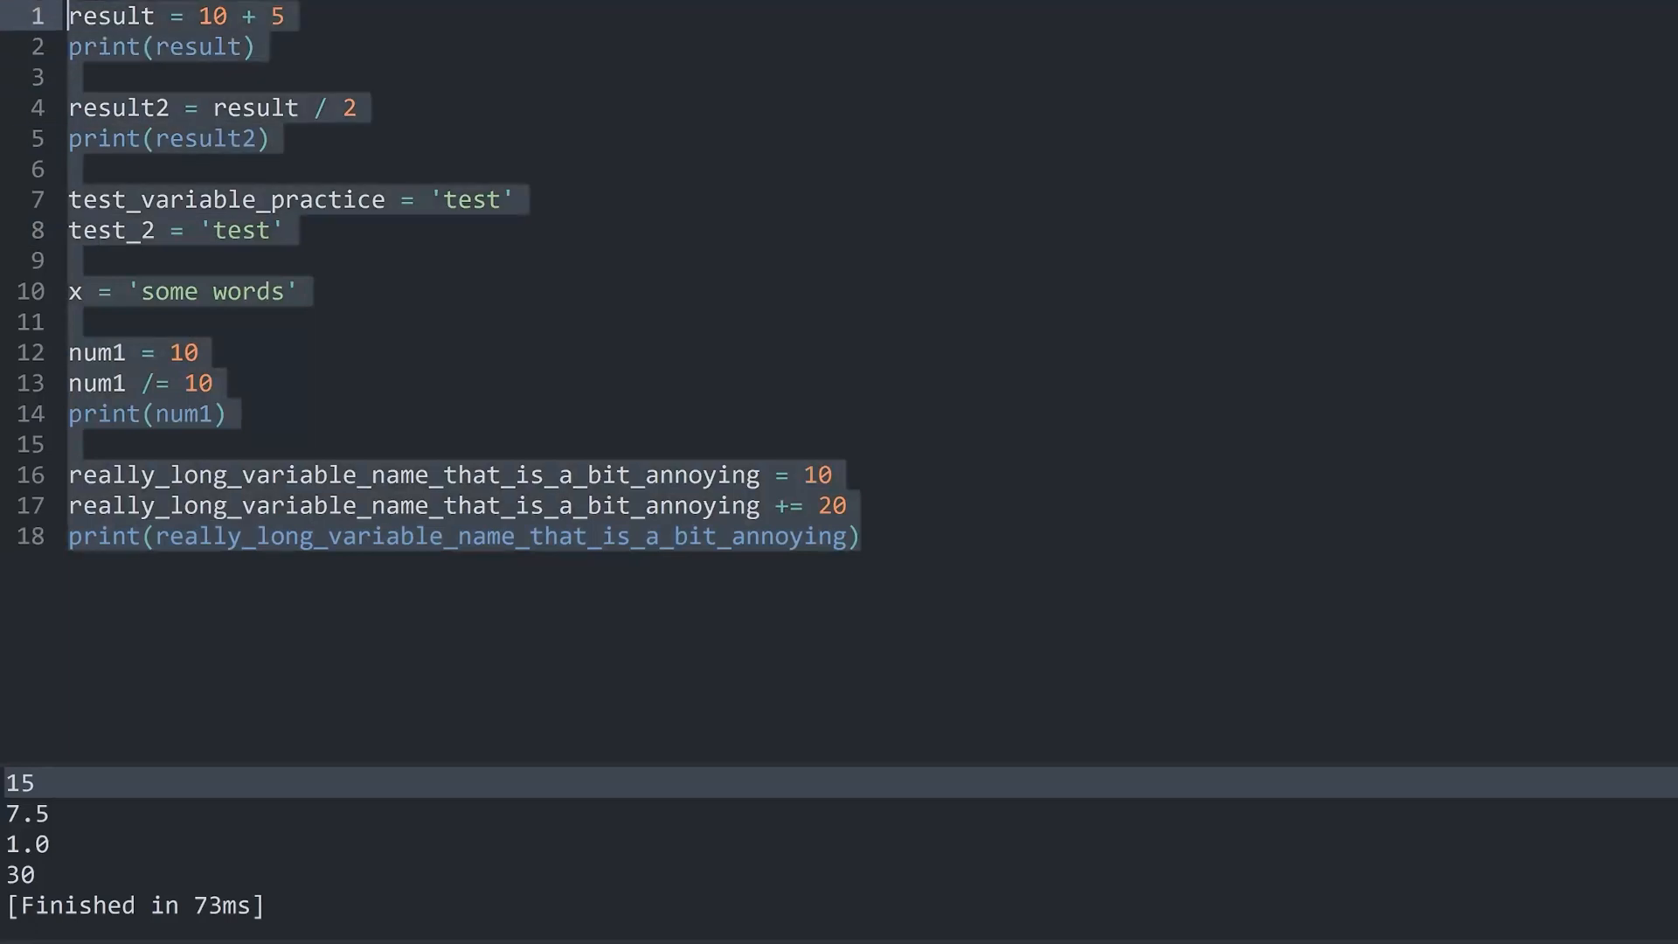